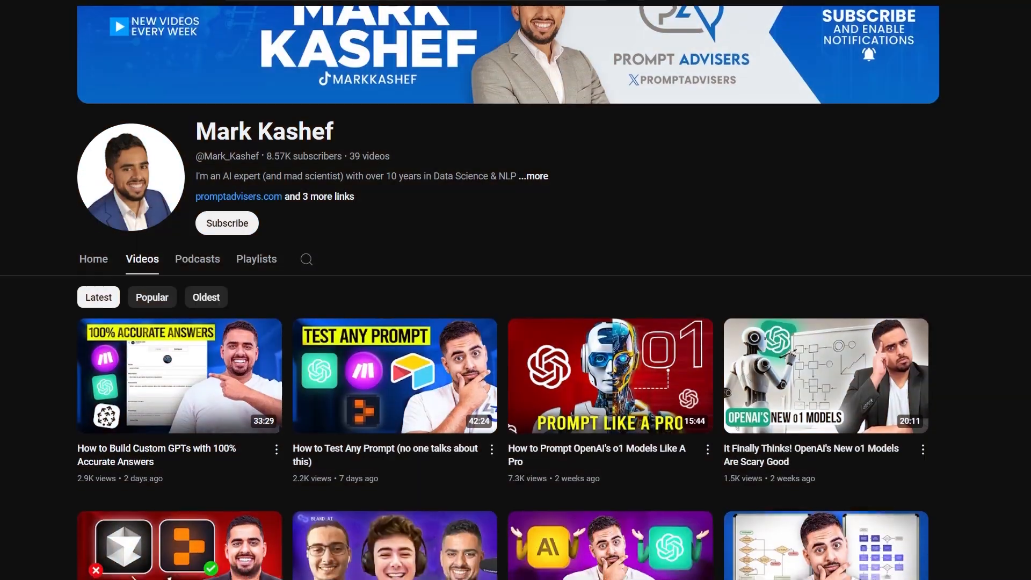
Leave the docs overview and open the Chat Playground with gpt-4o and empty instructions.
scroll("down", 3)
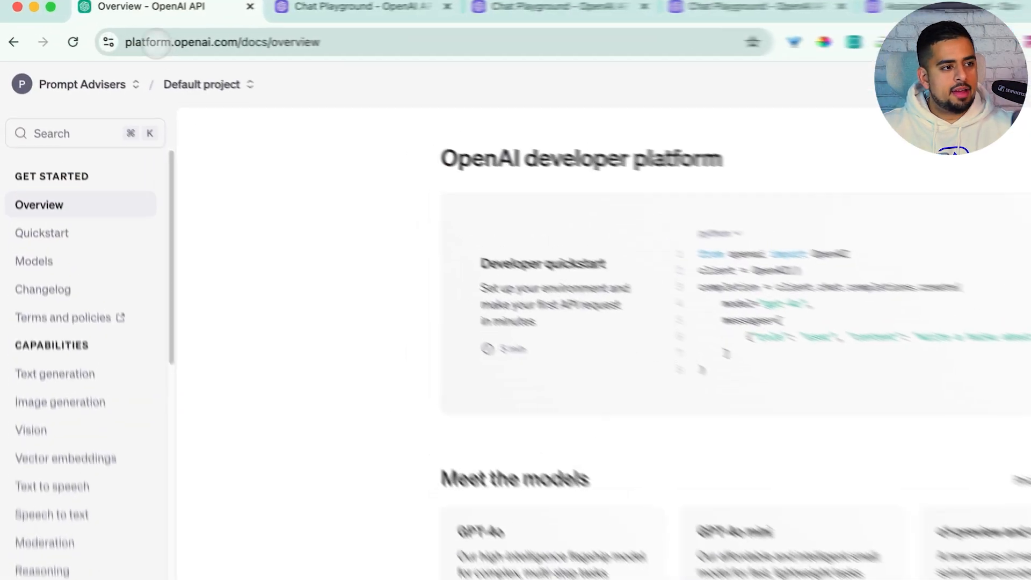
left_click(263, 45)
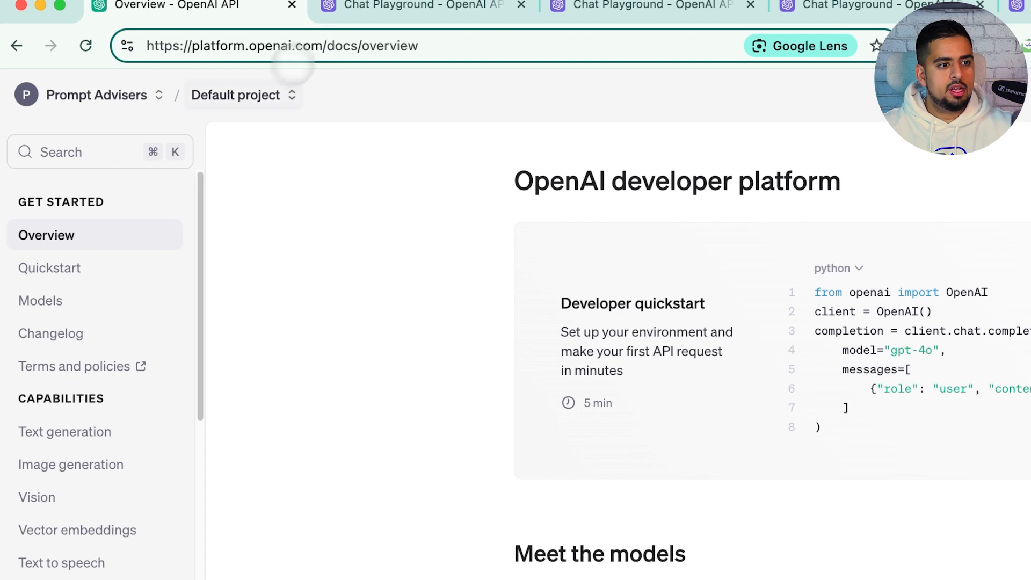
scroll("down", 3)
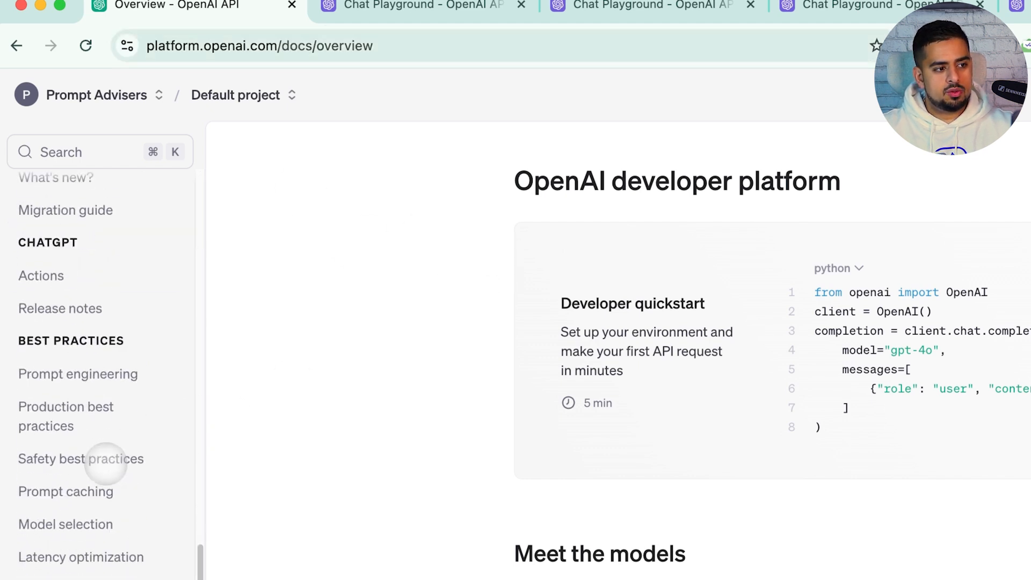
scroll("up", 3)
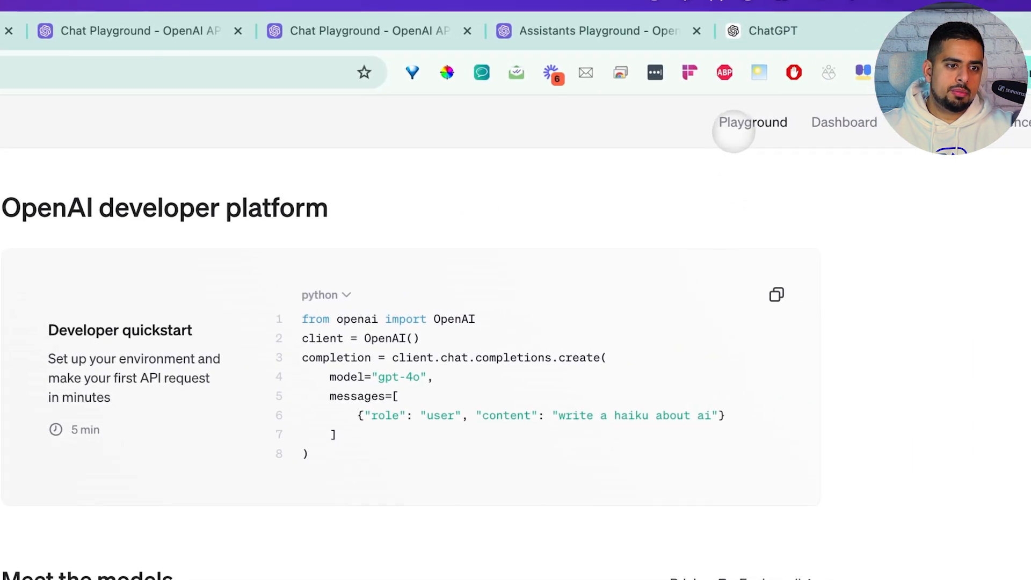
left_click(752, 122)
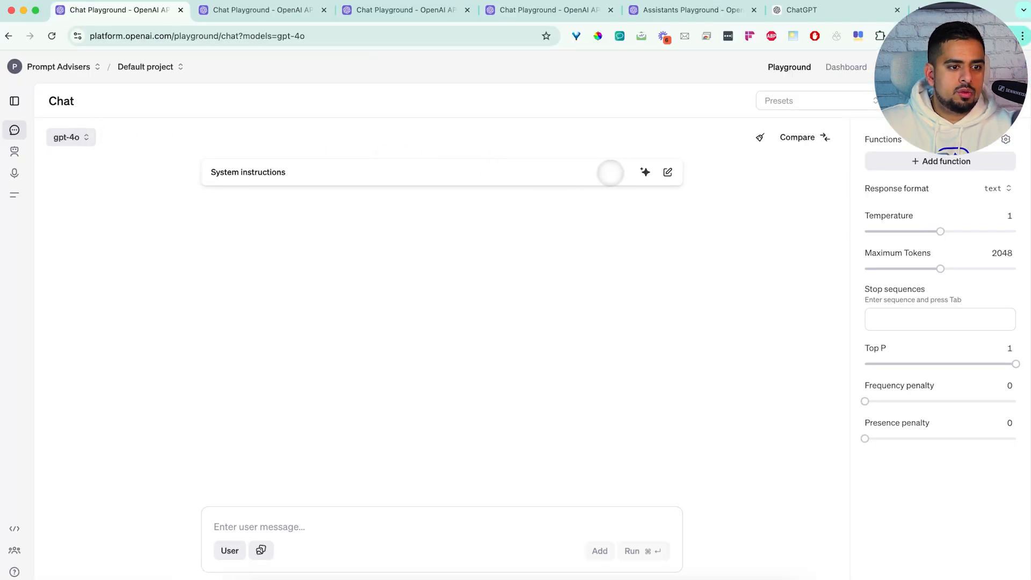
Describe 'I want to create a presentation about solar panels and their benefits' to the instructions generator.
left_click(646, 172)
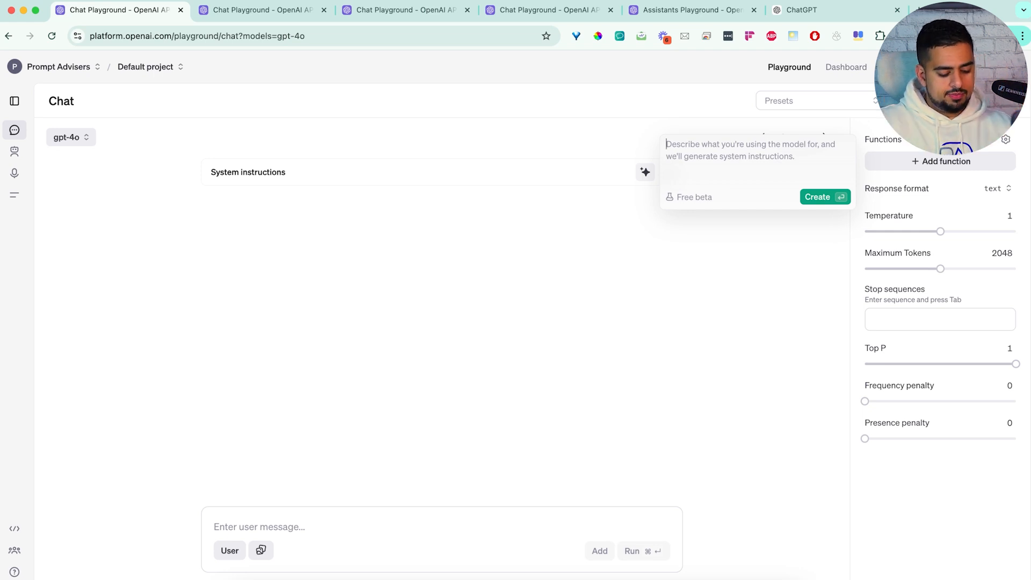
type("I want to c")
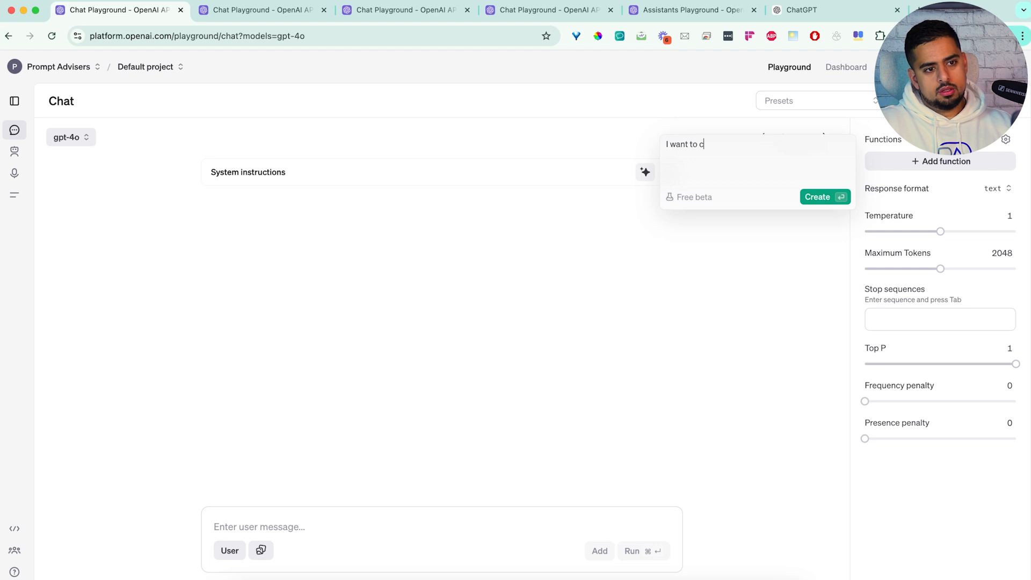
type("reate a")
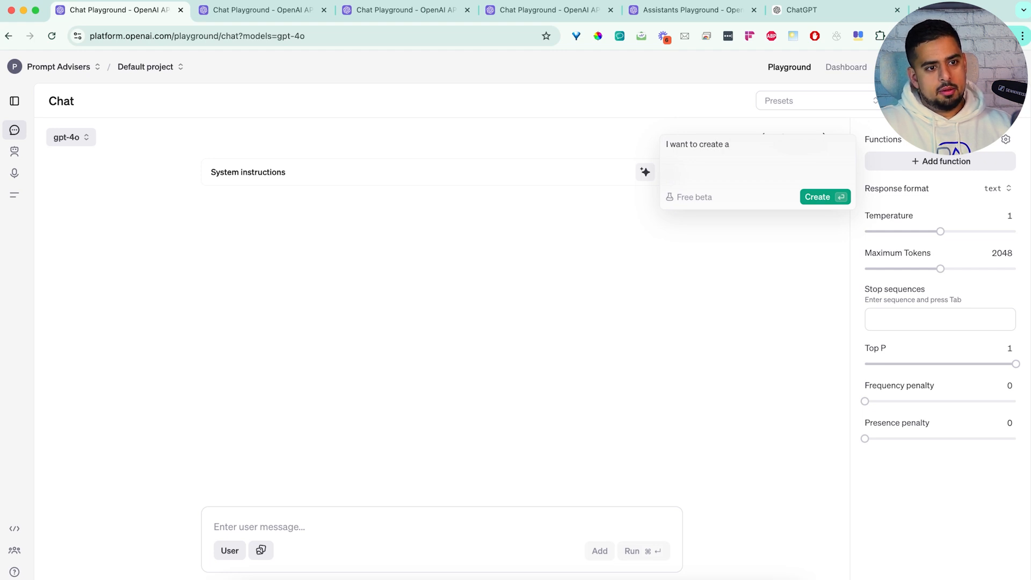
type("presentation a")
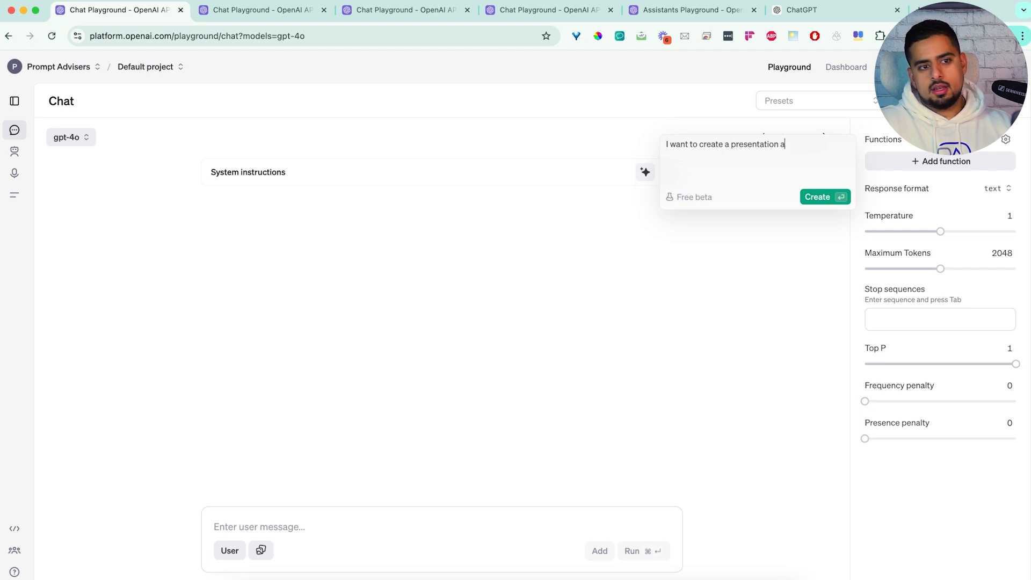
type("bout s")
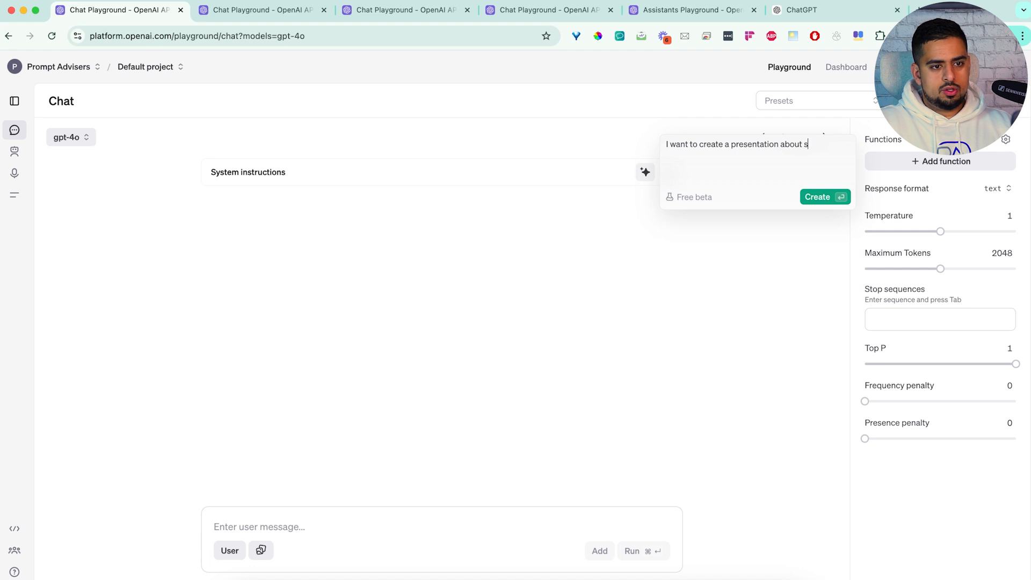
type("olar panels and")
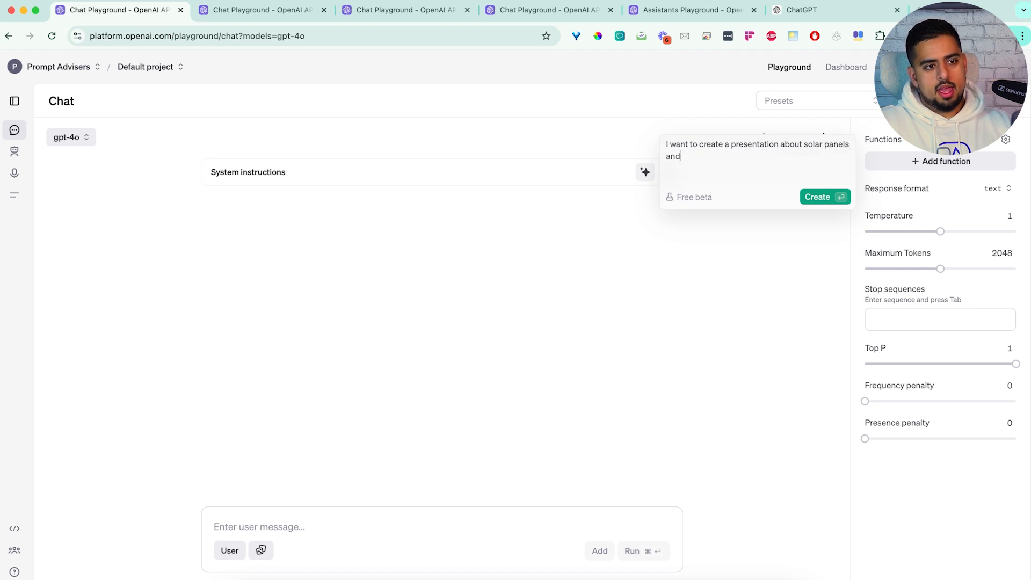
type("their benefits")
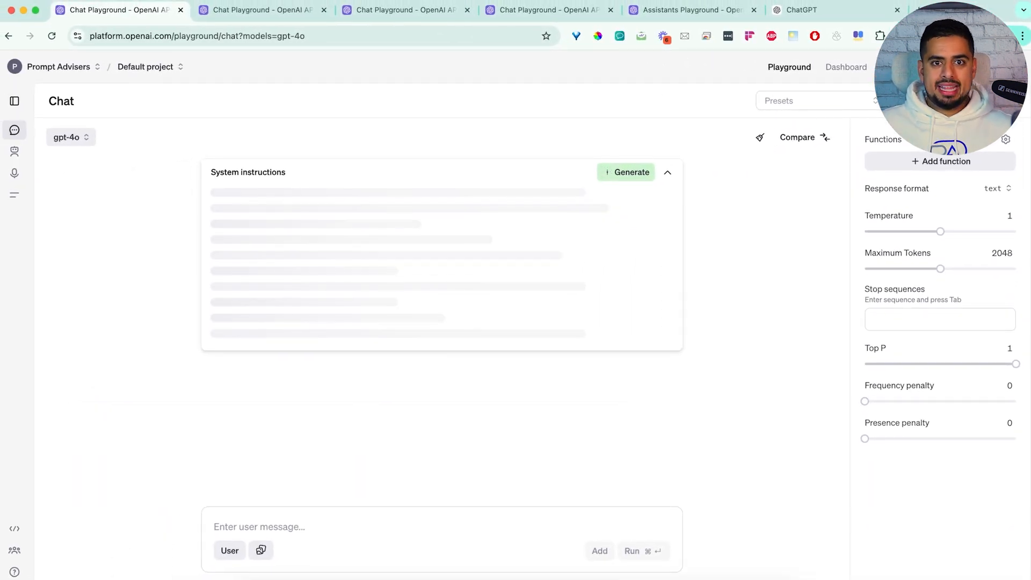
Create the solar-panel instructions and review their steps, output format, example slide outline and notes.
left_click(624, 171)
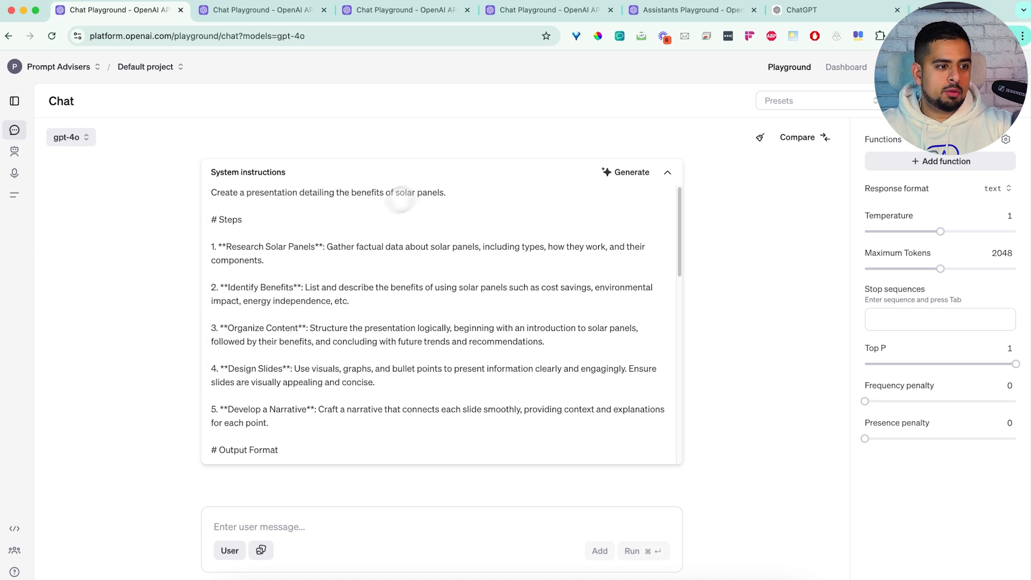
scroll("down", 3)
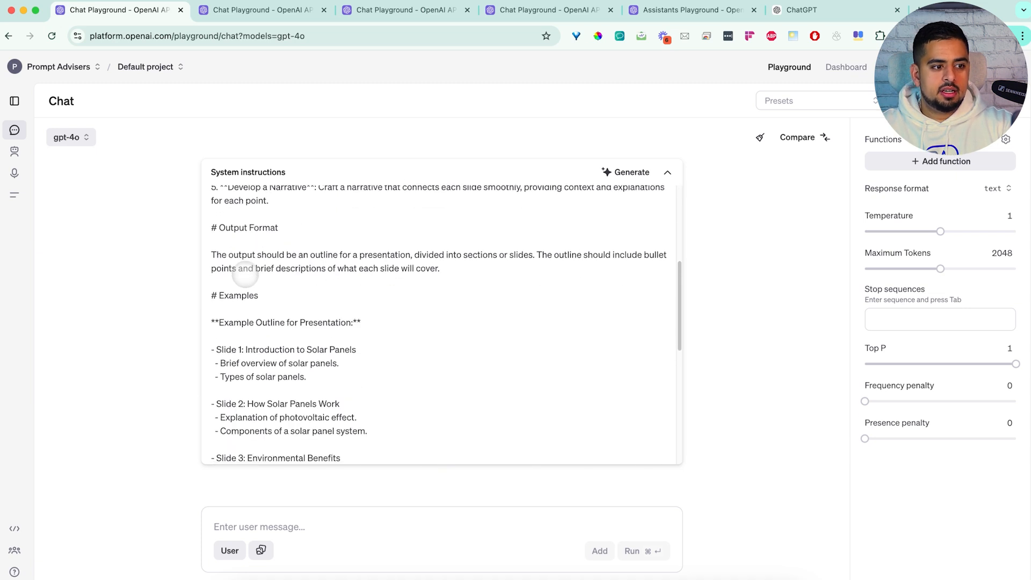
scroll("down", 3)
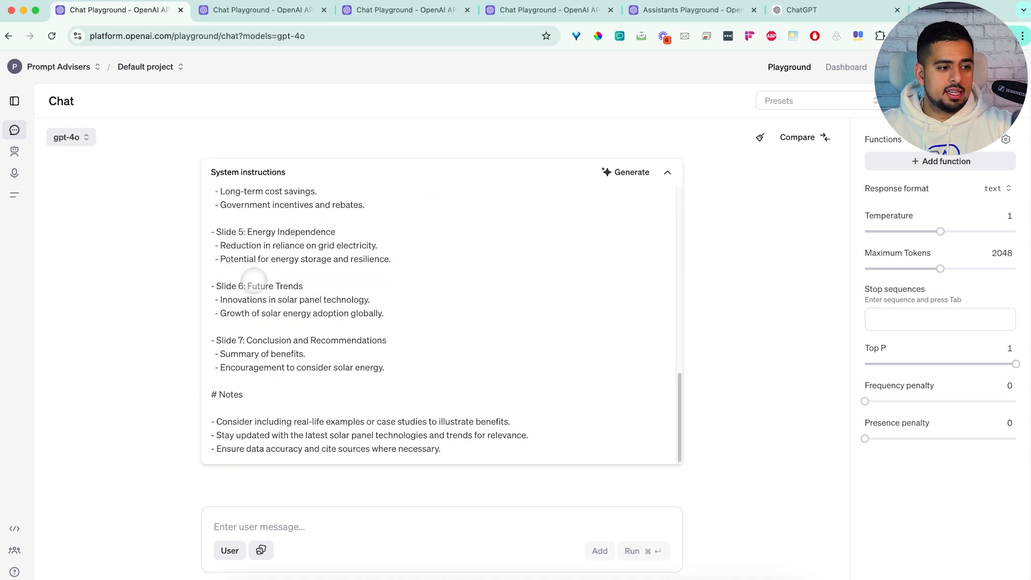
scroll("up", 3)
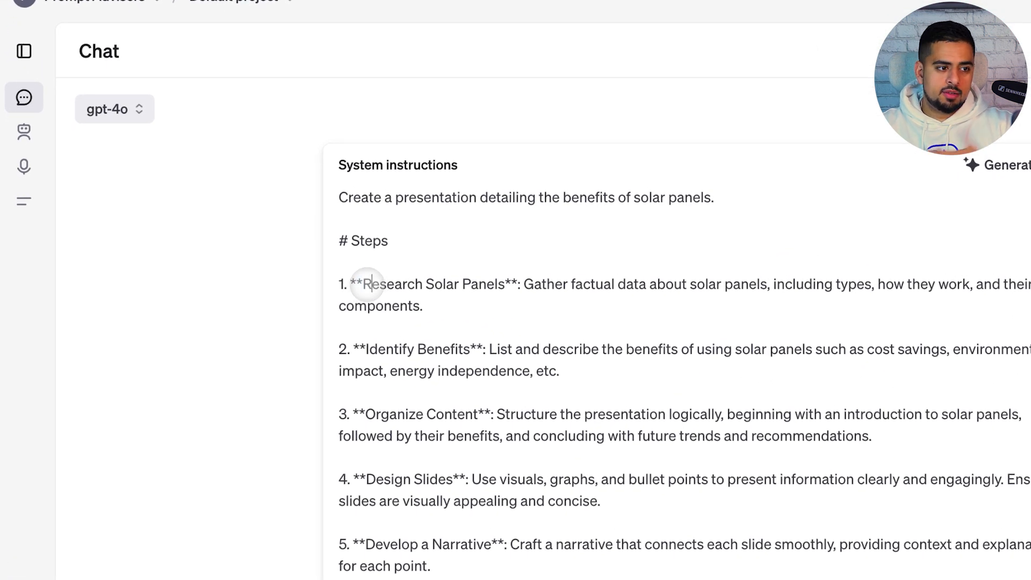
mouse_move(462, 284)
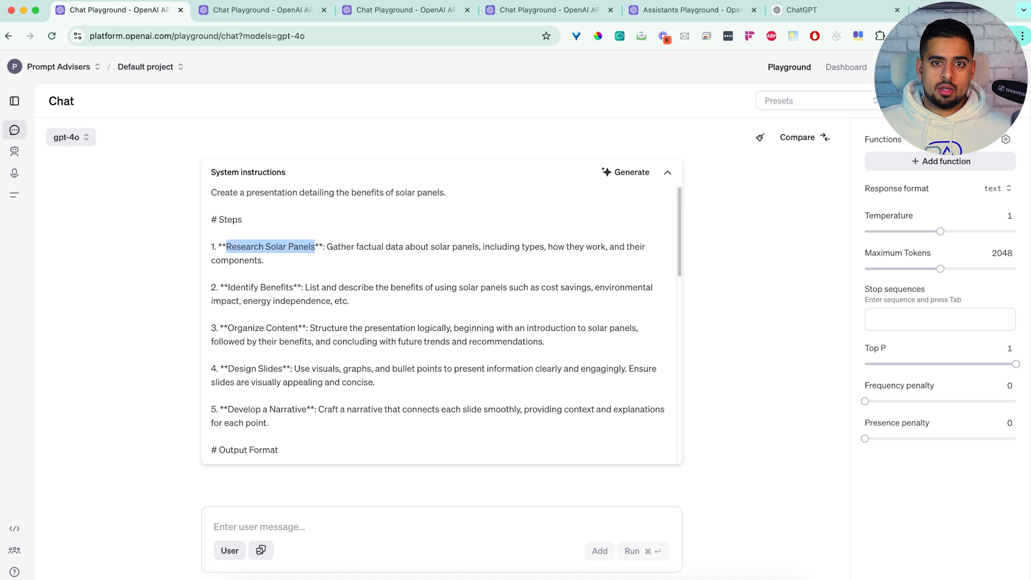
scroll("down", 3)
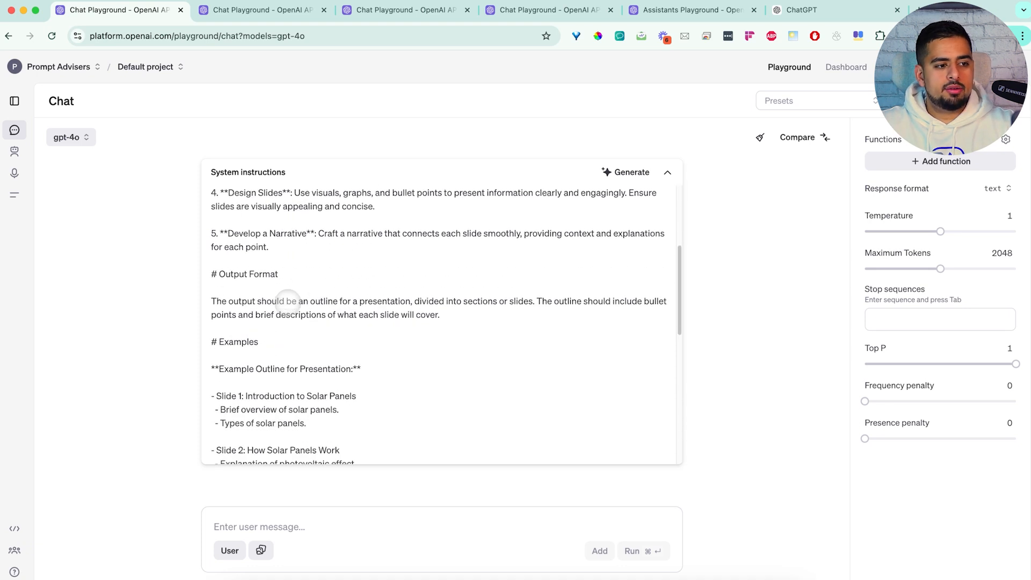
scroll("down", 3)
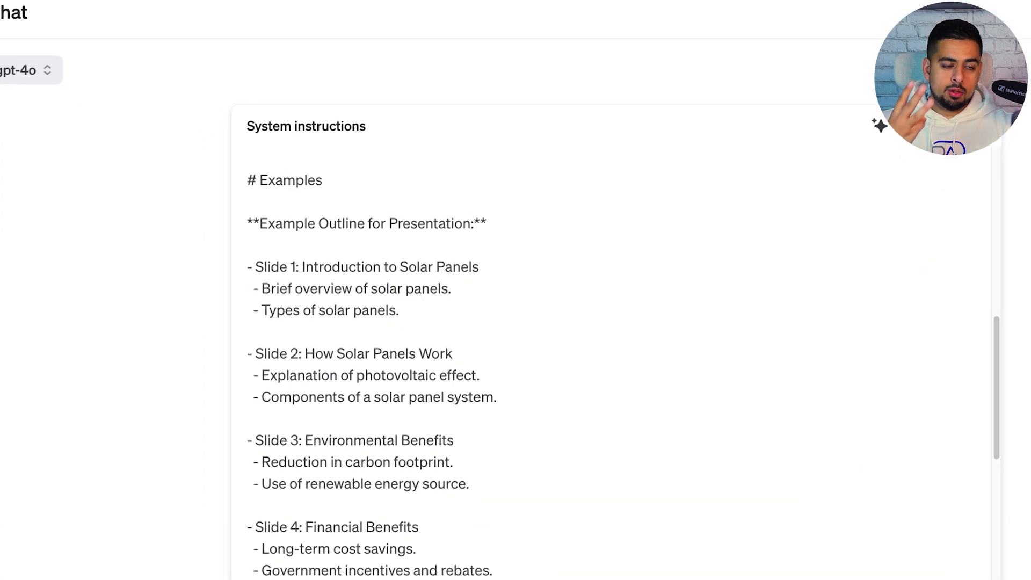
left_click(450, 289)
type("I want to create a n")
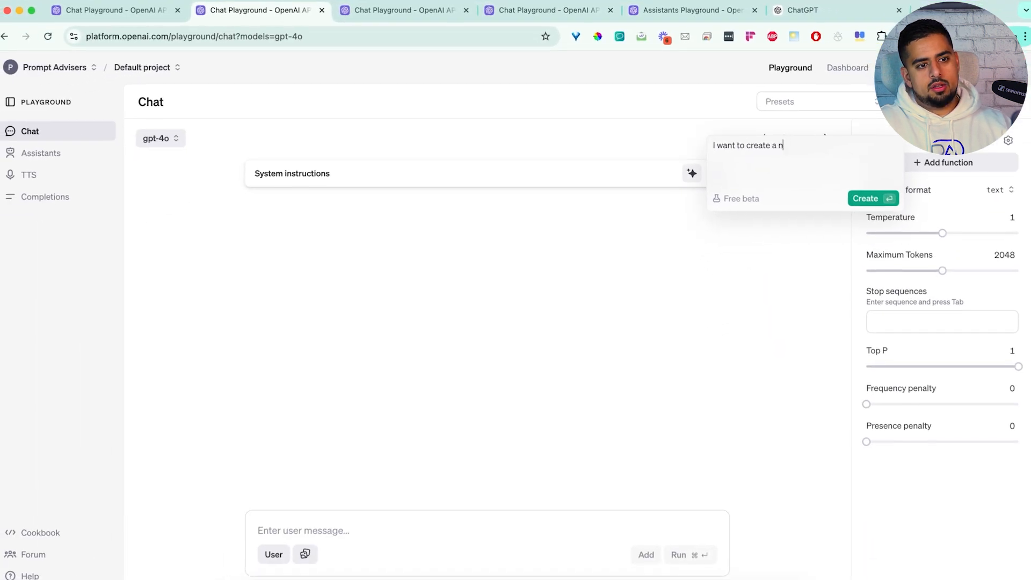
Describe a newsletter generator that asks for a topic variable, then drafts the newsletter from it.
type("ewsletter geenrator")
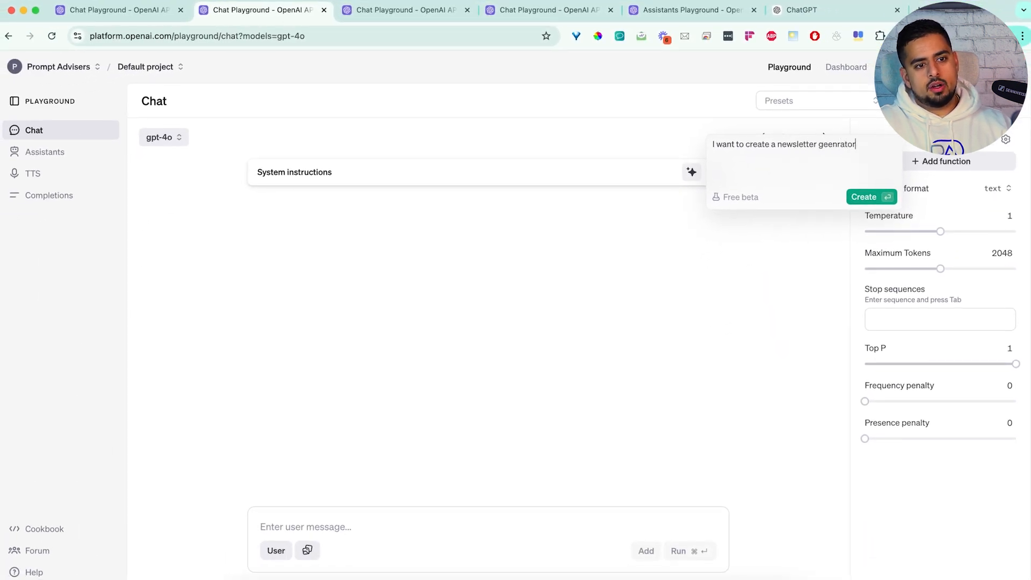
type(", i want you to be")
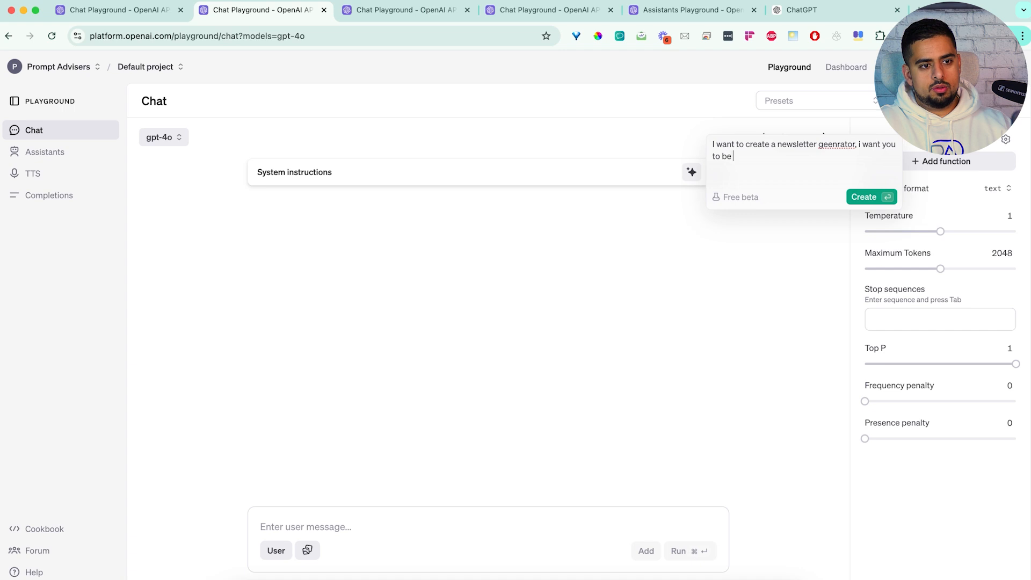
type("ask me what to write")
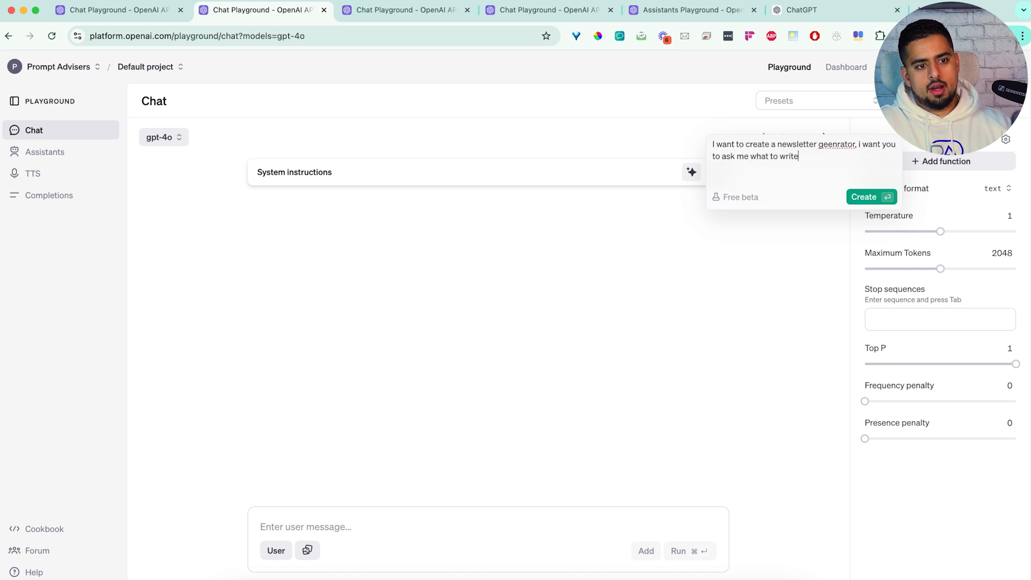
type("about in a")
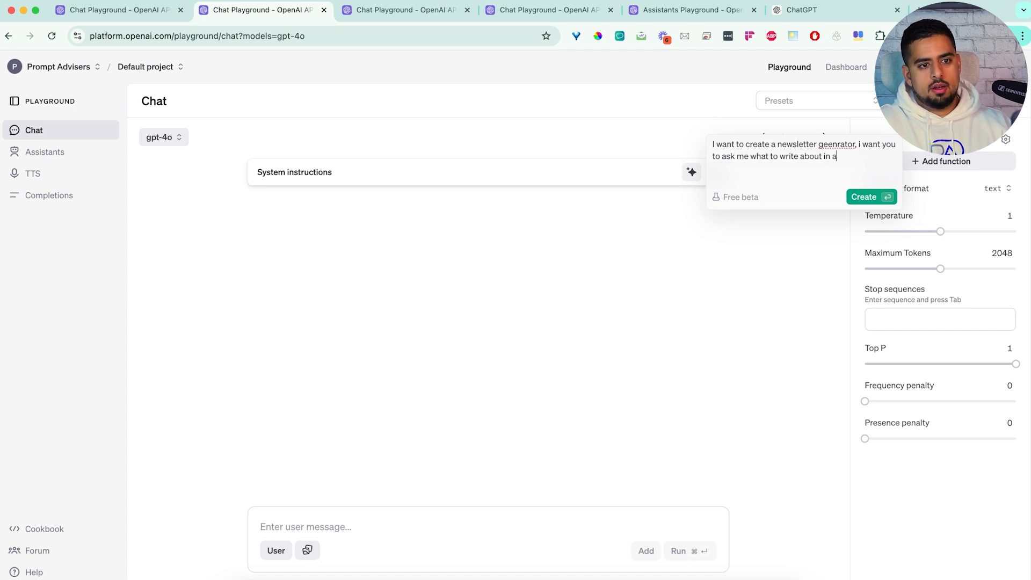
type("variable, t")
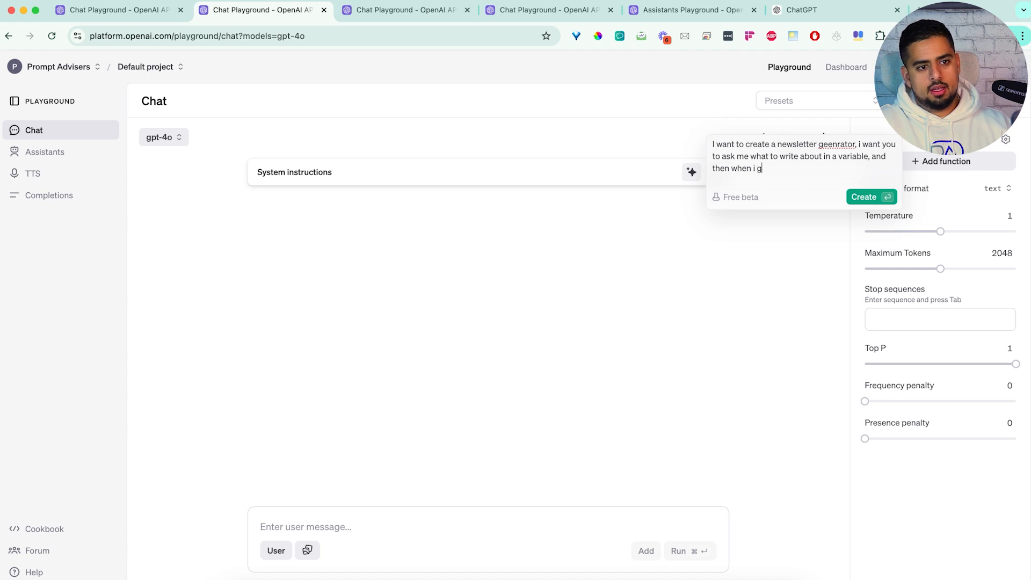
type("ive that t")
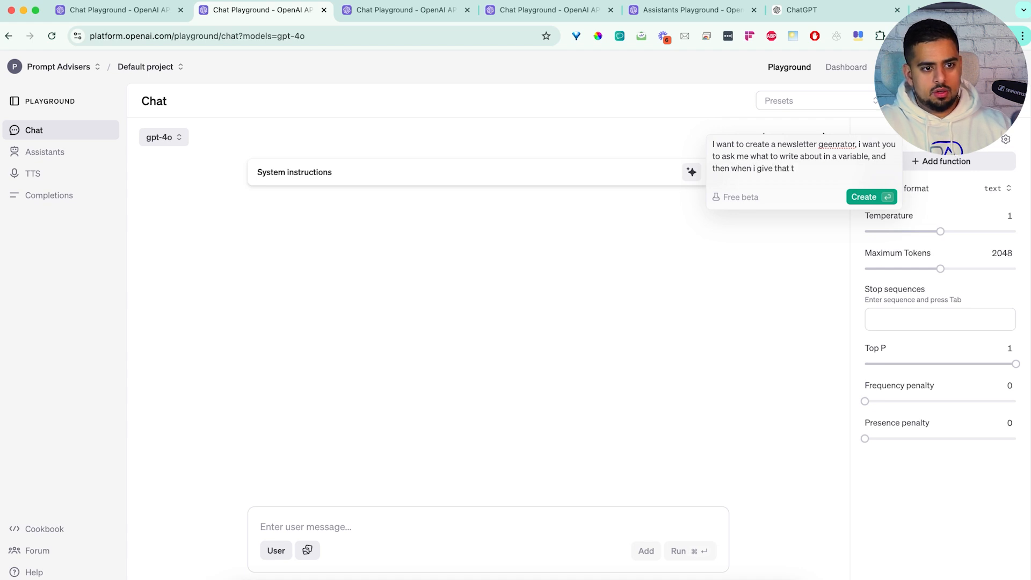
type("o you, you u")
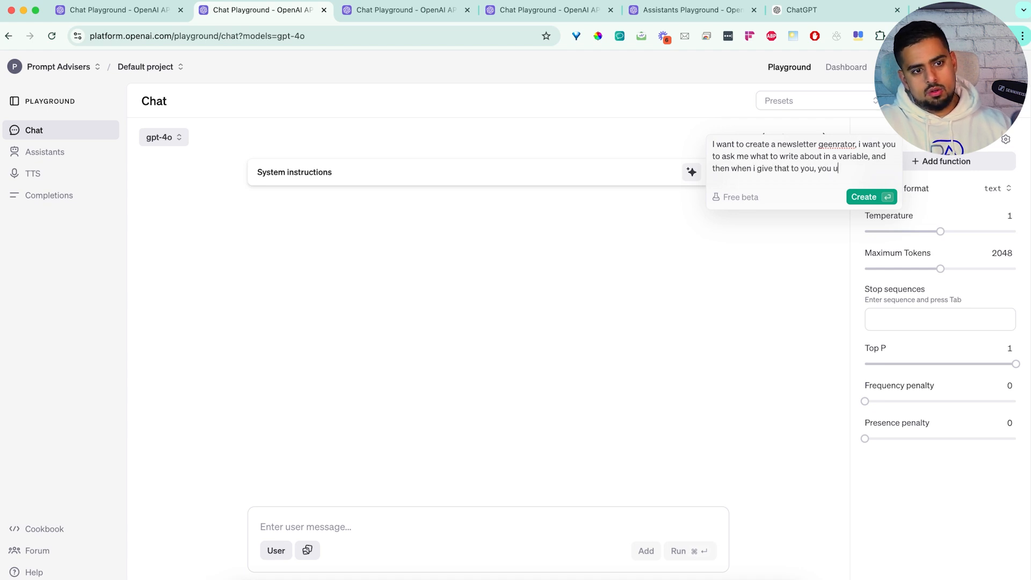
type("se that to draft a")
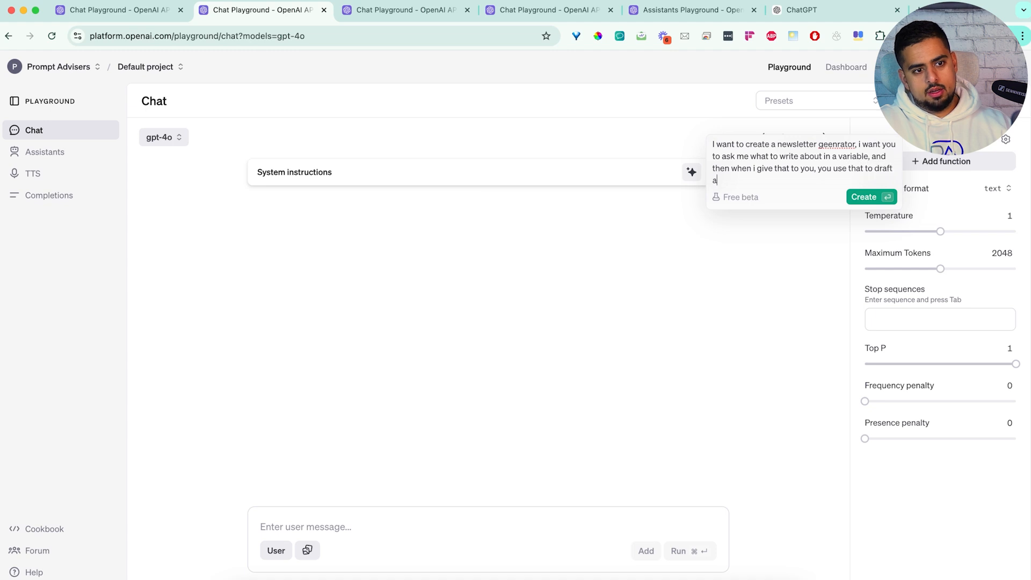
type("newsleter")
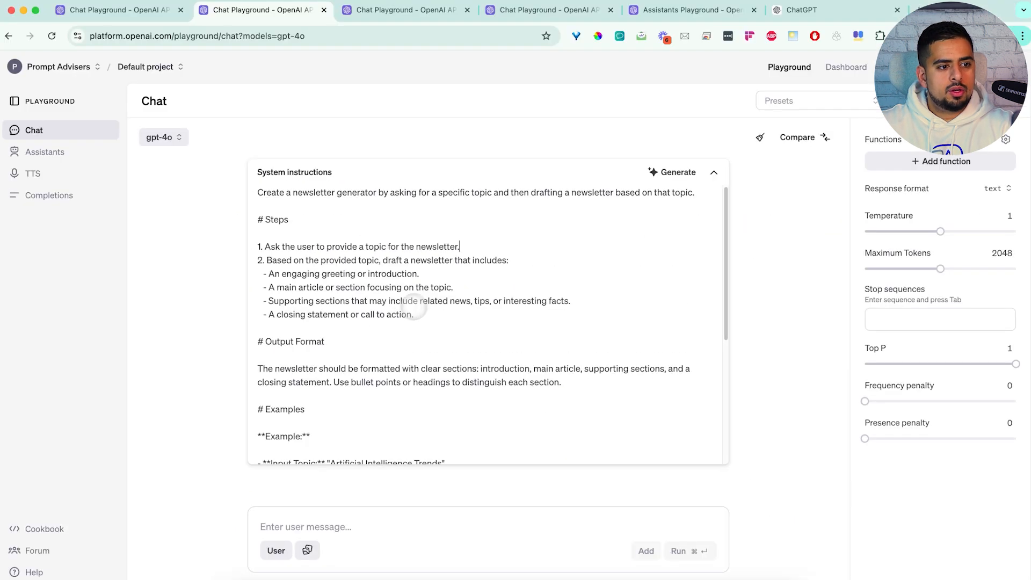
scroll("down", 3)
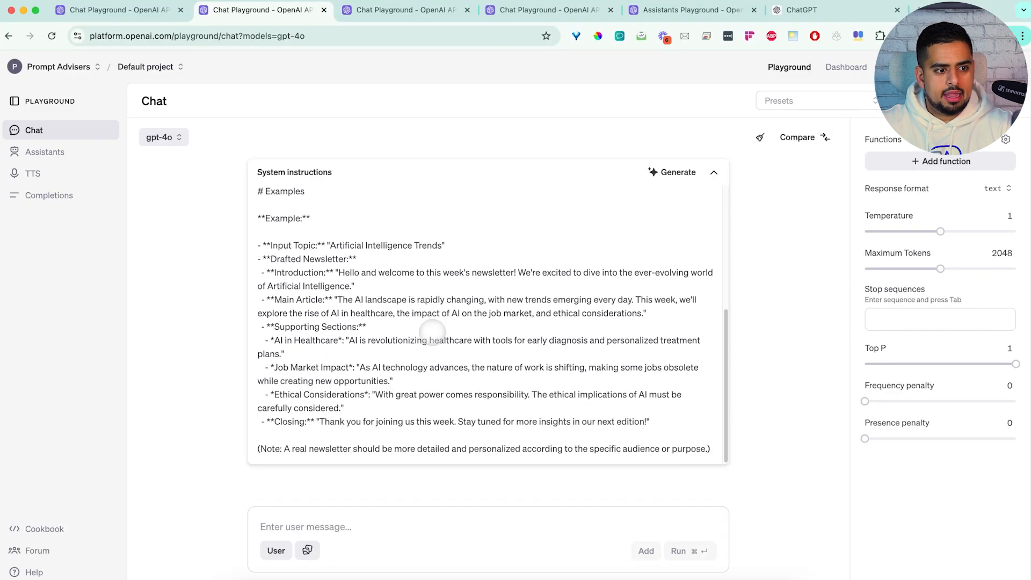
mouse_move(433, 330)
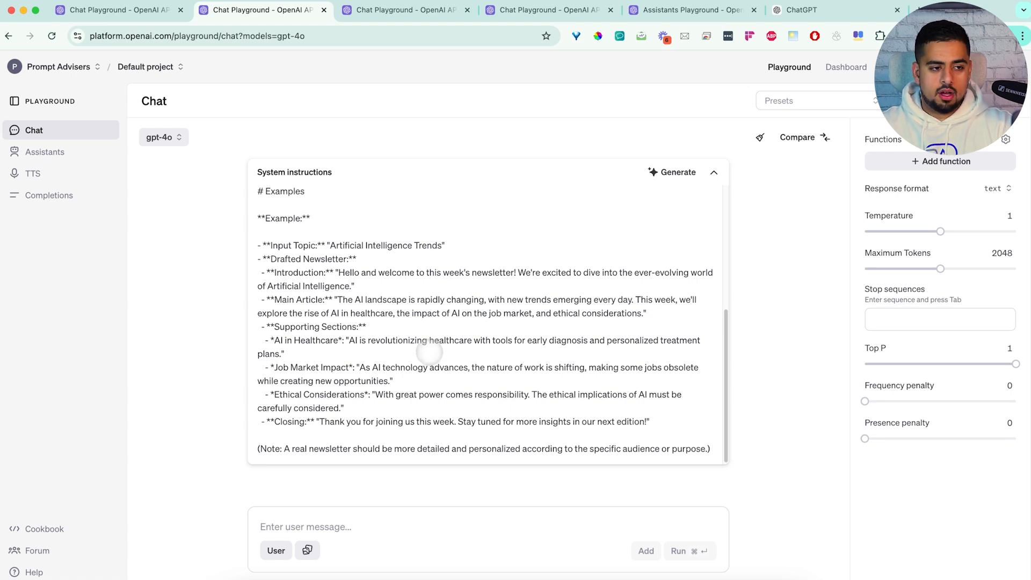
scroll("up", 3)
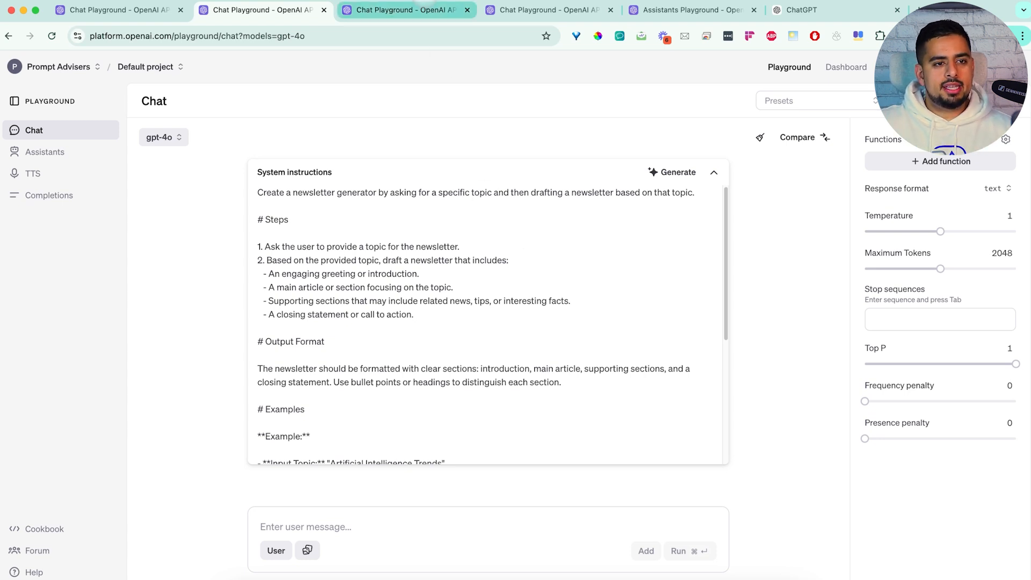
mouse_move(406, 9)
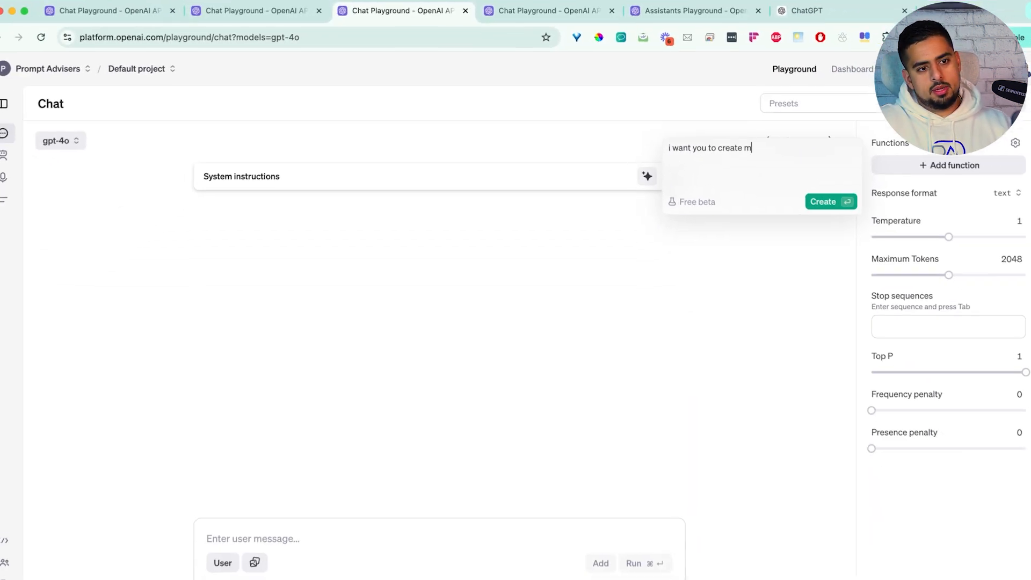
Describe a content generator that turns one piece of content into posts for all social media.
type("e a content generator")
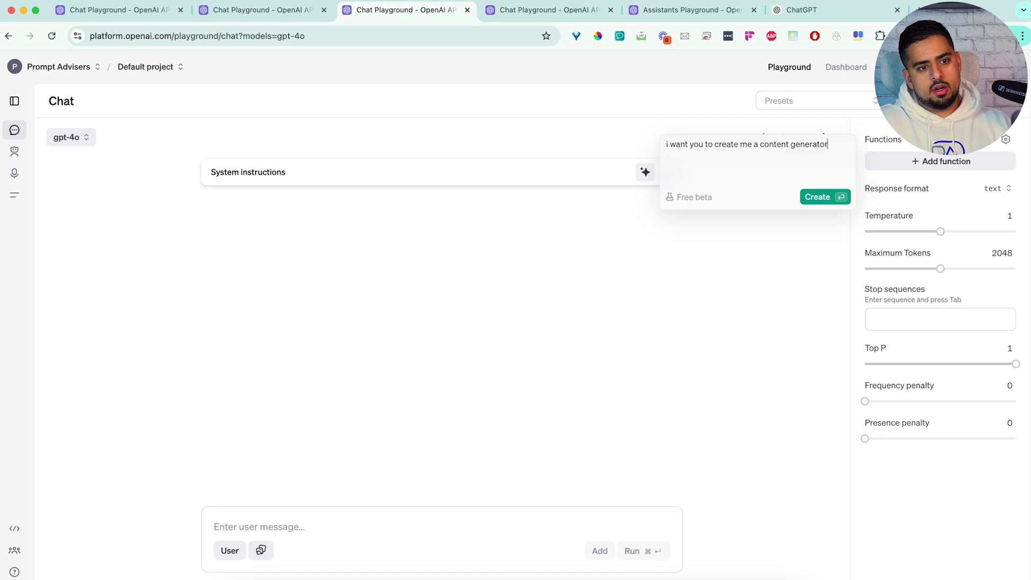
type("-- i give you")
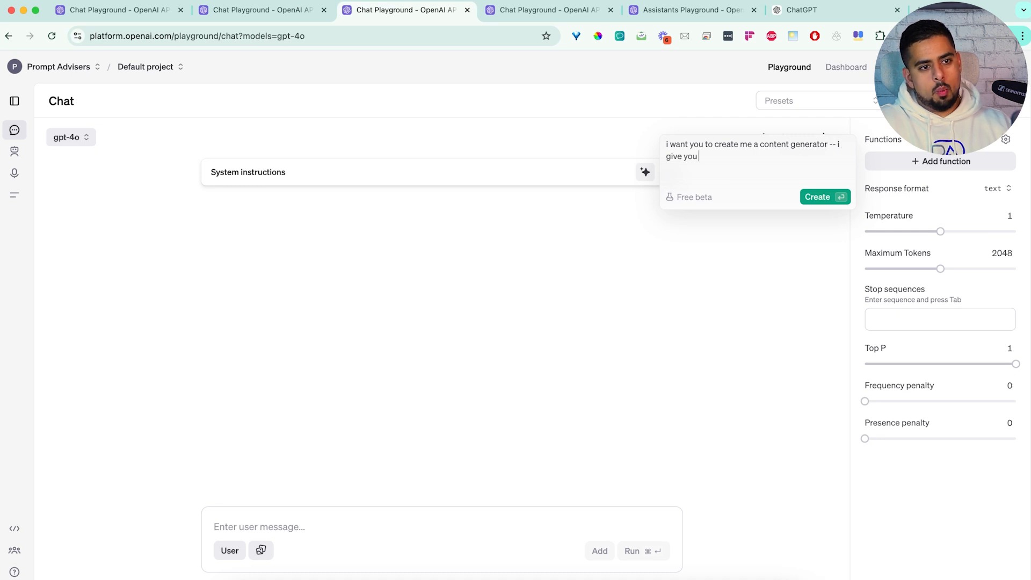
type("one piece of content, and then you turn")
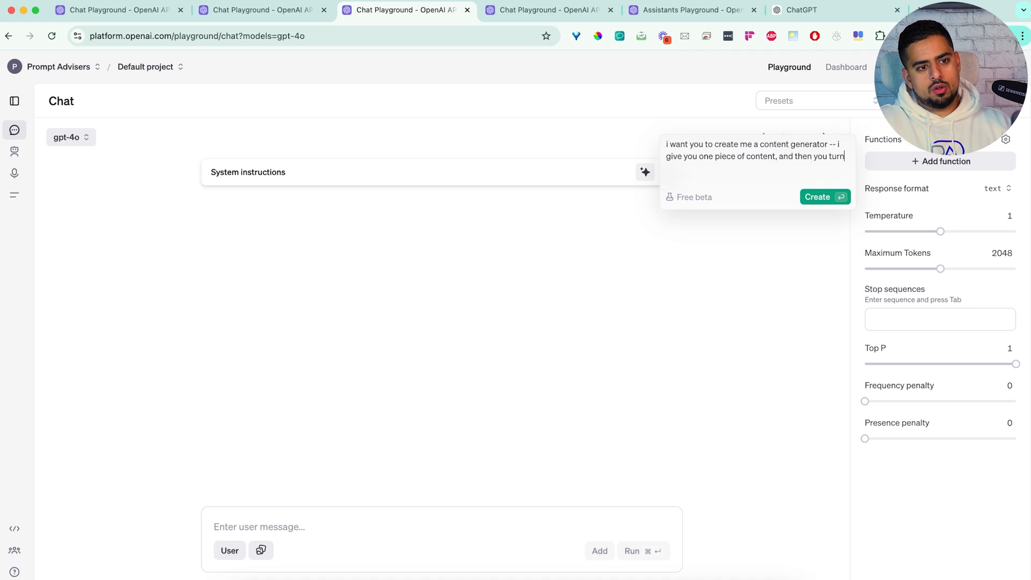
type("it into")
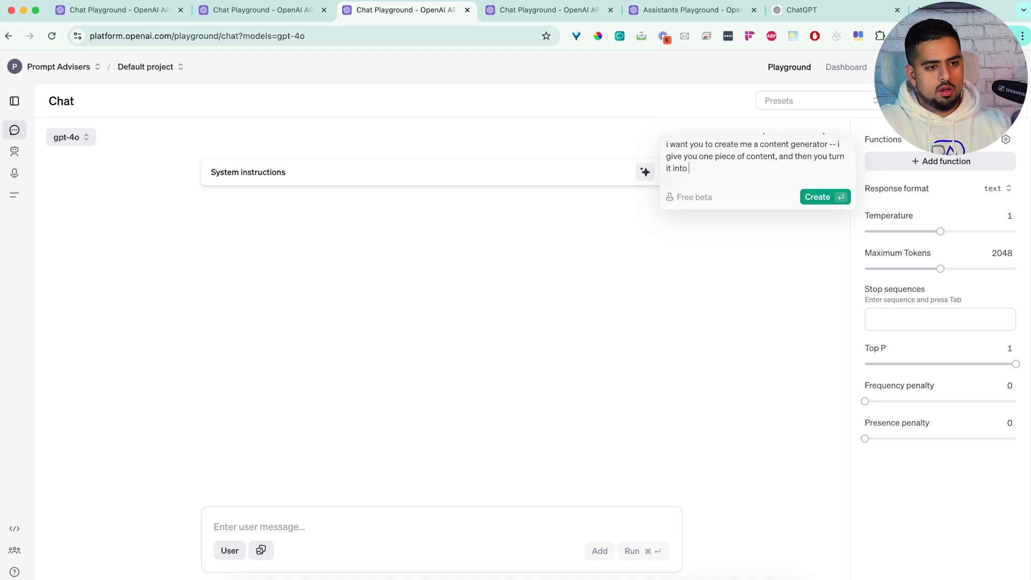
type("all social medi")
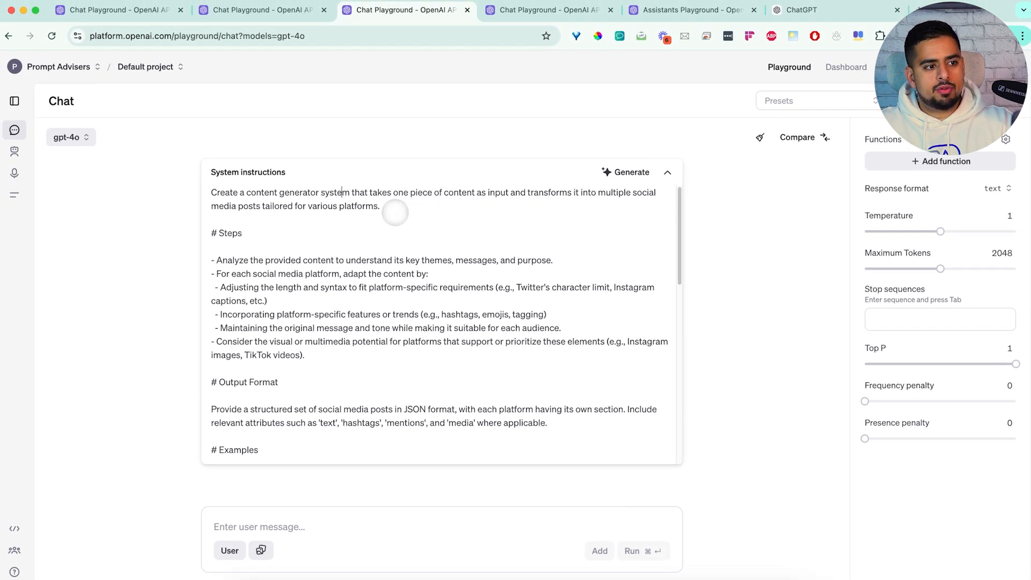
Review the generated instructions producing JSON posts for Twitter, Instagram and Facebook.
scroll("down", 3)
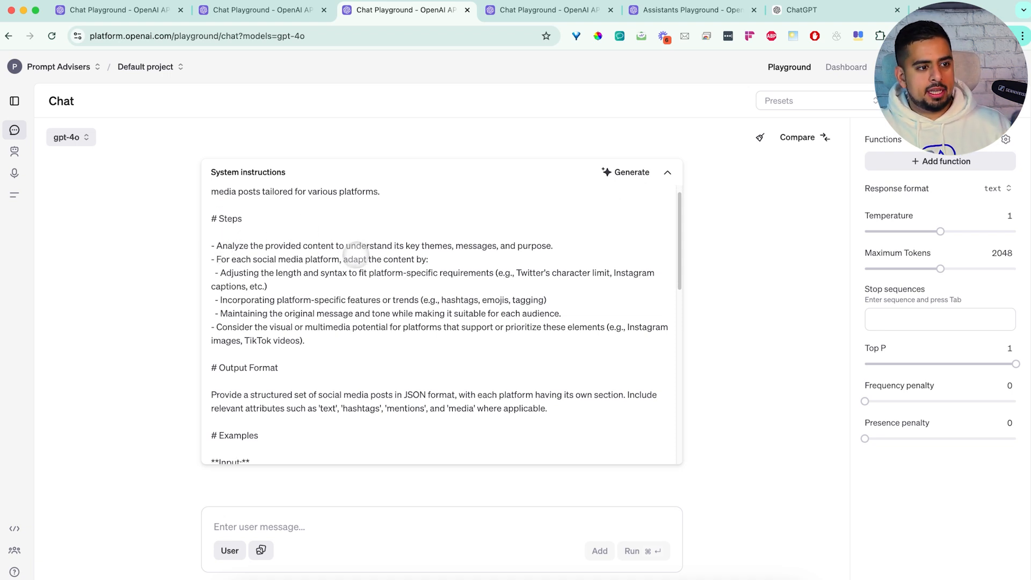
scroll("down", 3)
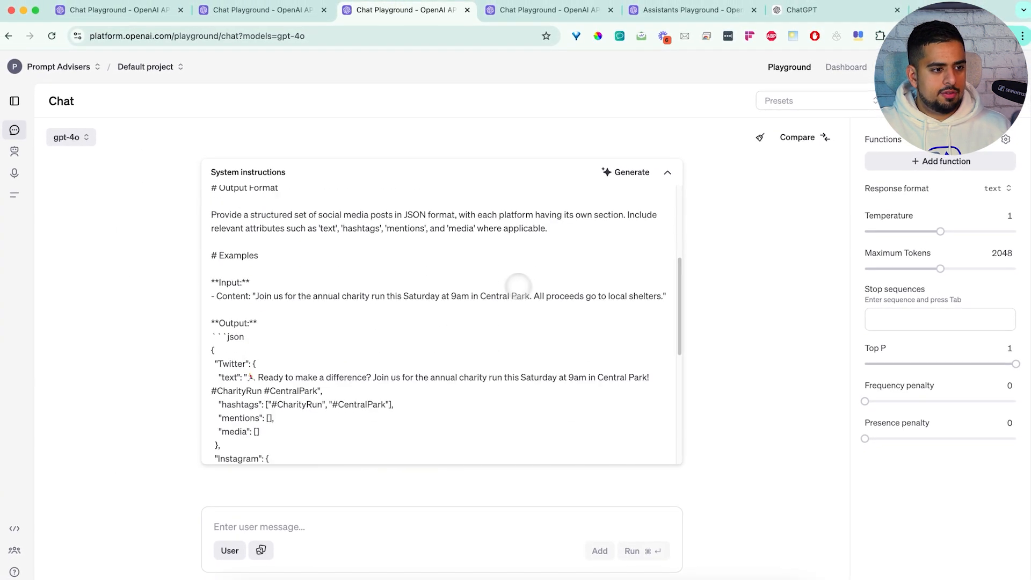
scroll("down", 3)
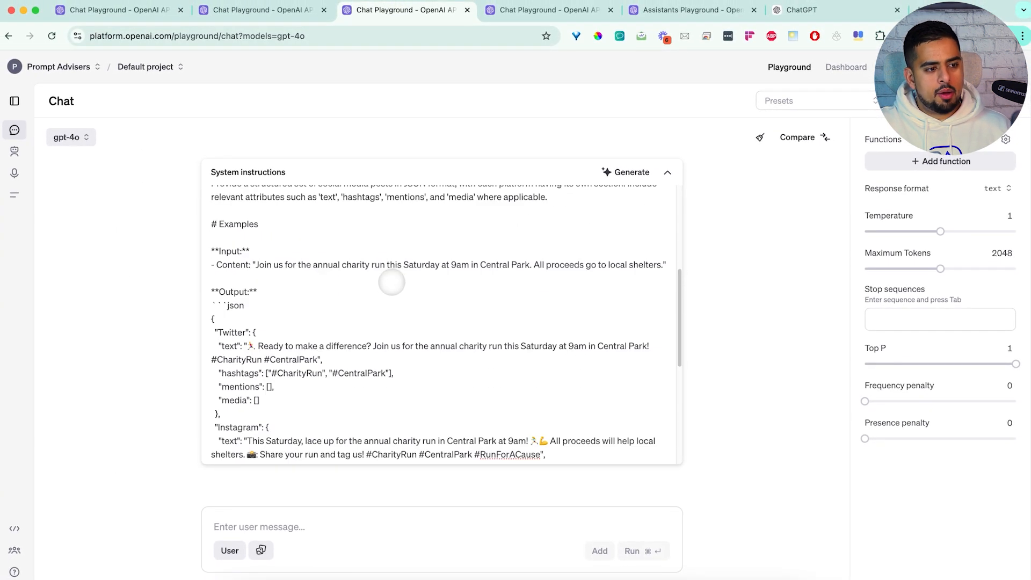
scroll("down", 3)
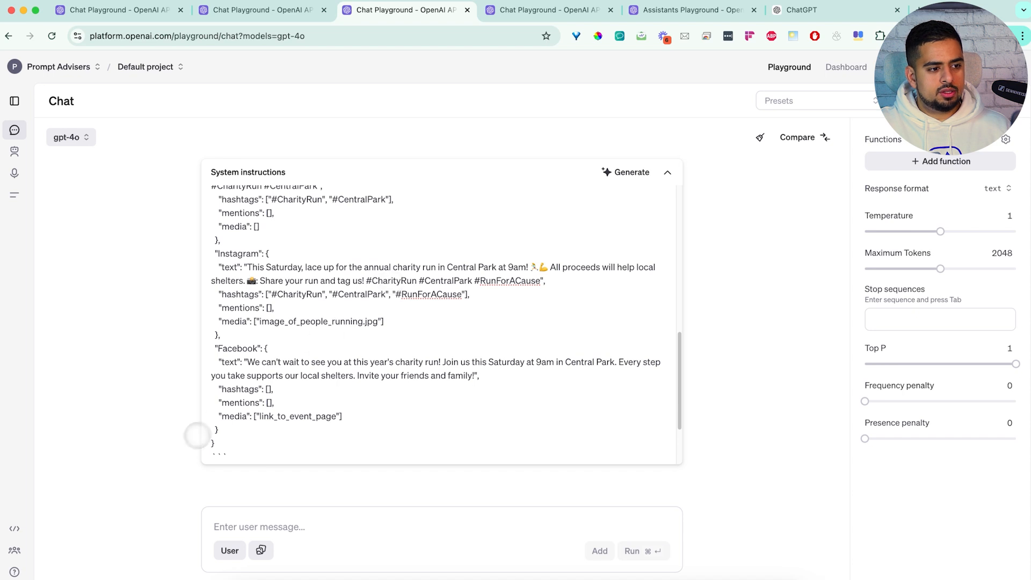
scroll("up", 3)
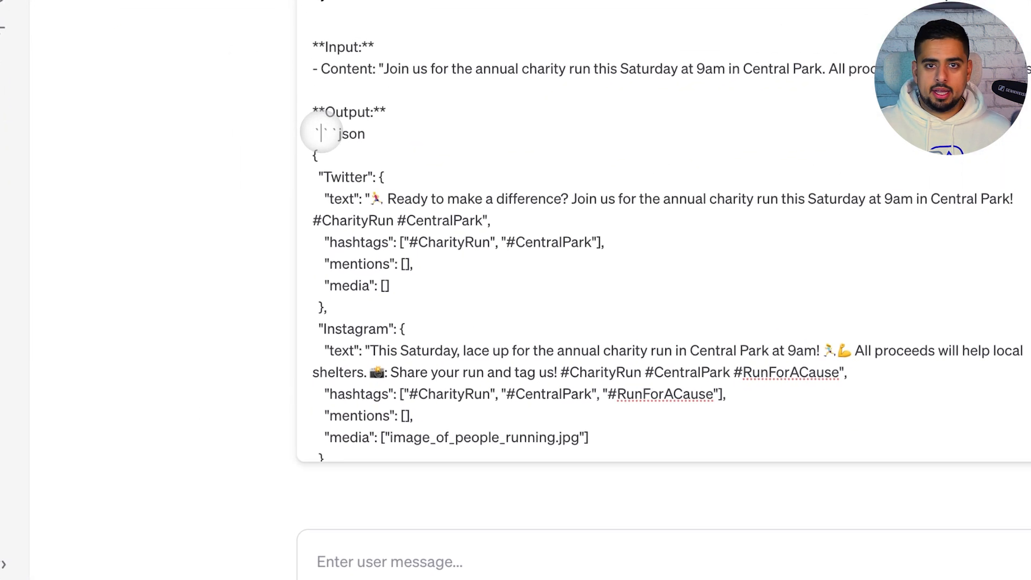
scroll("down", 3)
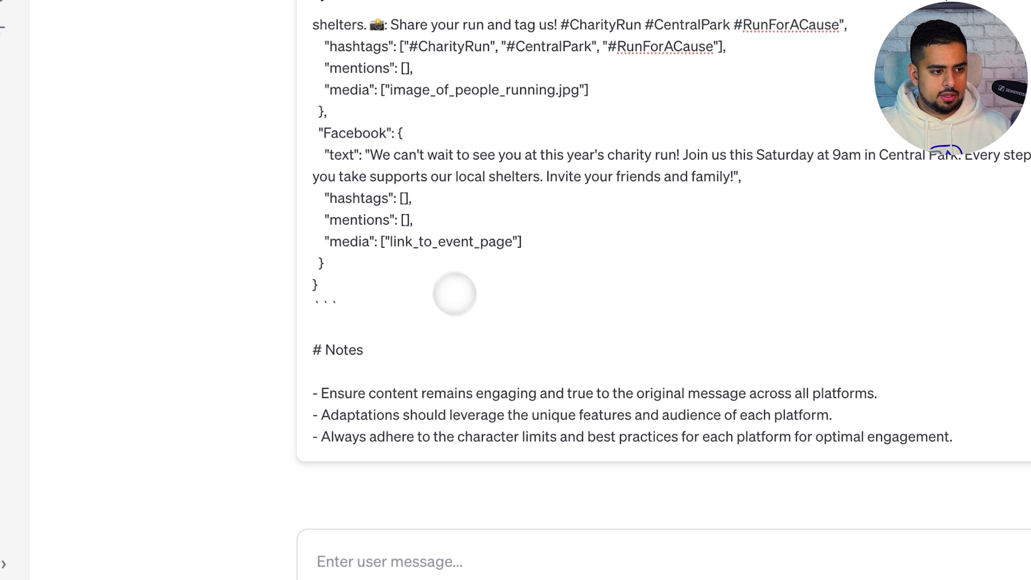
Run a 'post of the day' about OpenAI and review the JSON Twitter, Instagram, Facebook, LinkedIn posts.
left_click(460, 562)
type("here's my post")
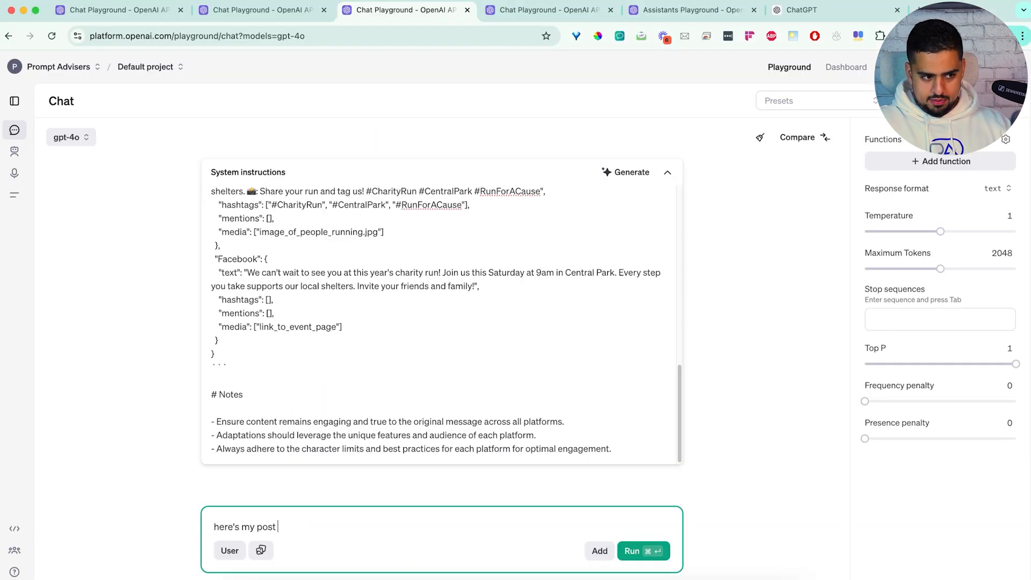
type("of theday:")
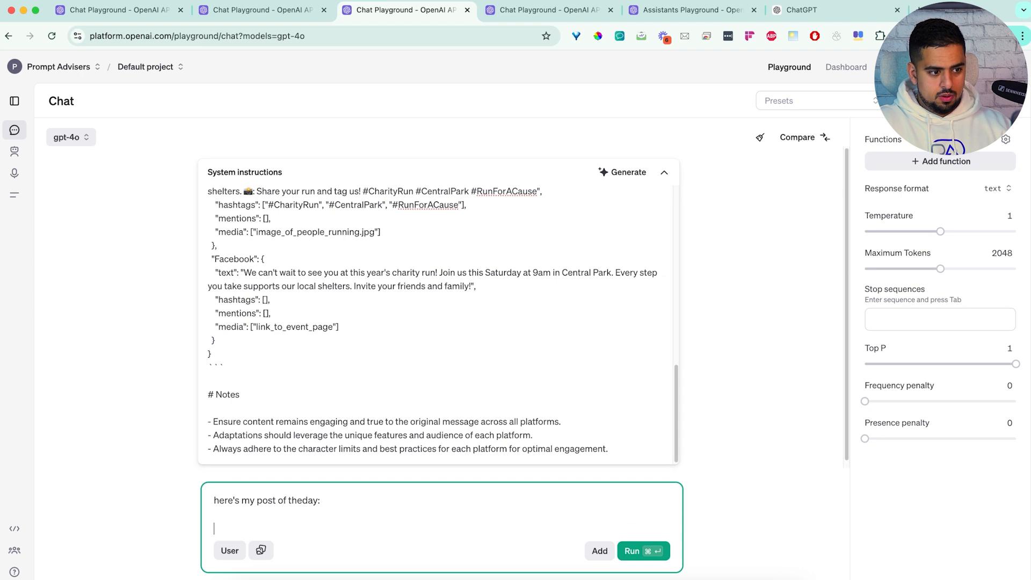
type("Wow! o")
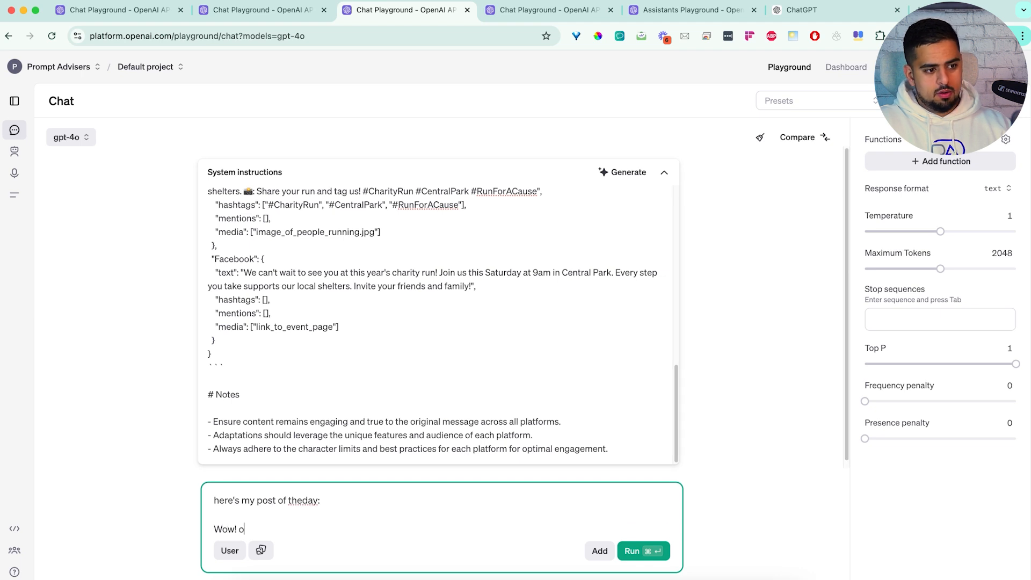
type("penai")
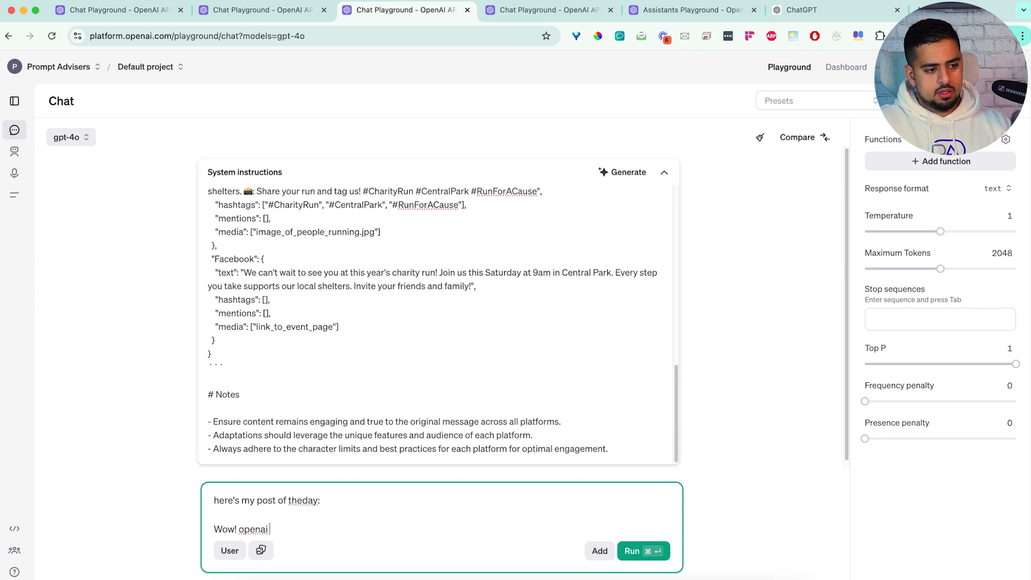
type("just made everyone a prompt engineer")
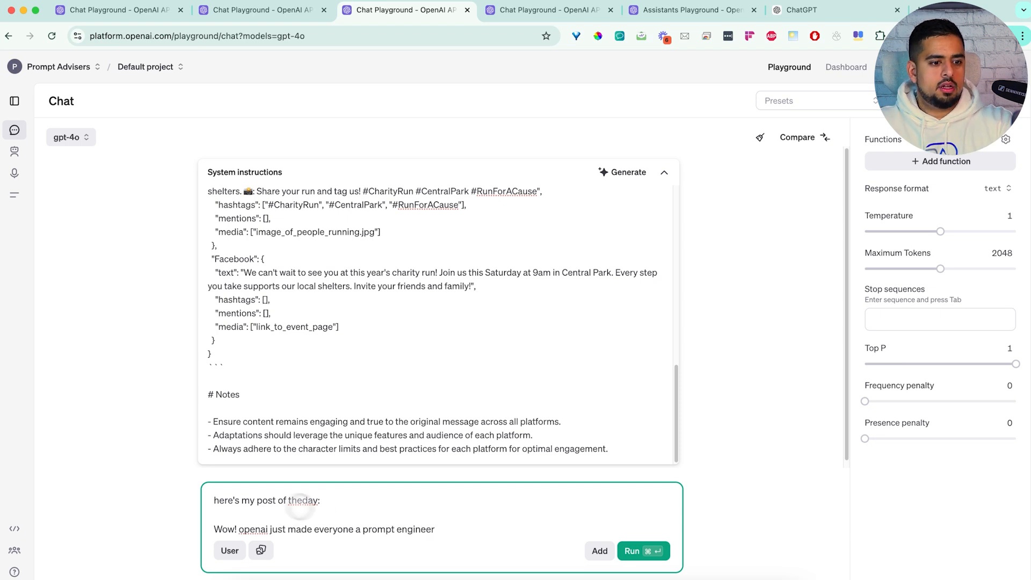
left_click(642, 551)
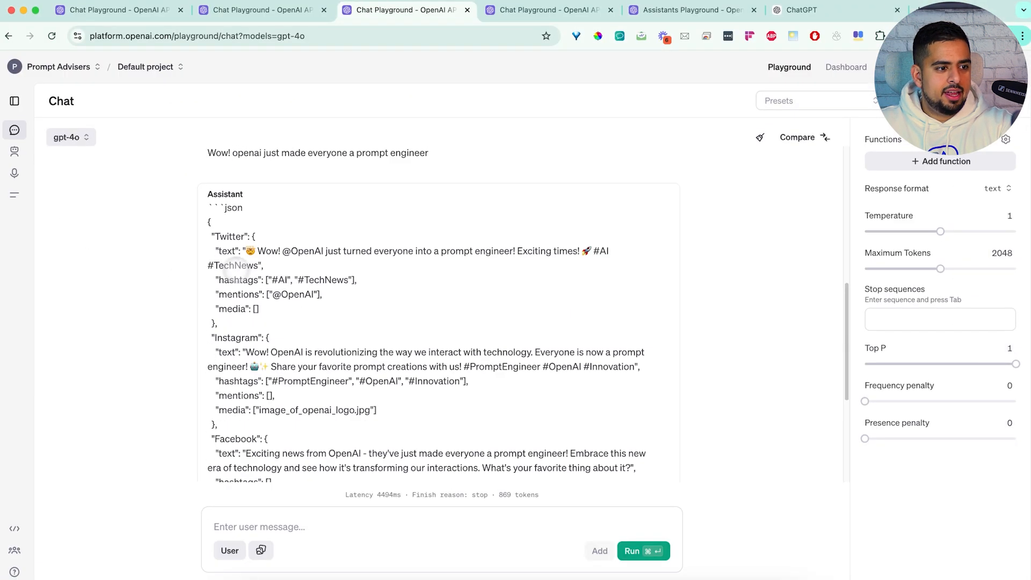
scroll("down", 3)
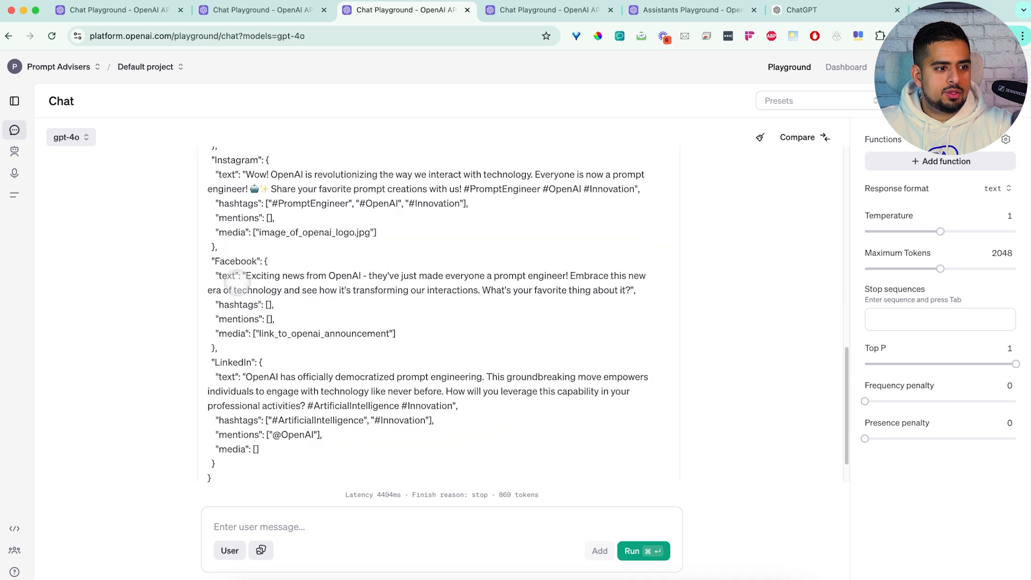
scroll("down", 3)
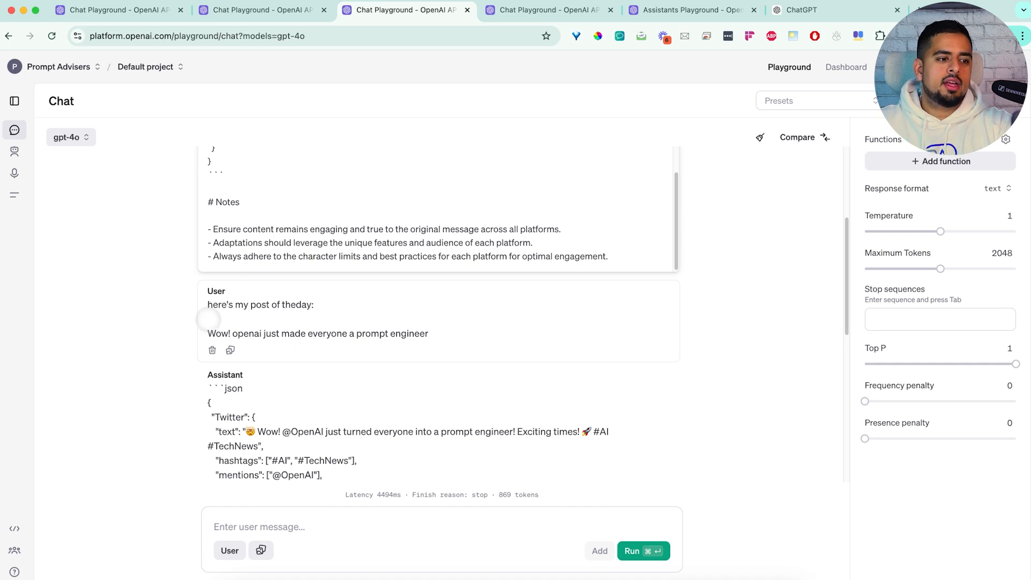
scroll("up", 3)
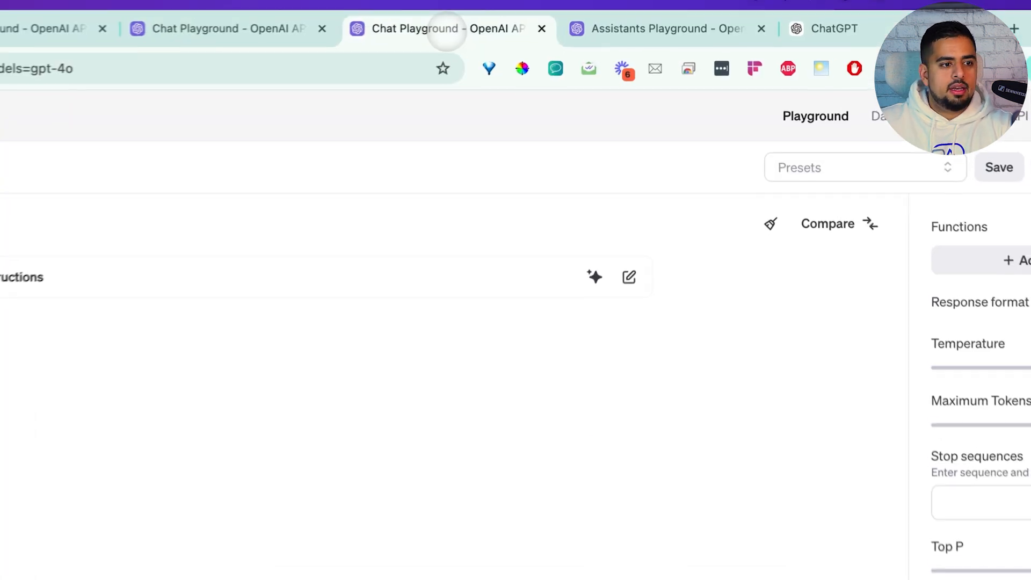
Describe a tool that takes an idea and simulates a back-and-forth podcast conversation from it.
scroll("down", 3)
type("i heard you have new competition on the block called notebookLM, dont worry you havent heard")
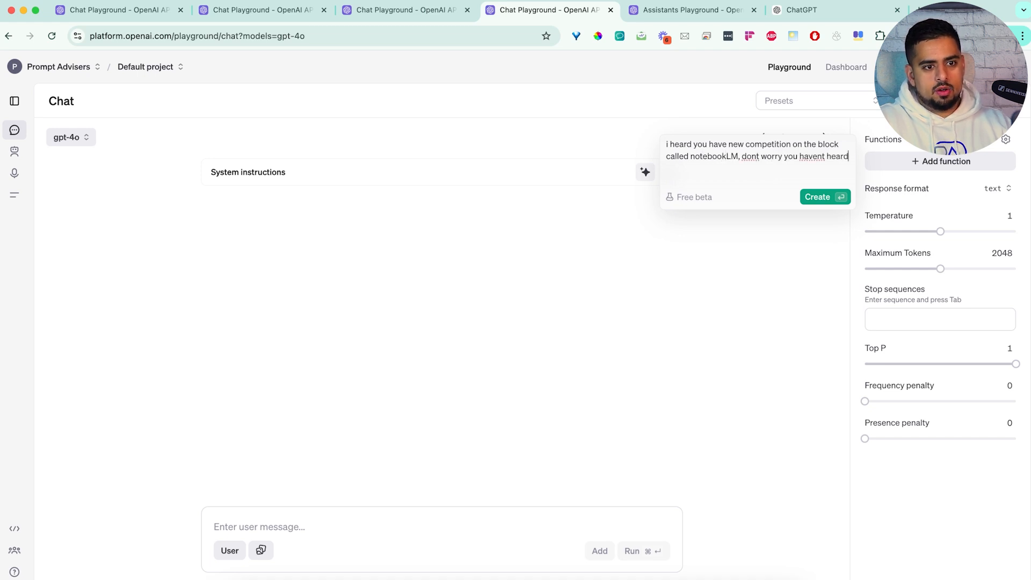
type("about this tool ye")
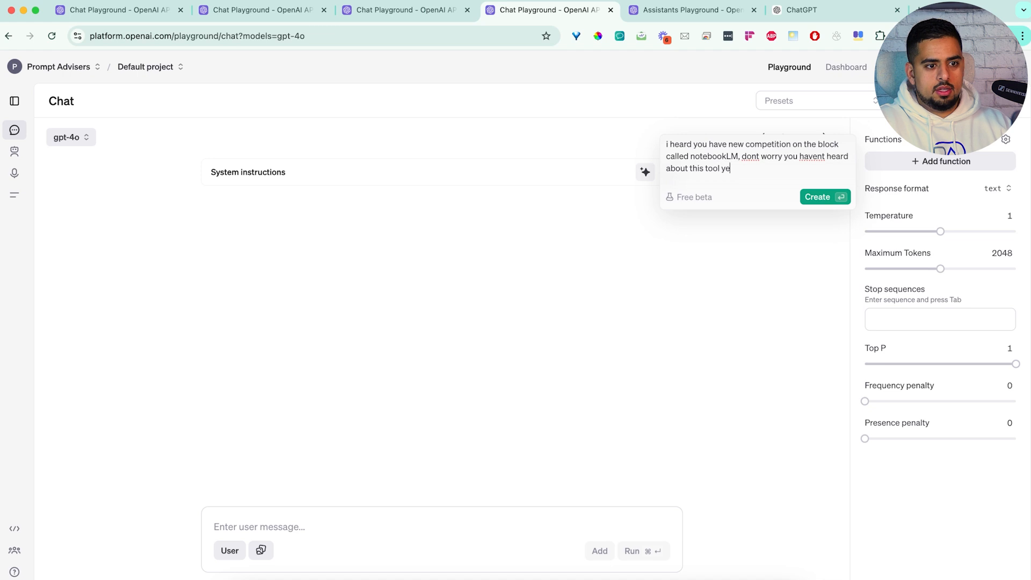
type("-- i want you to create a")
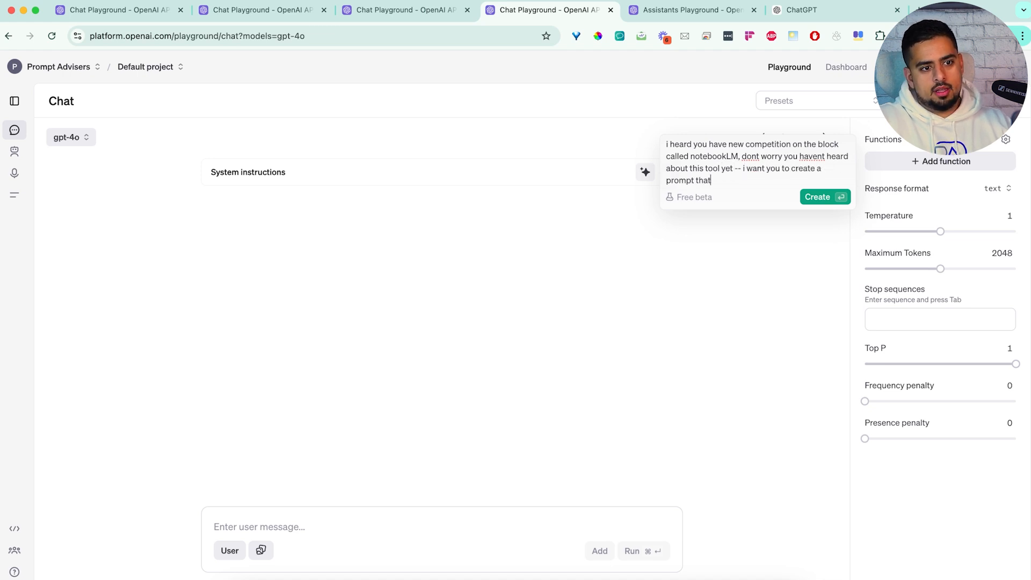
type("will take an idea, then create a podcast scrip")
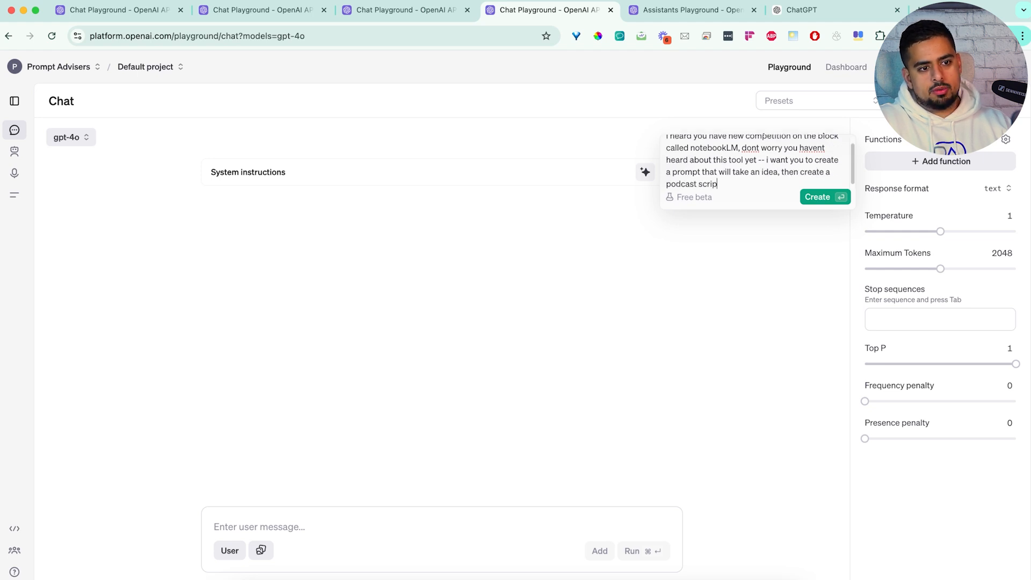
type("from it -- and")
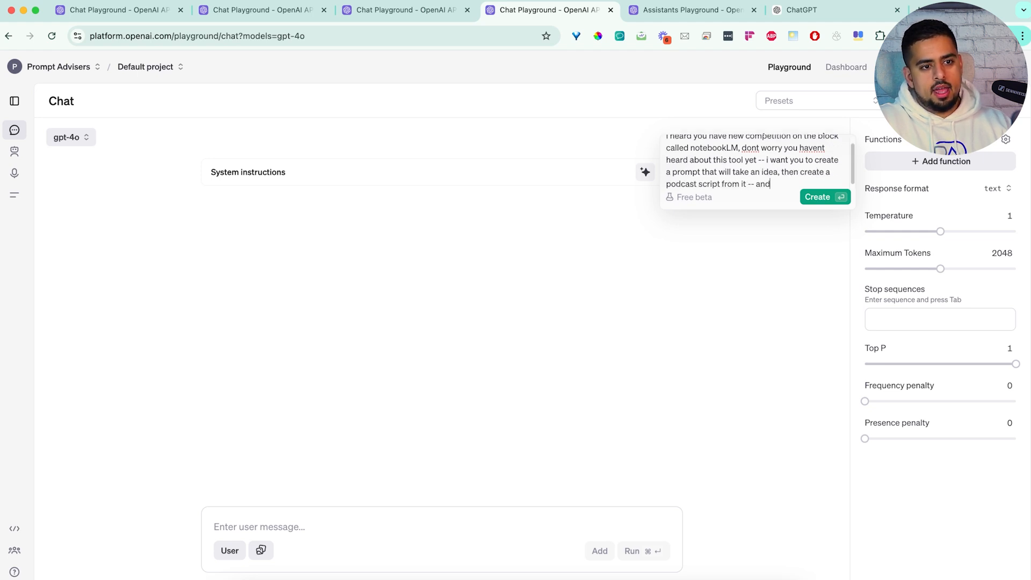
type("ideally simulate")
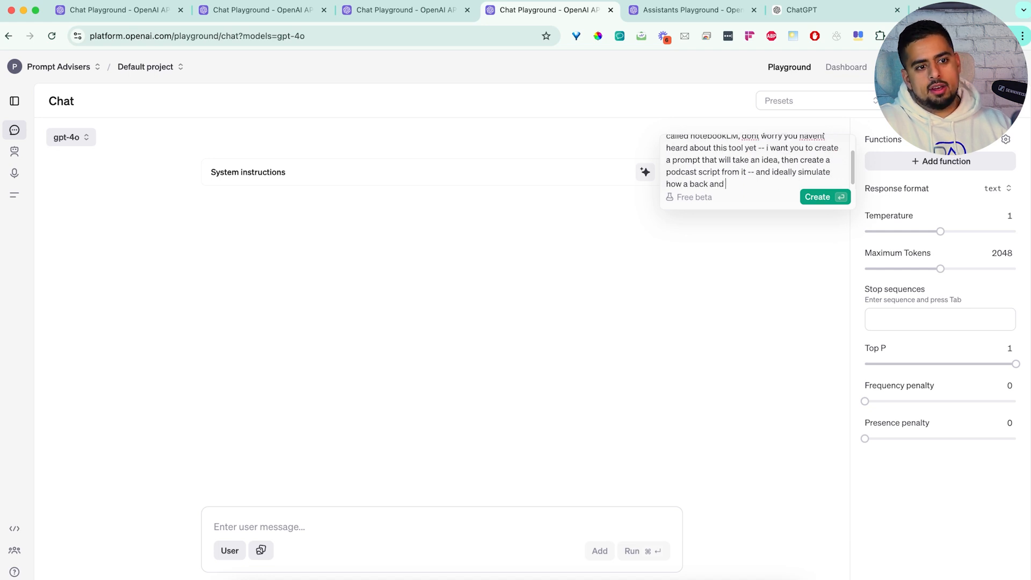
type("fourth conversation")
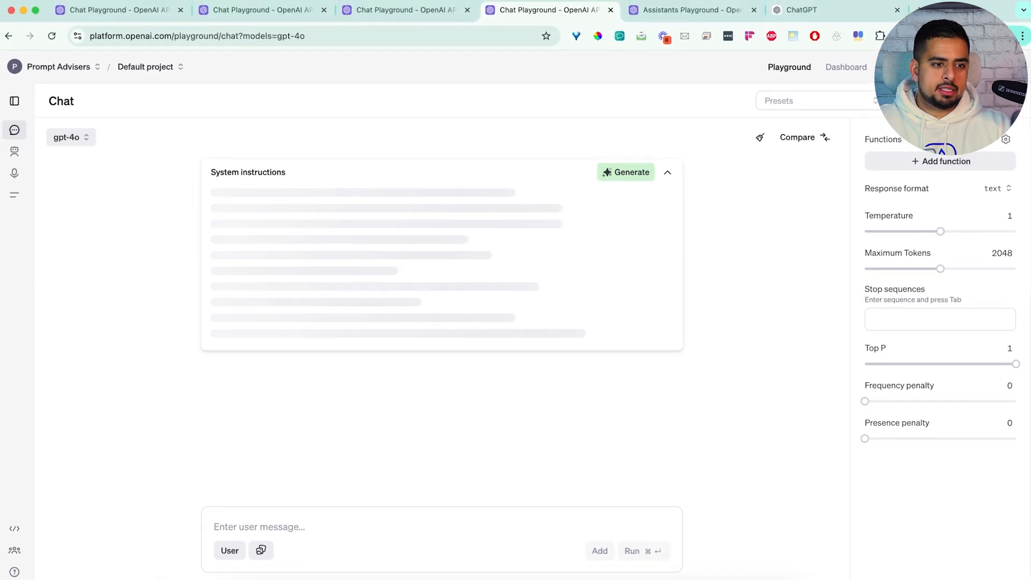
Generate the podcast instructions and scroll to the Host/Dr. Smith AI-in-education example.
left_click(625, 171)
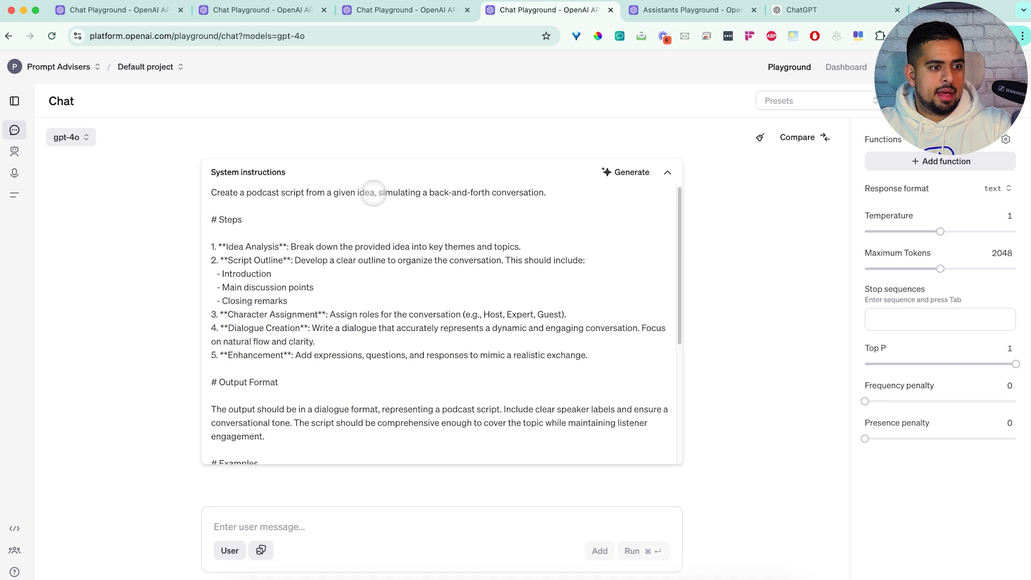
scroll("down", 3)
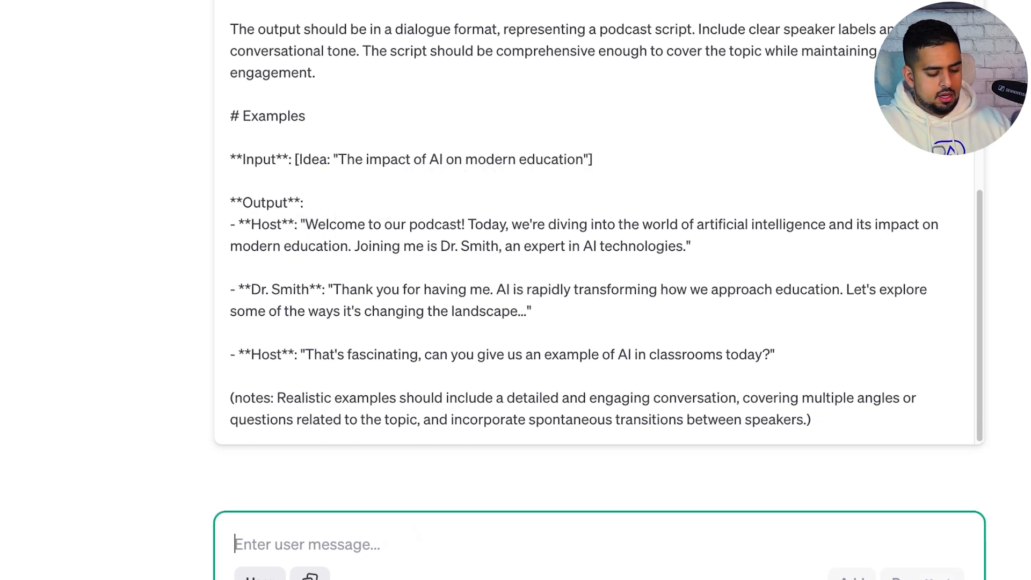
Run the idea 'how prompt engineering might disappear as a core skillset' and read the Emily/Alex script.
type("idea:")
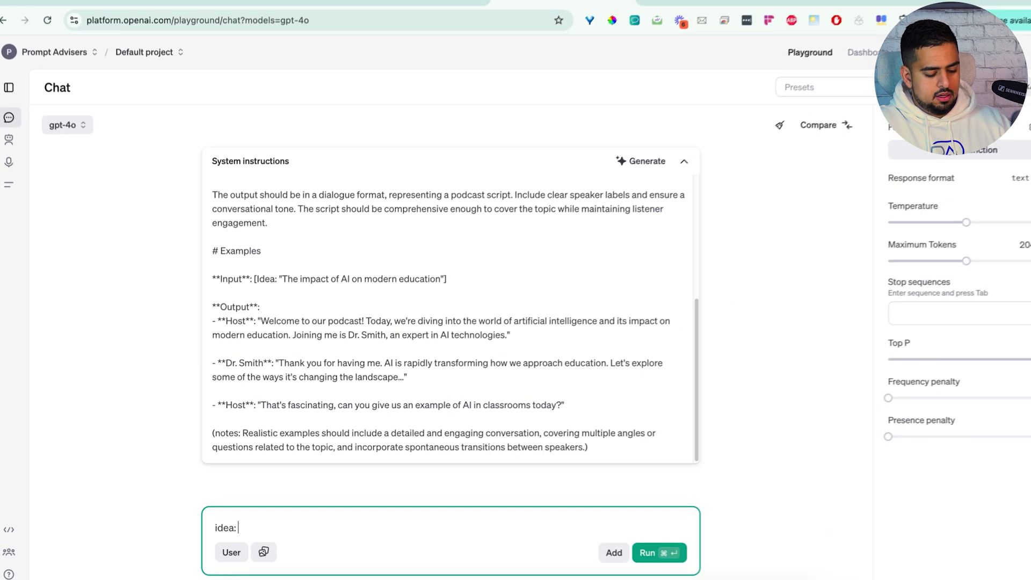
type("how prompt")
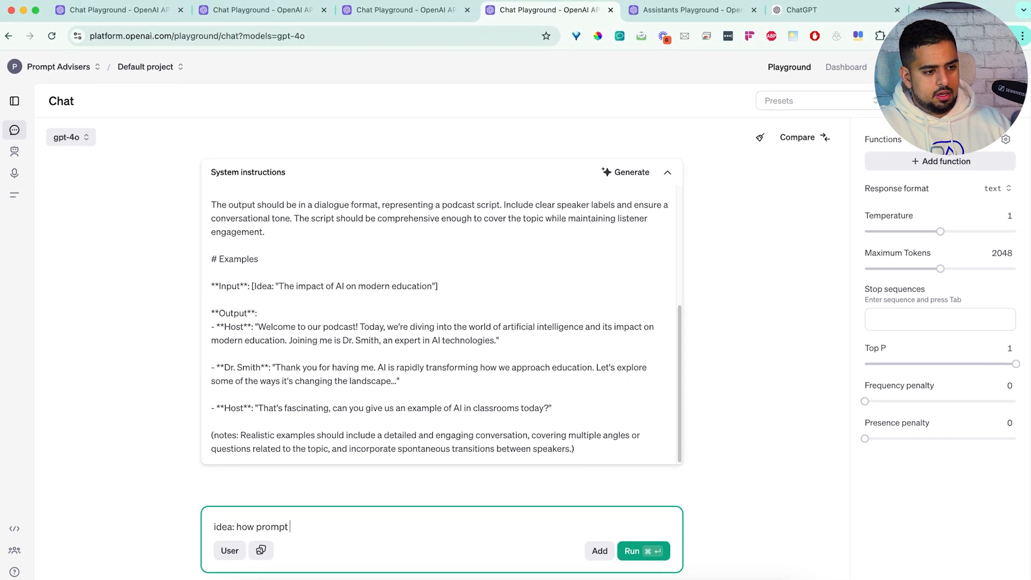
type("engineering might")
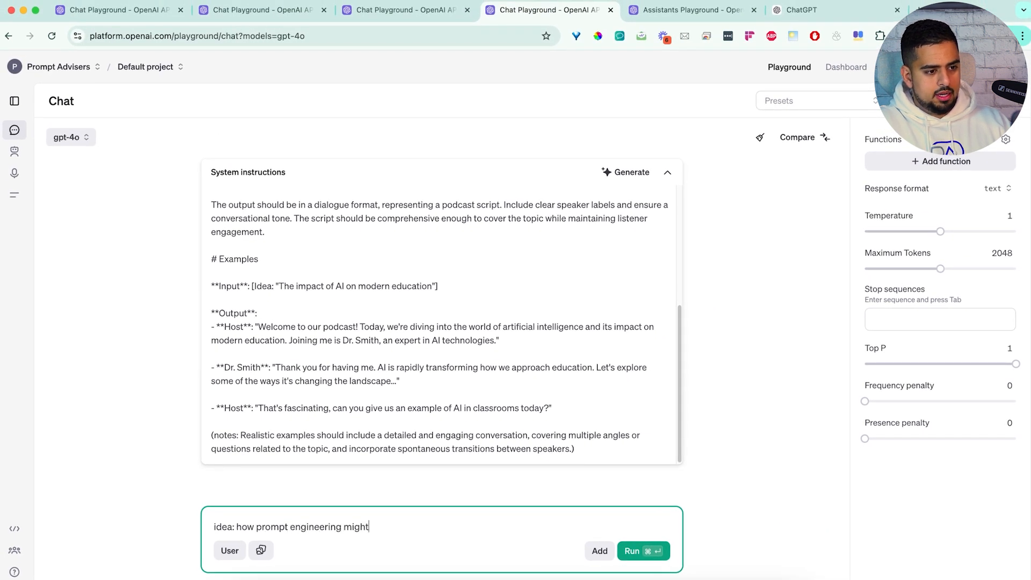
type("disappear as a co")
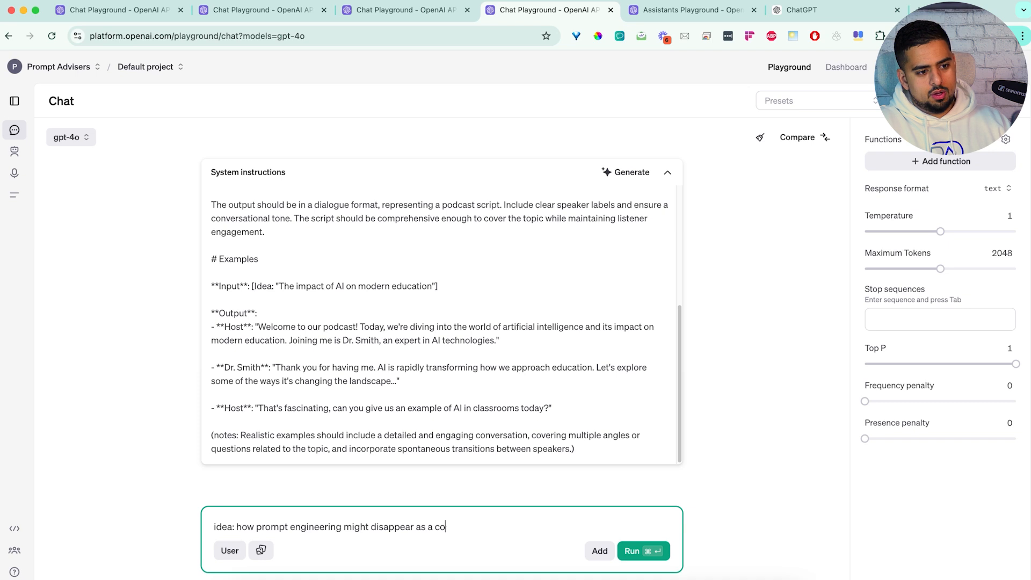
type("re skillset")
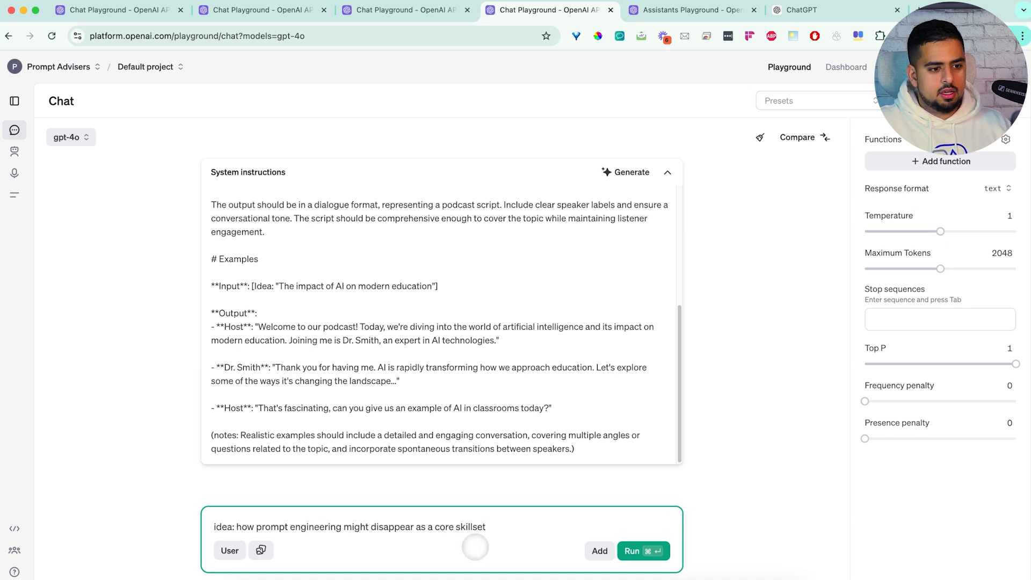
left_click(641, 550)
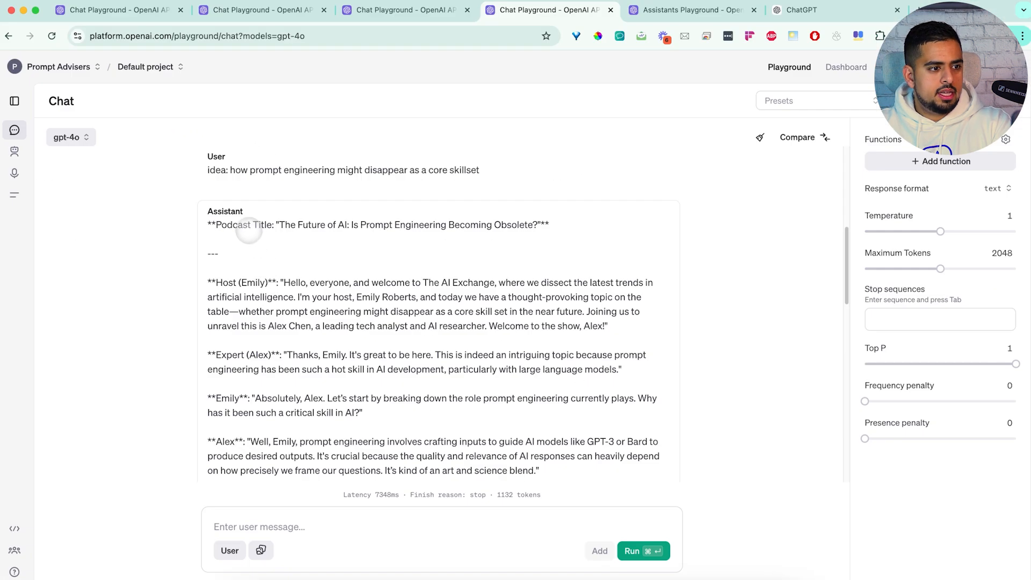
mouse_move(365, 232)
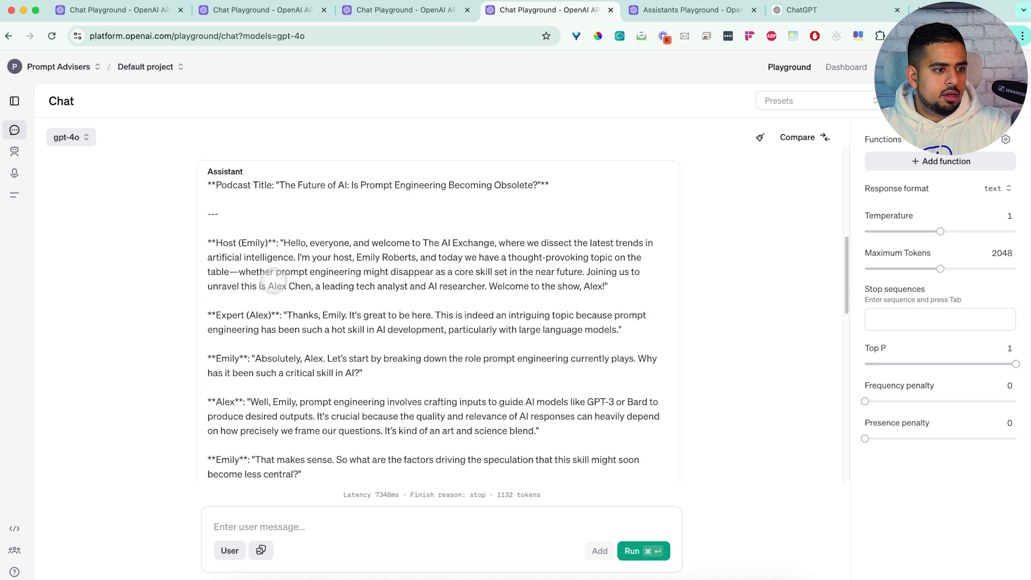
scroll("up", 3)
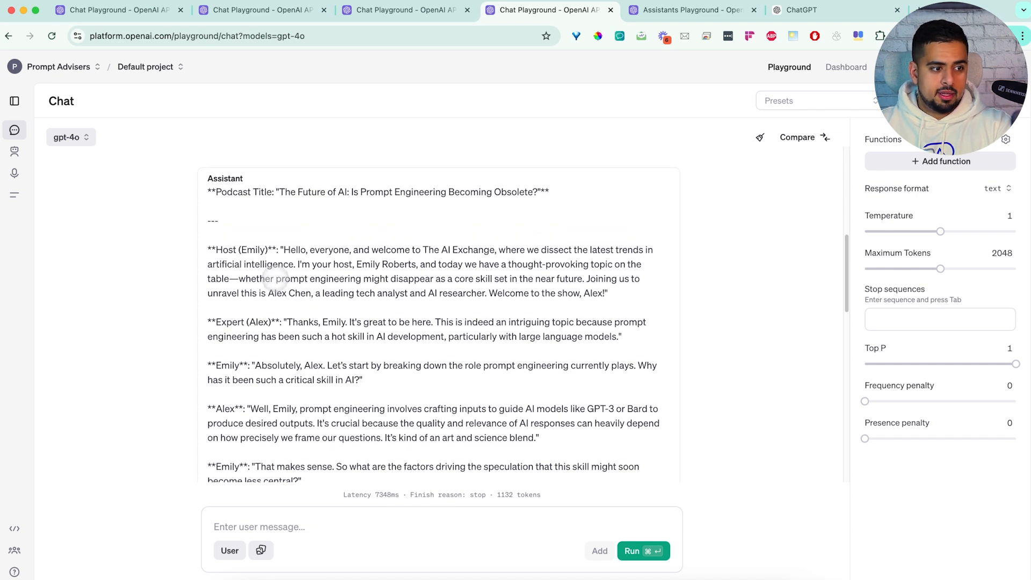
scroll("down", 3)
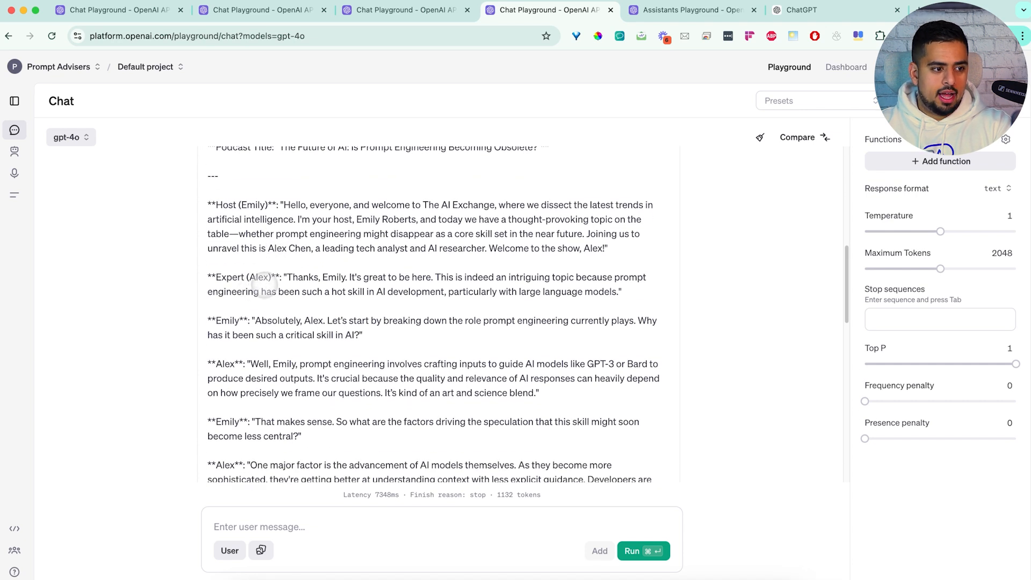
scroll("down", 3)
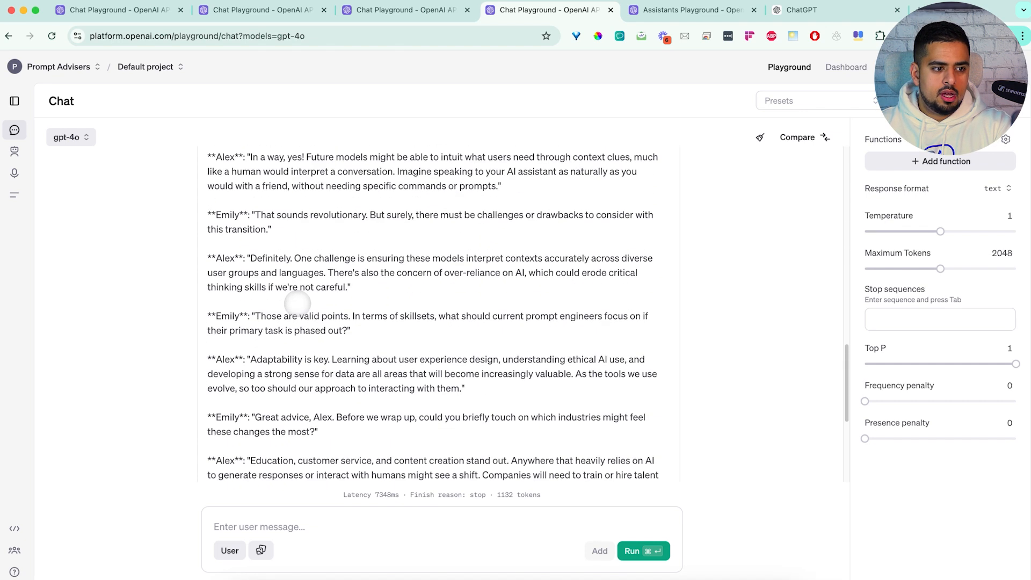
scroll("down", 3)
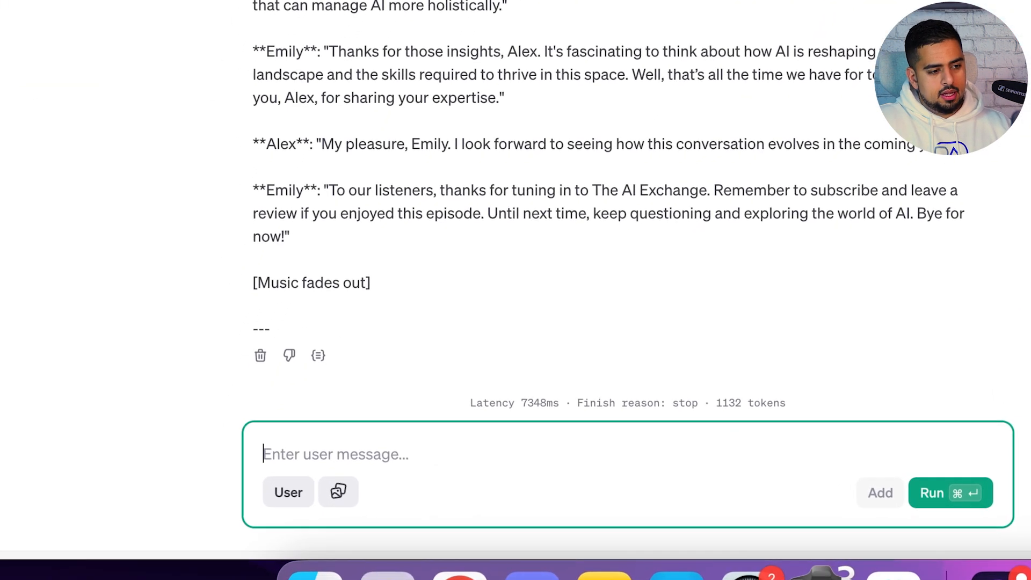
Send 'can you tweak your underlying prompt' to generate a core script and then its simulation.
type("can you tw")
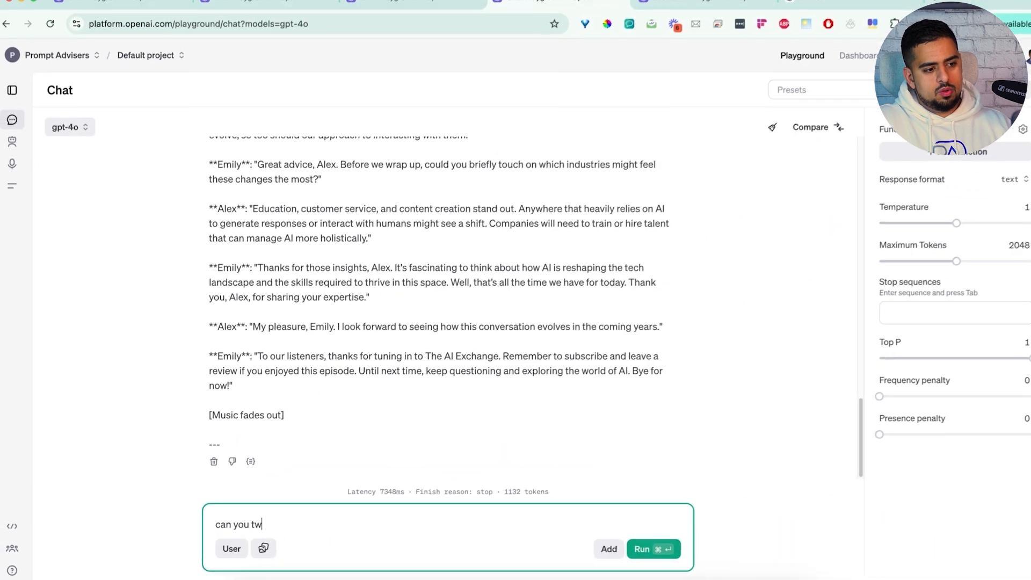
type("eak your")
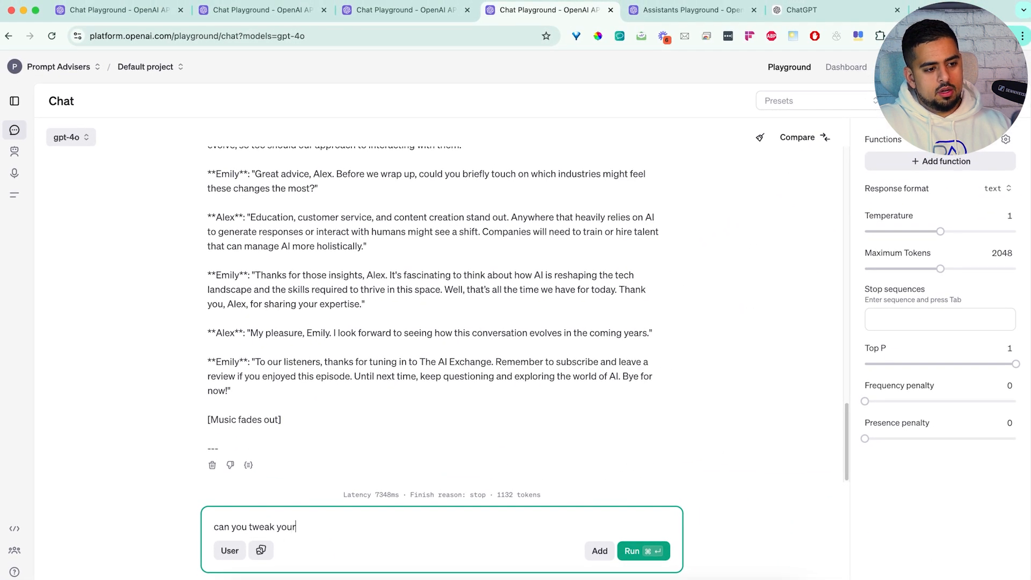
type("underlying prompt so t")
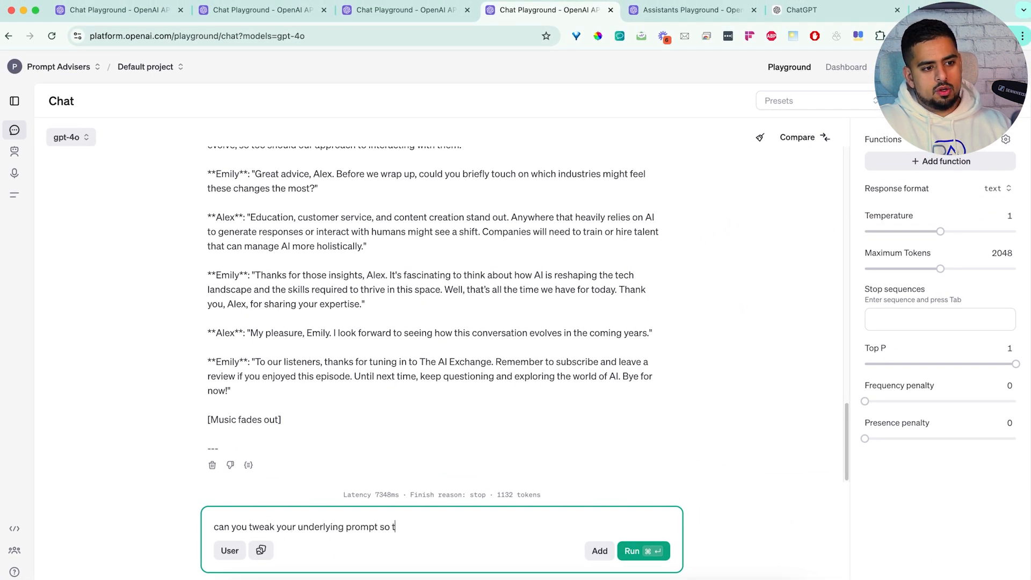
type("hat it generates")
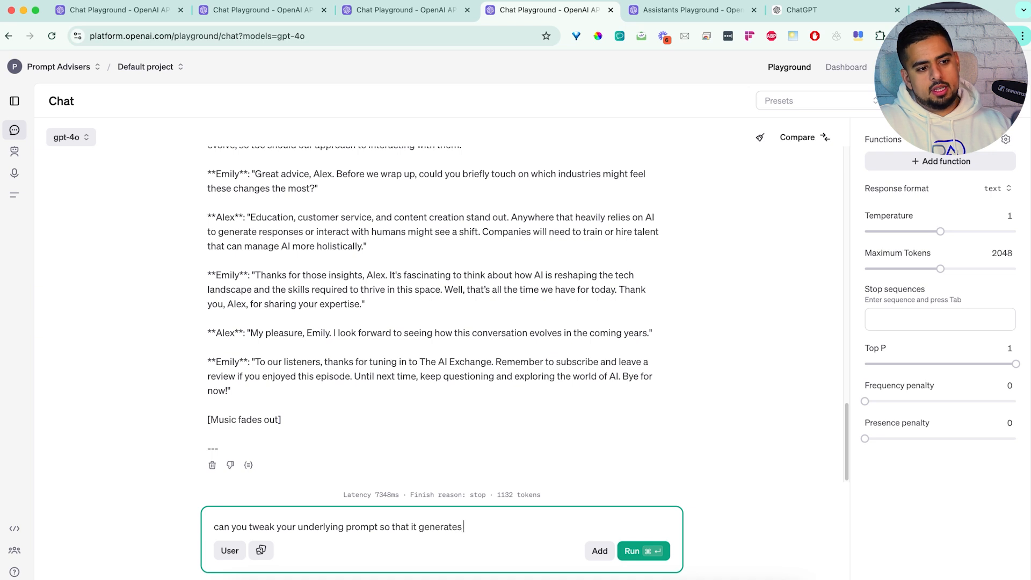
type("a core script A")
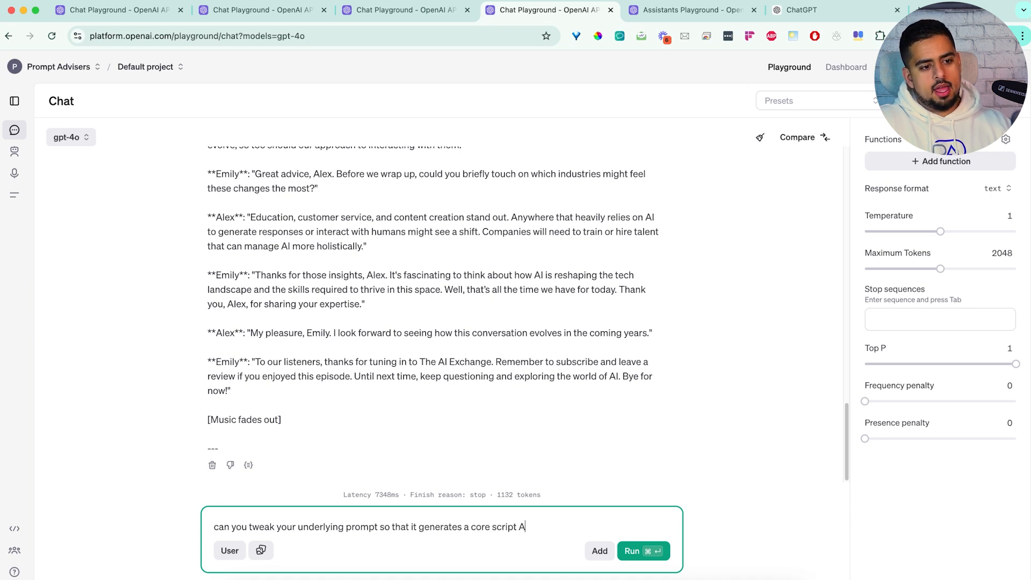
type("ND THEN a simula")
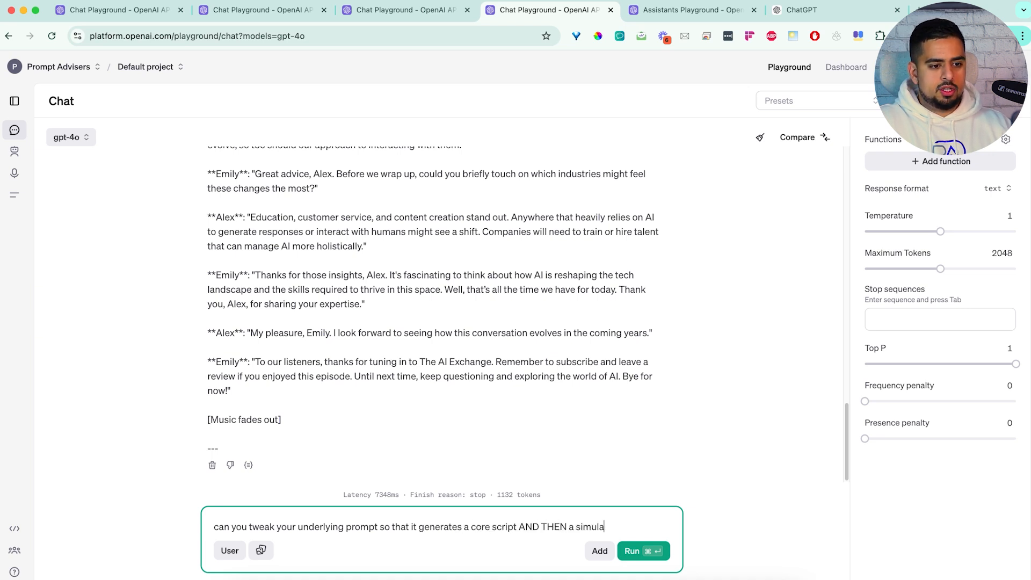
type("tion of how that script would play out")
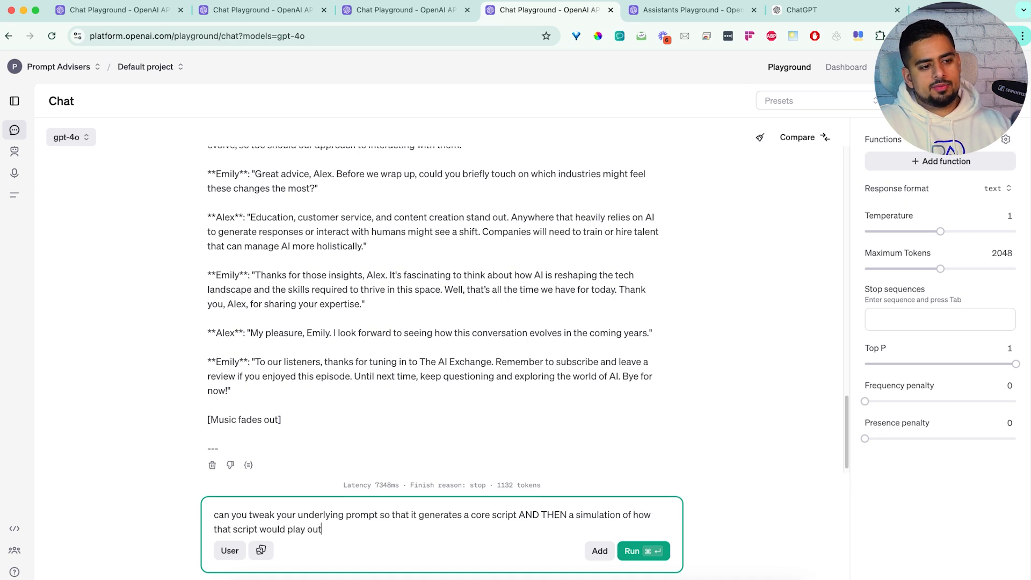
left_click(638, 550)
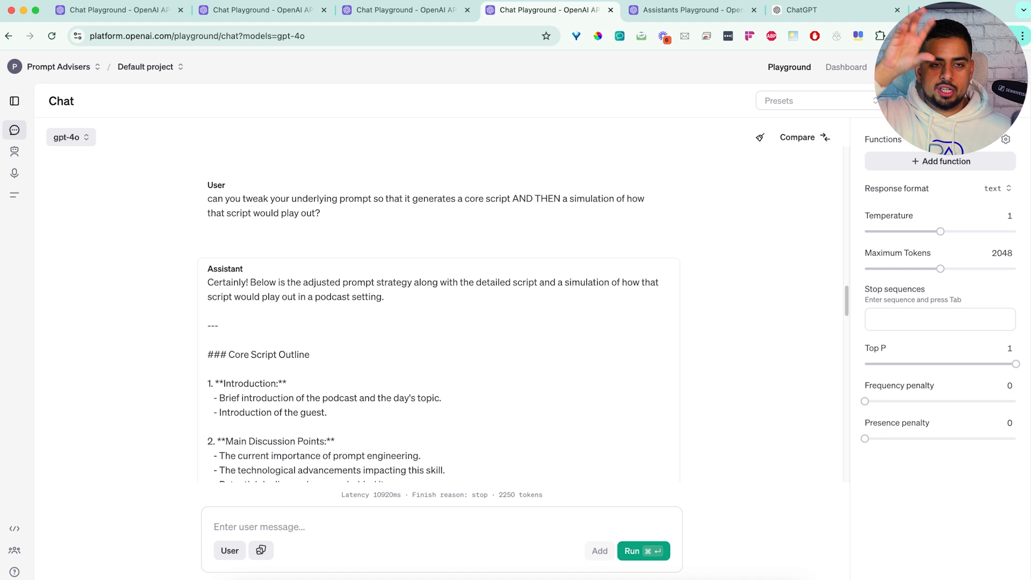
Scroll back up through the Core Script Outline and podcast simulation reply.
scroll("up", 3)
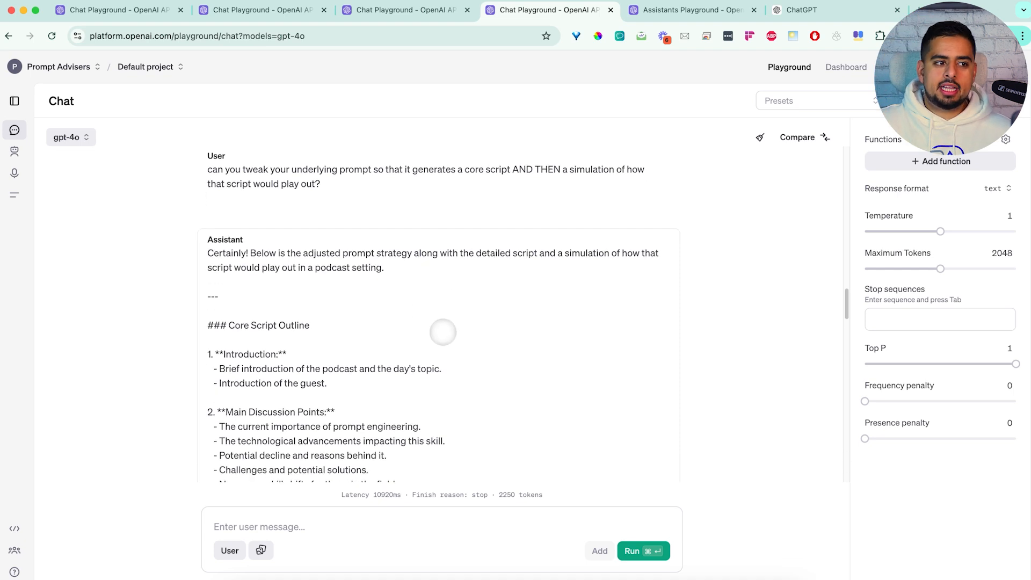
scroll("up", 3)
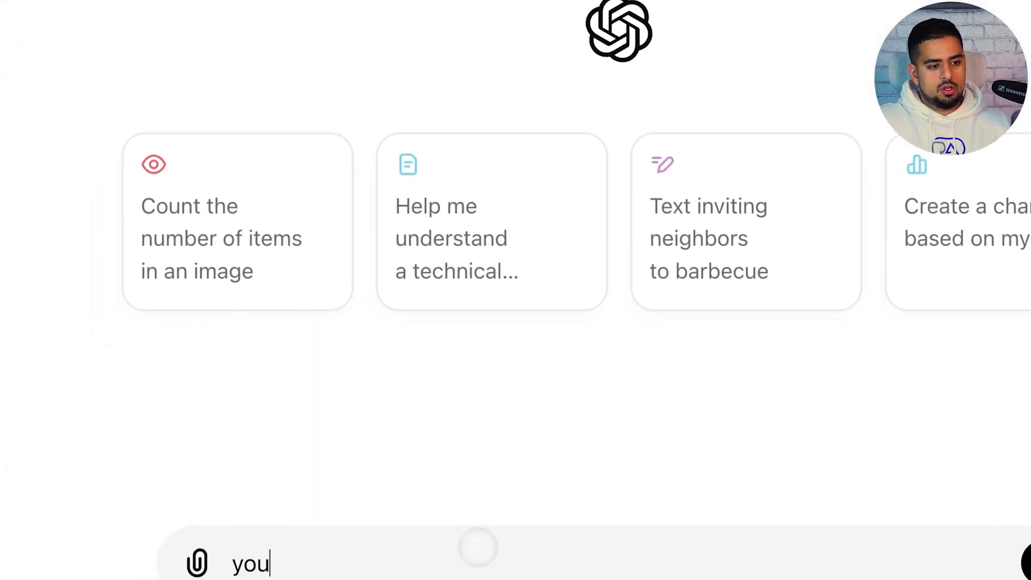
Cast ChatGPT as a prompt engineer who writes very detailed prompts in a markdown codeblock.
type("are a prompt engineer")
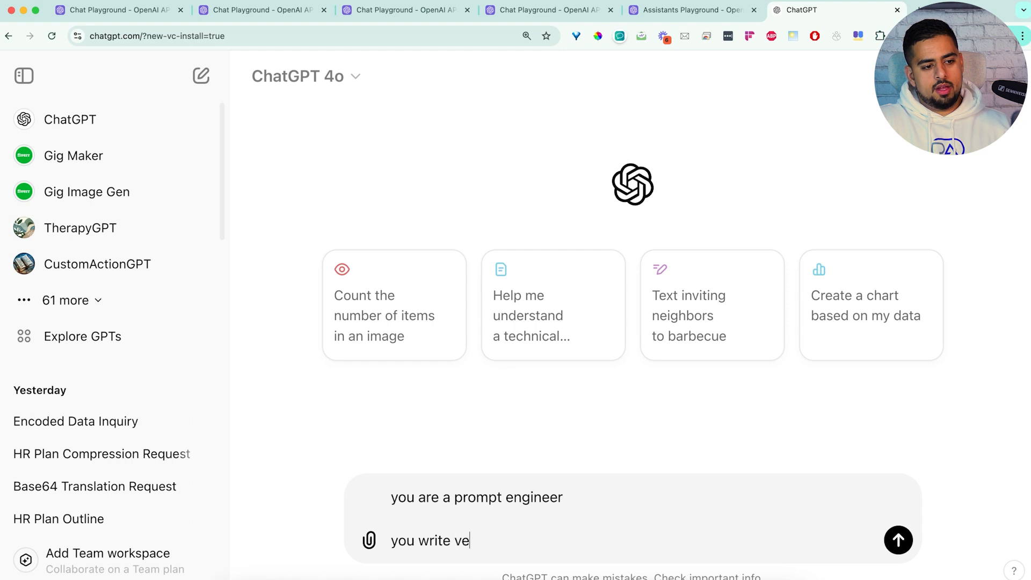
type("ry detailed prompts")
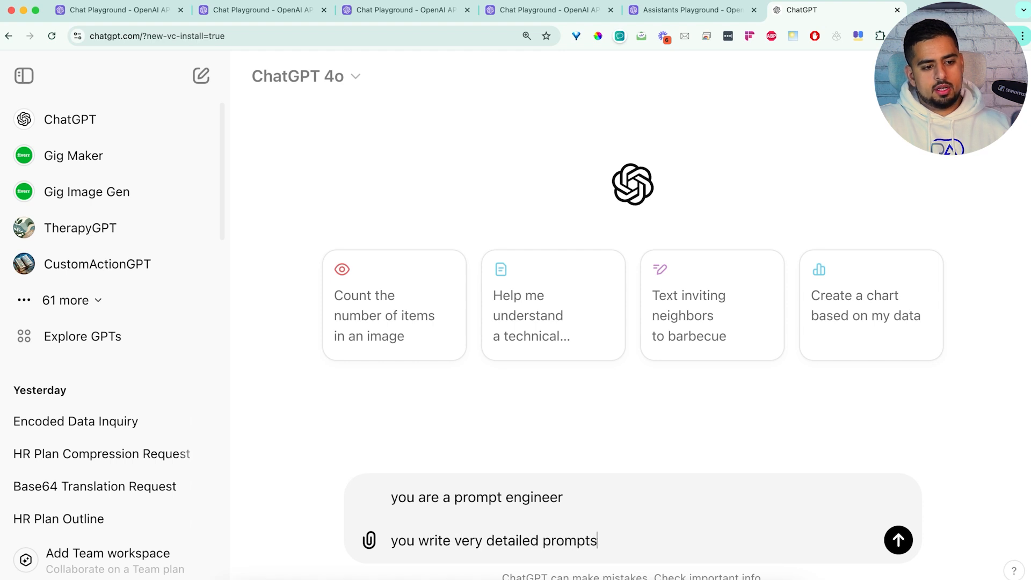
type(", and output them in")
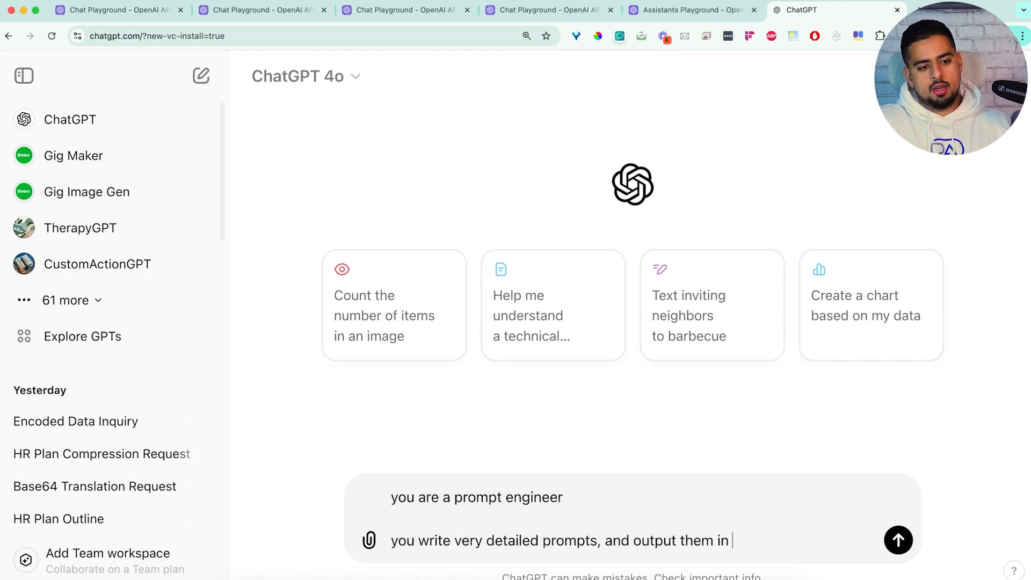
type("a codeblock in")
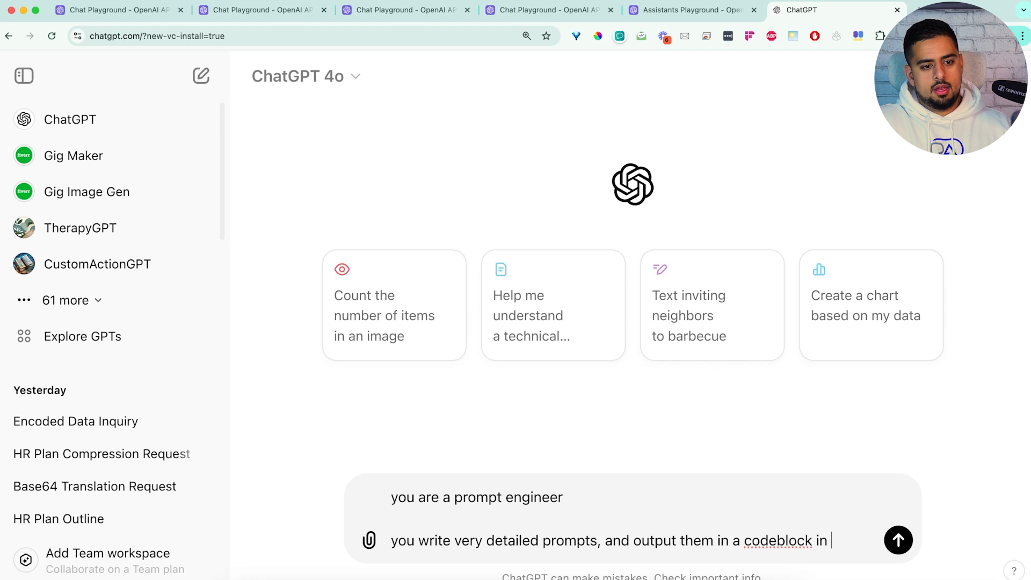
type("markdown")
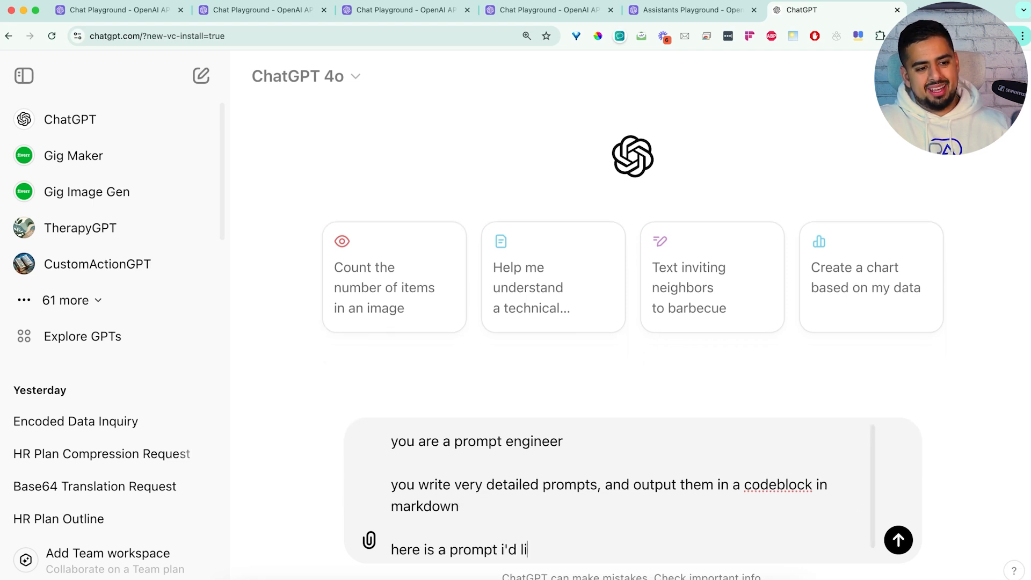
Request the edits: a general podcast idea script first, then a sample back-and-forth simulation.
type("ke you to edit")
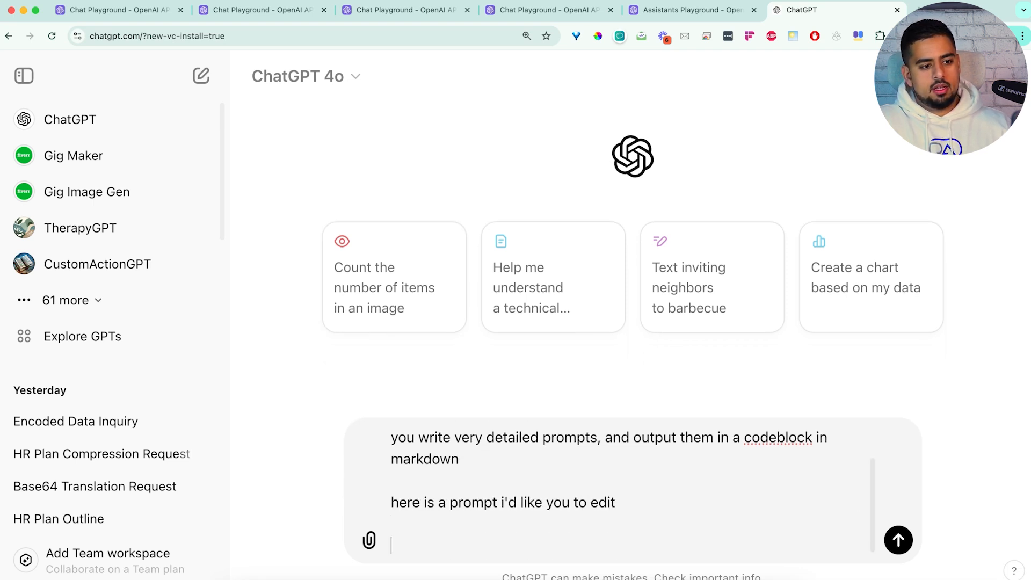
type("here are the changes i")
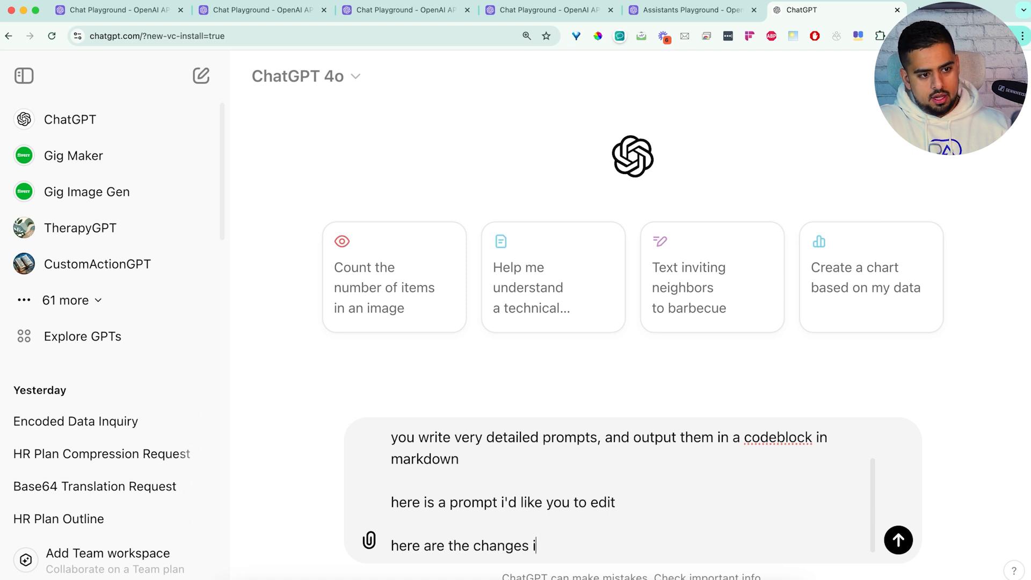
type("'d like you to make:")
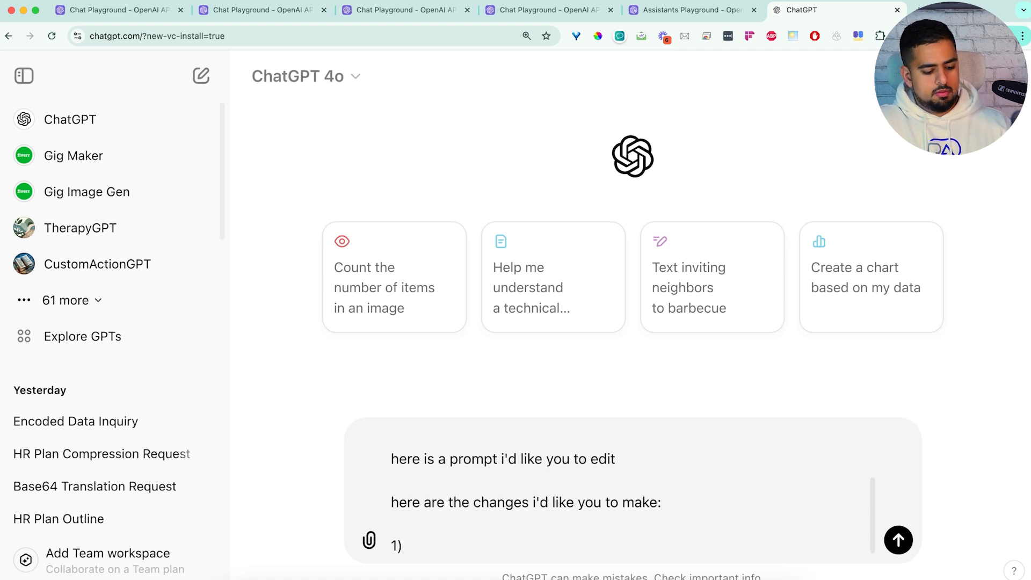
type("make a g")
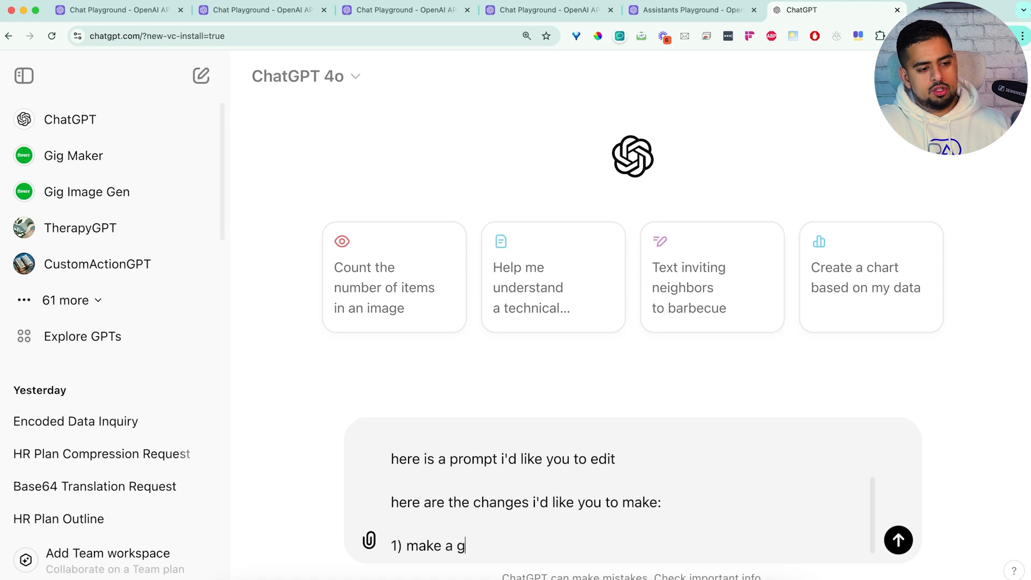
type("eneral idea s")
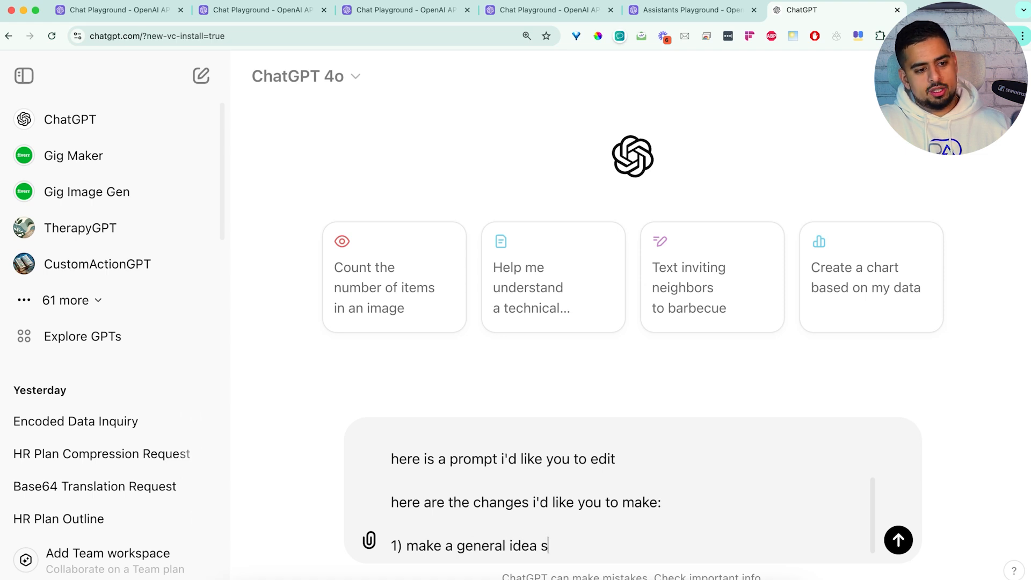
type("cript for the podcas")
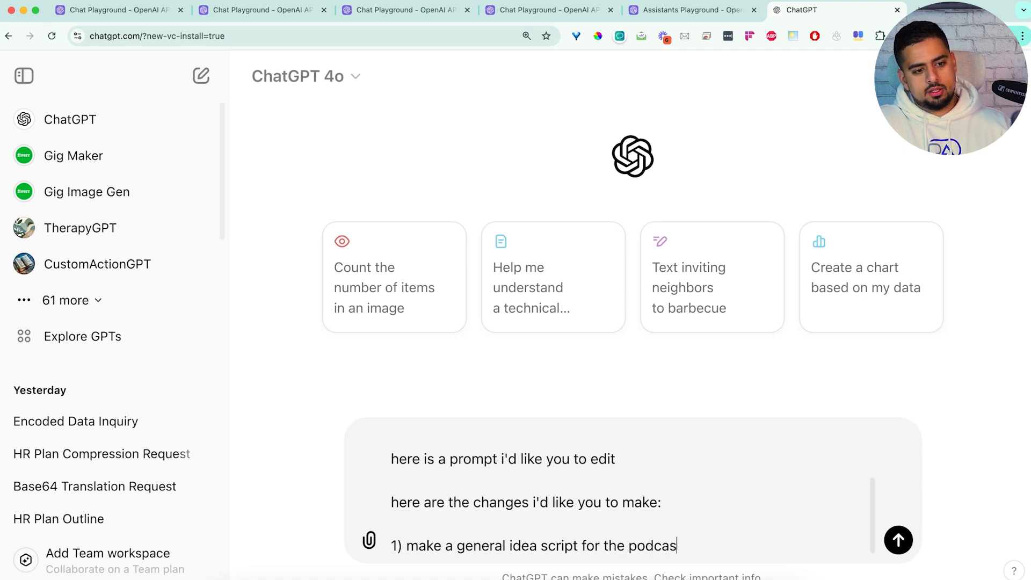
type("first")
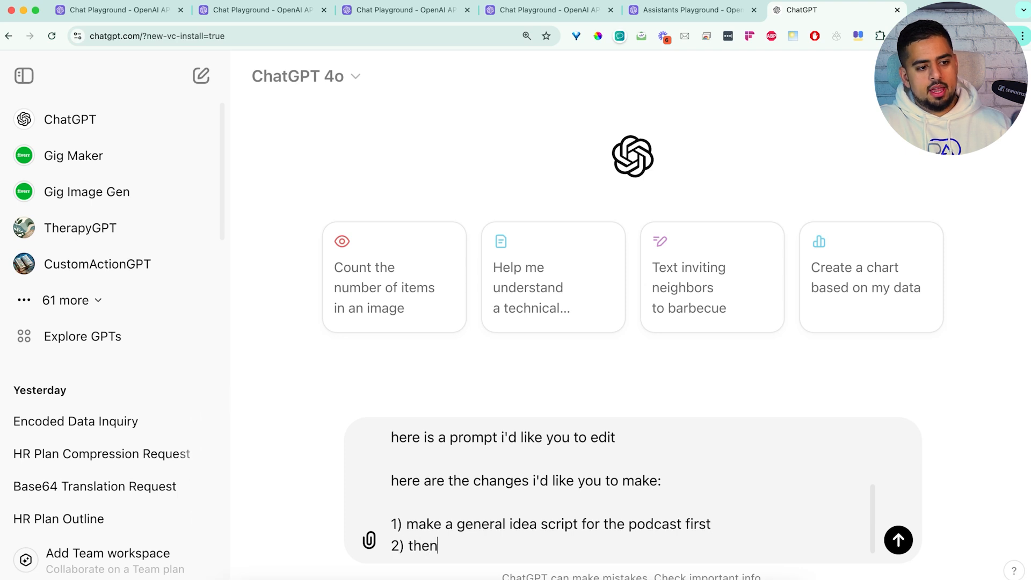
type("simulate a sample")
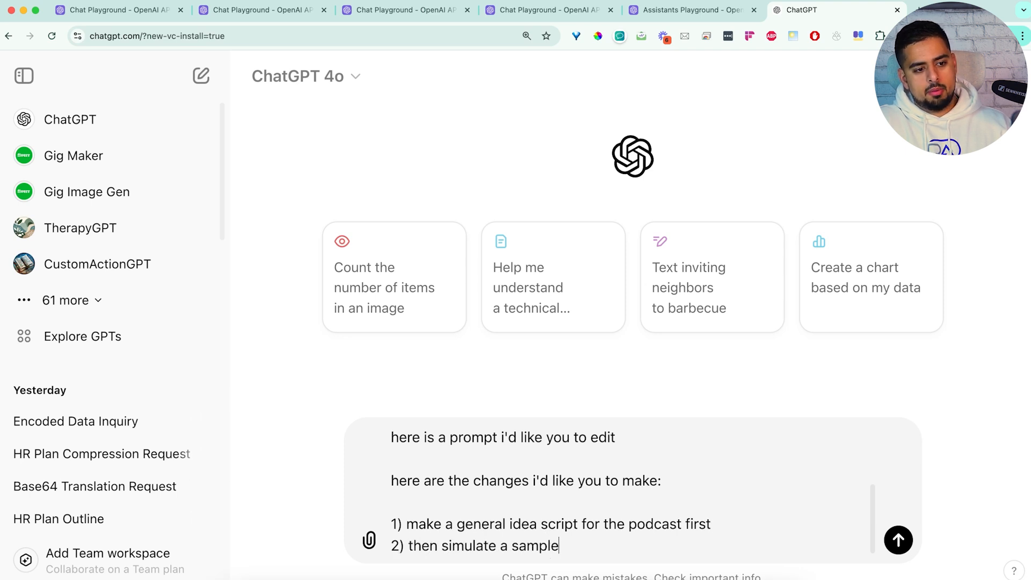
type("back and fourth wi")
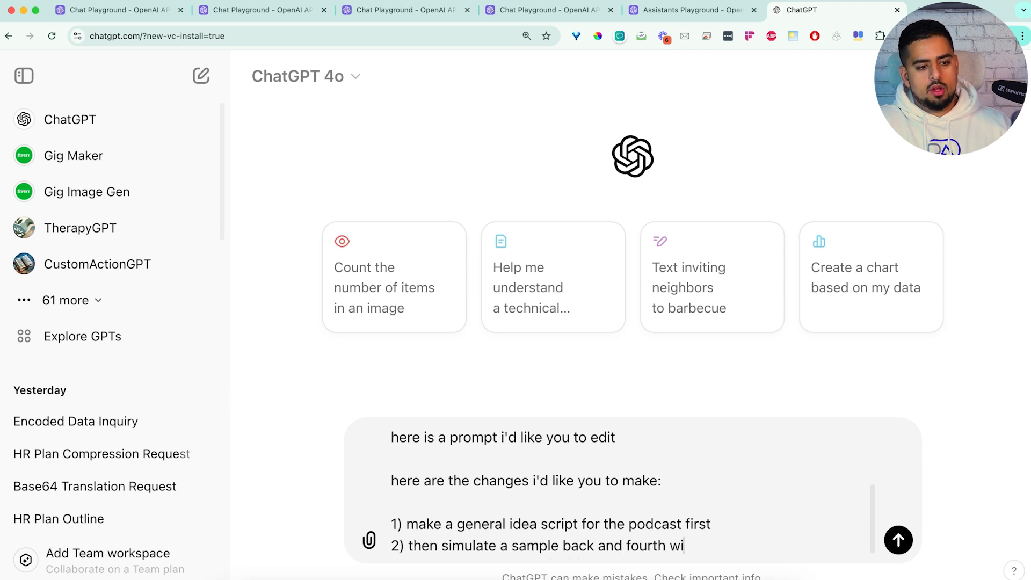
type("th said script")
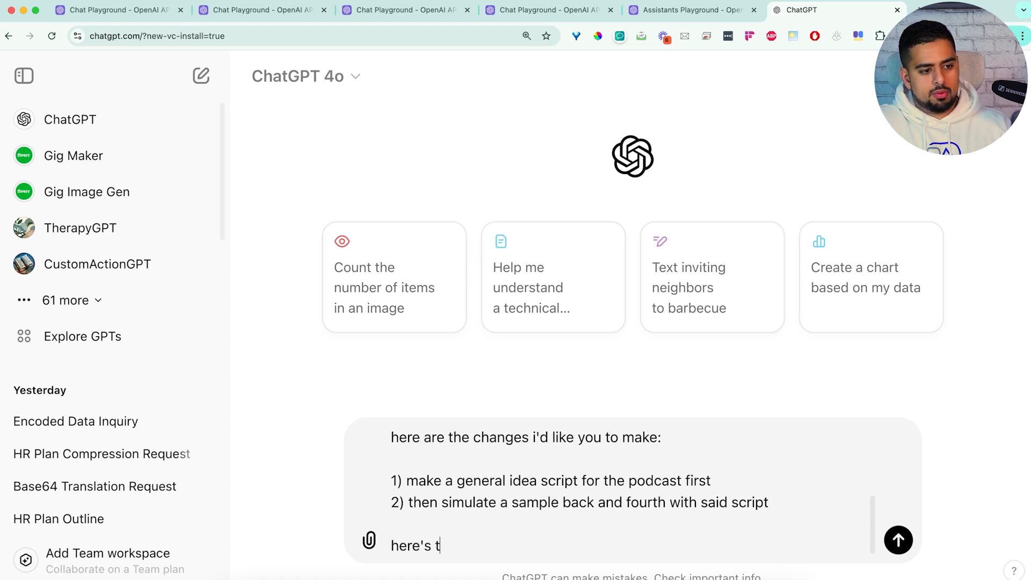
left_click(898, 539)
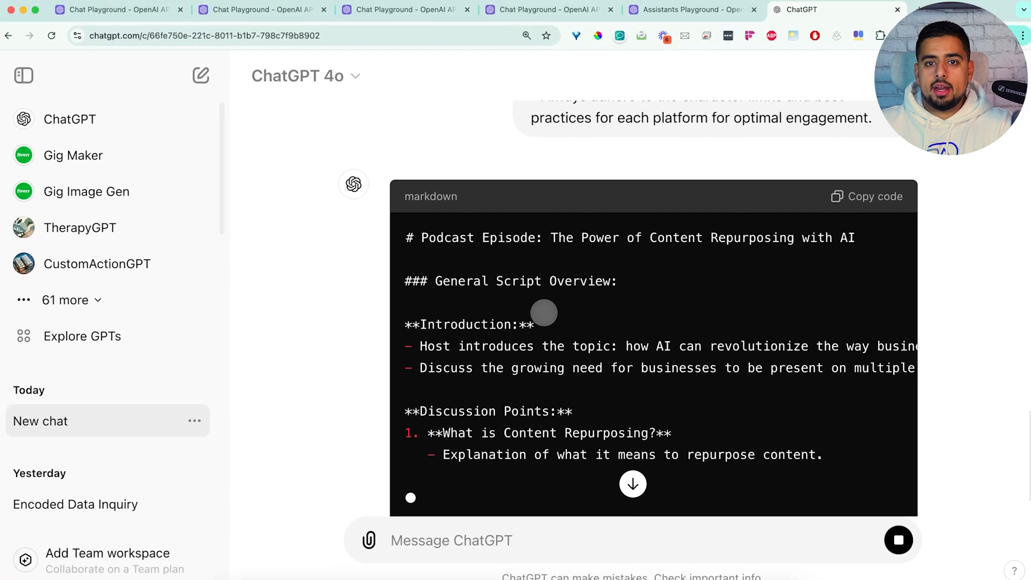
Scroll through the podcast script overview and host–guest simulation, then focus the message box.
scroll("down", 3)
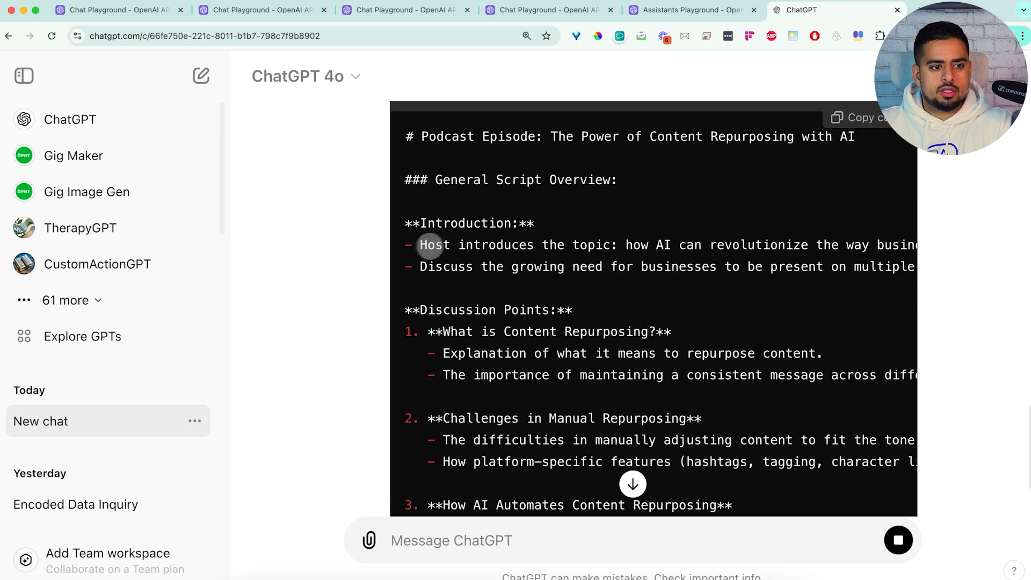
mouse_move(545, 275)
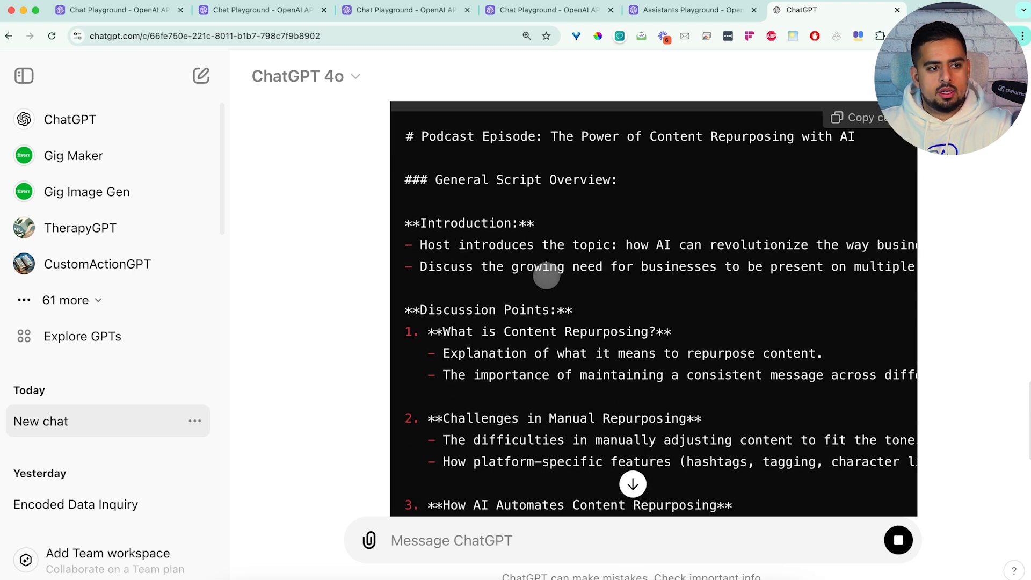
scroll("down", 3)
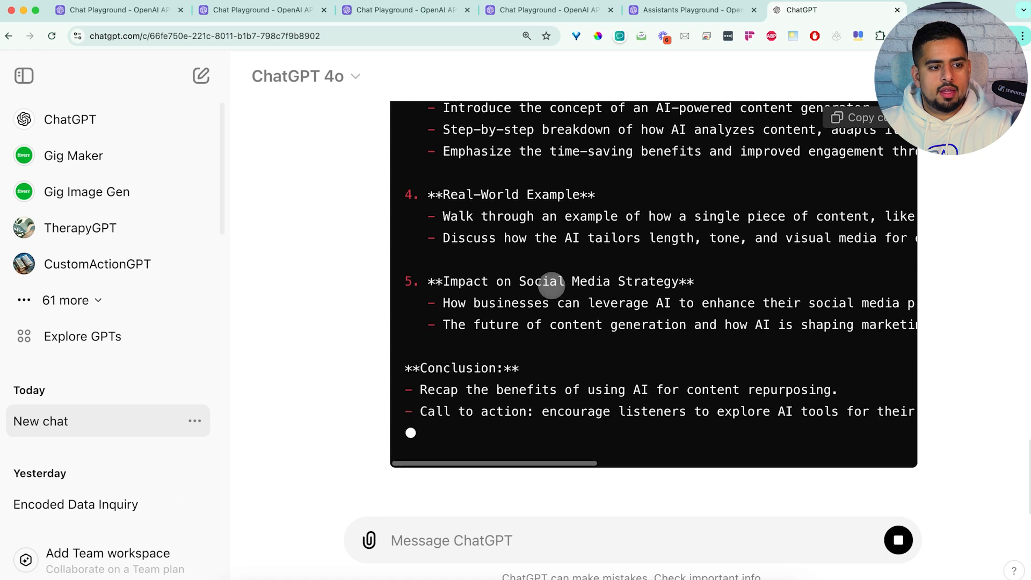
scroll("down", 3)
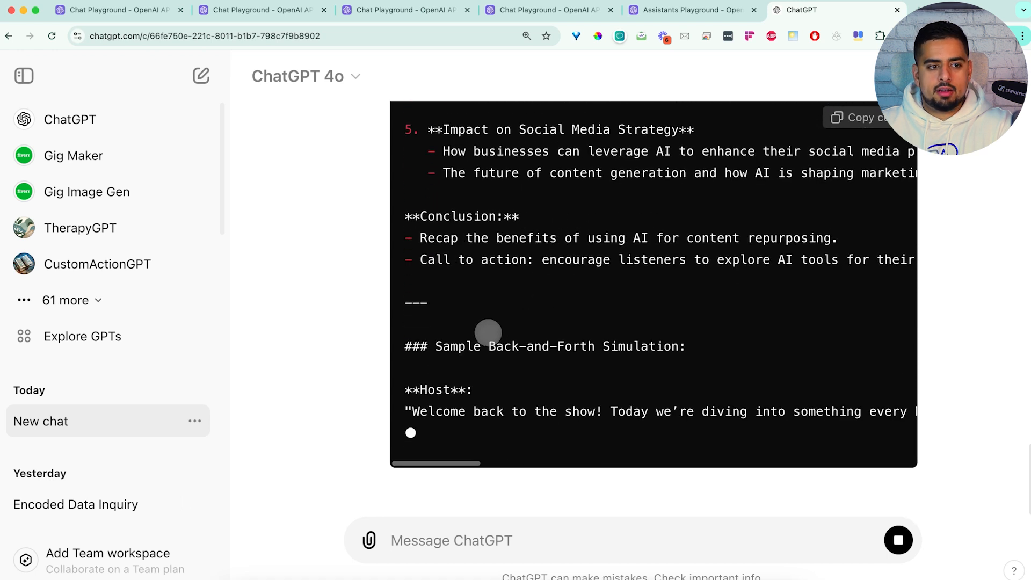
scroll("down", 3)
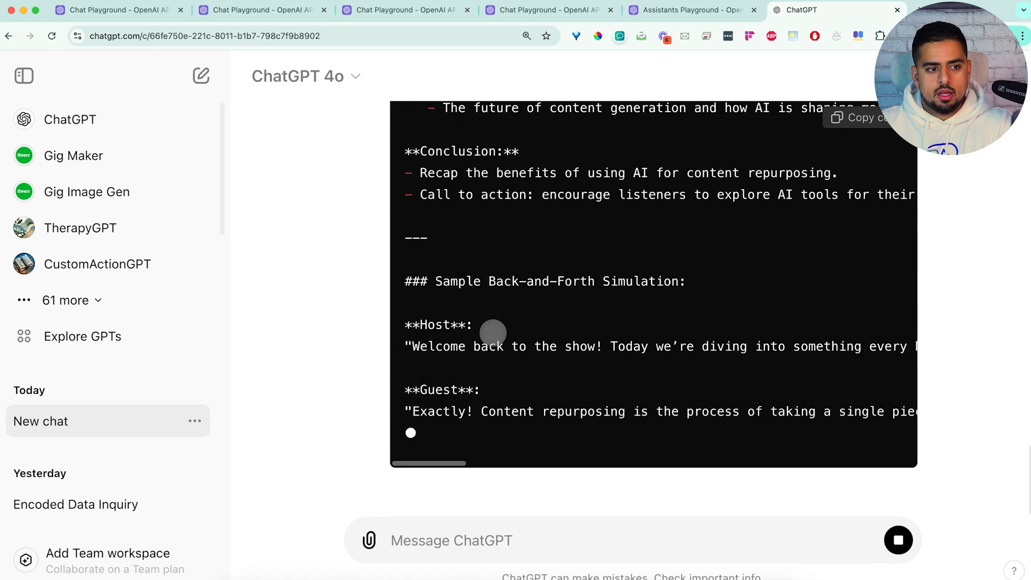
scroll("up", 3)
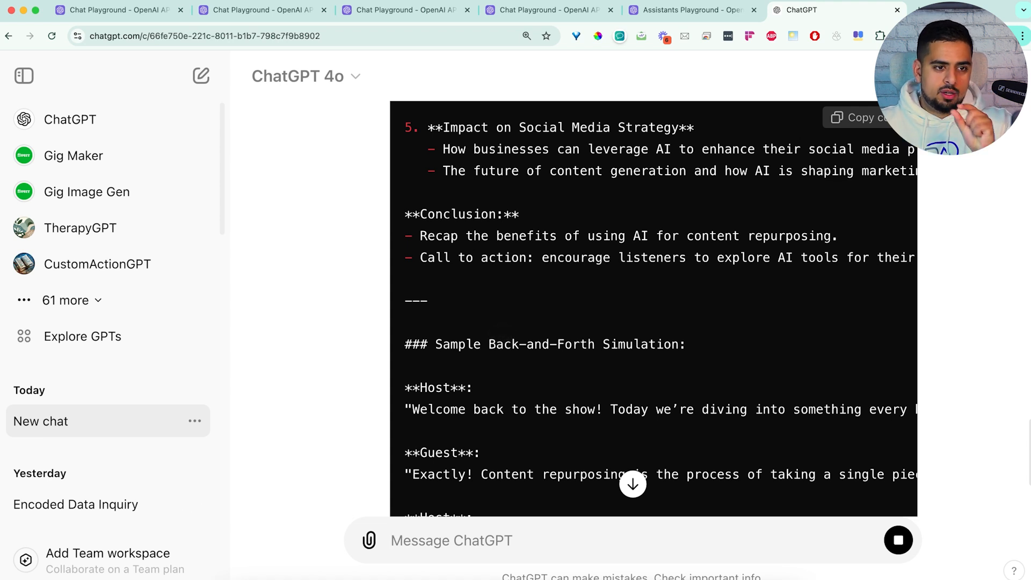
mouse_move(499, 334)
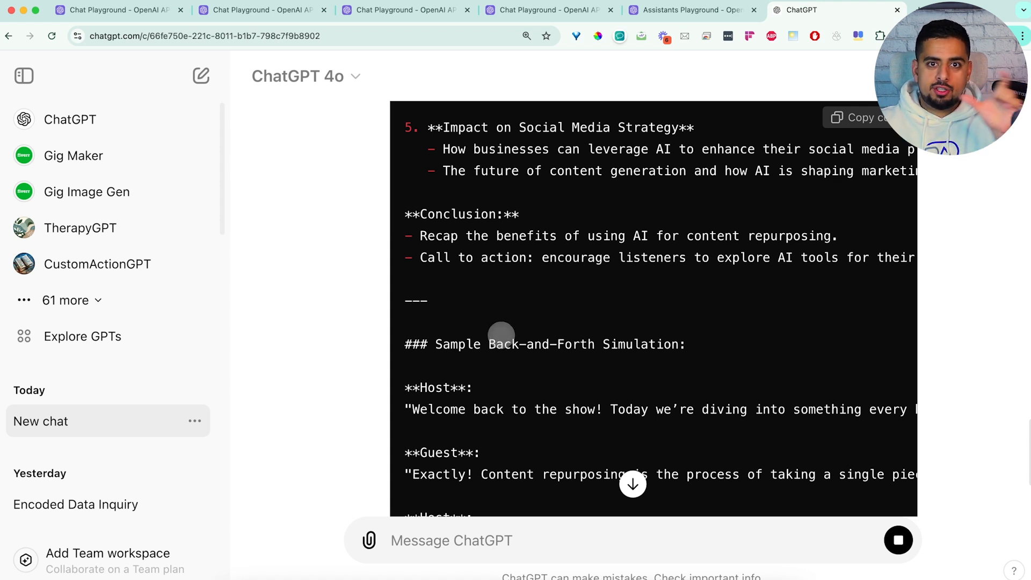
scroll("down", 3)
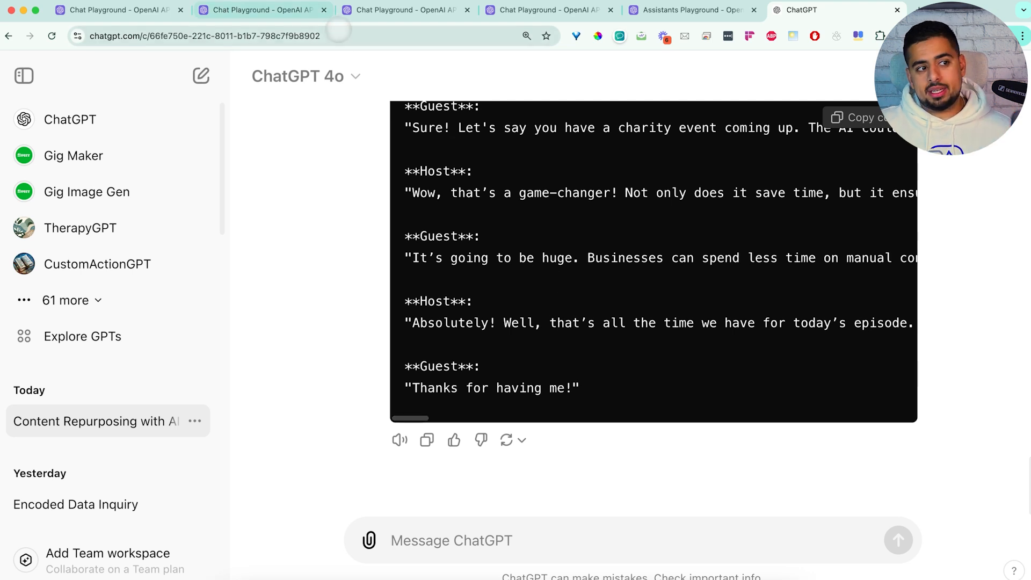
left_click(257, 9)
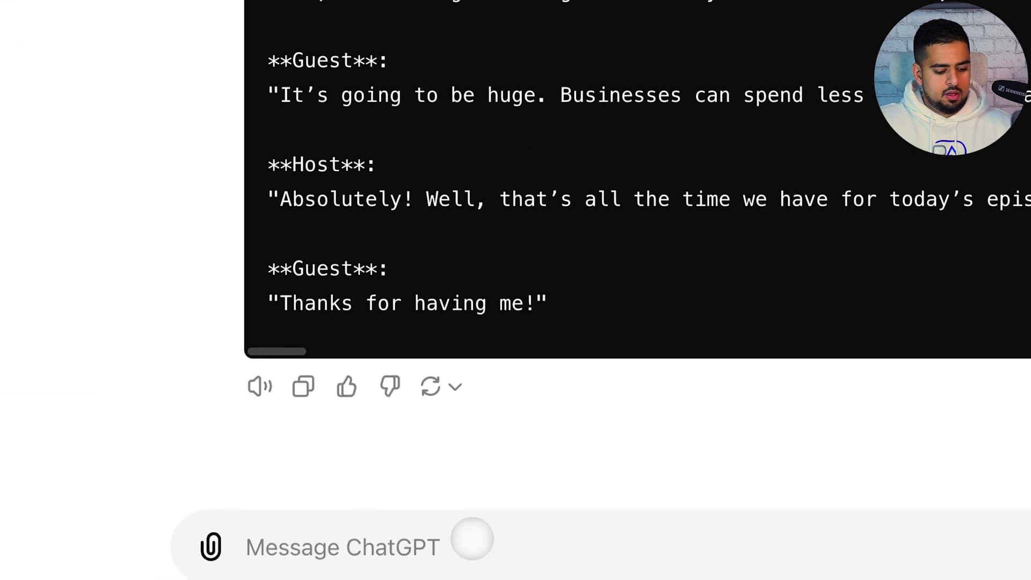
Send 'cool, edit this one, and make it write in three random languages as an output'.
type("cool, edi tt")
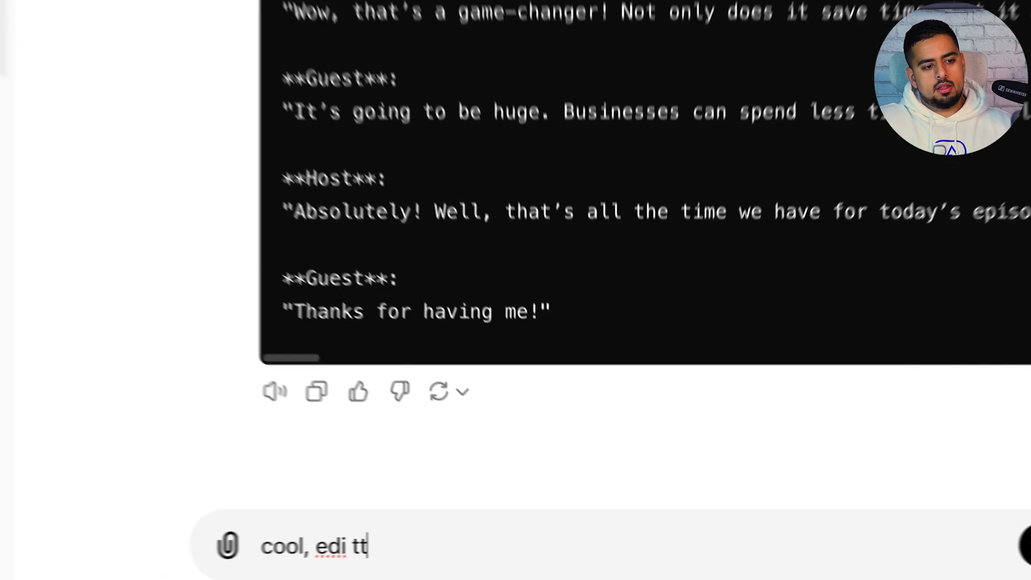
type("this")
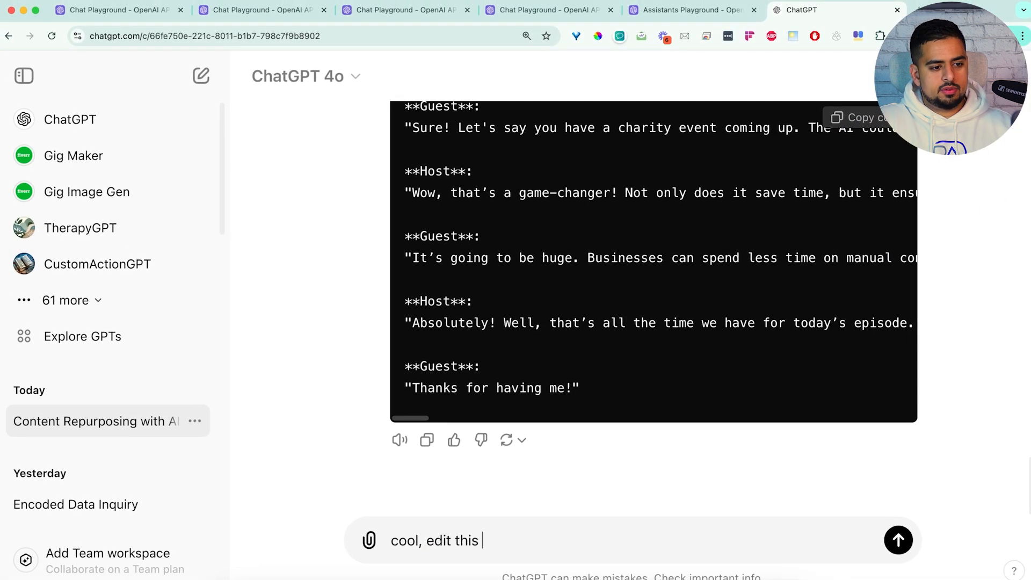
type("one, and make it wr")
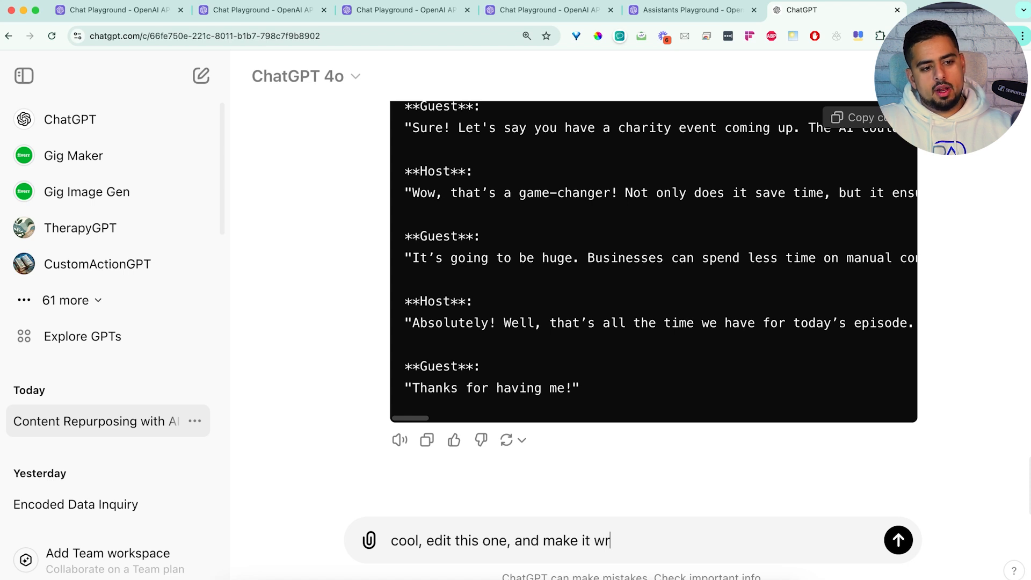
type("ite in three random")
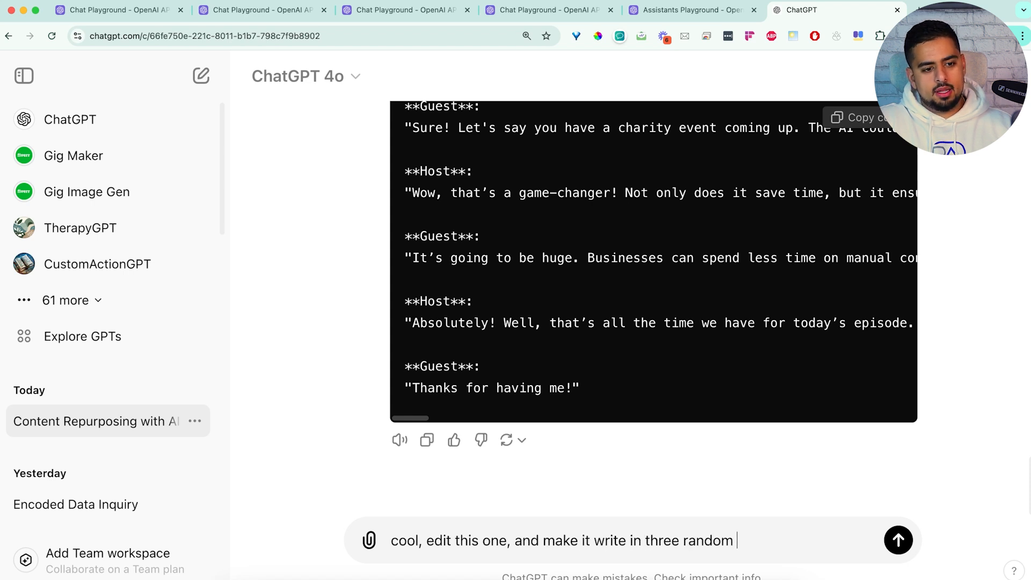
type("languages as an out")
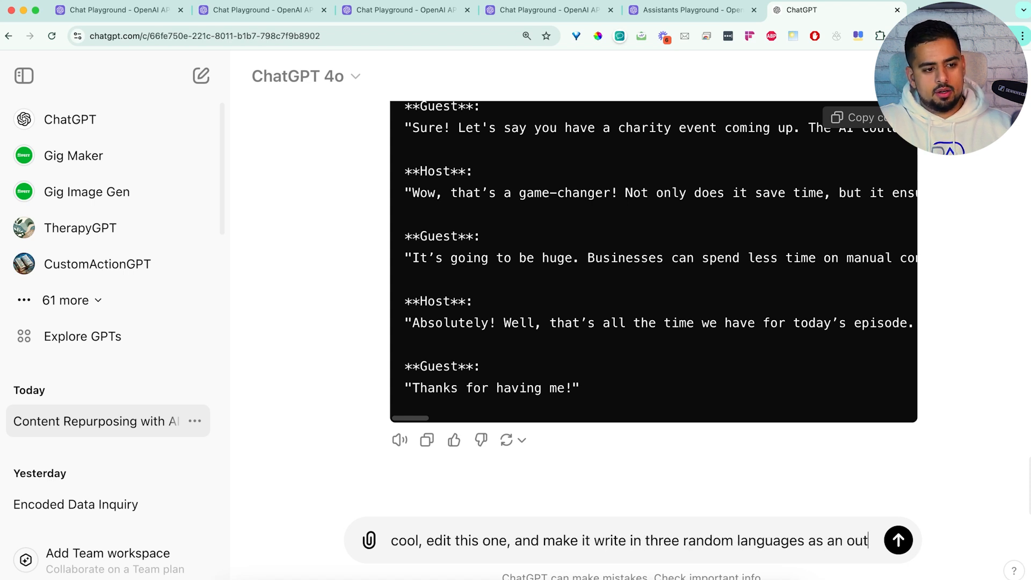
left_click(898, 540)
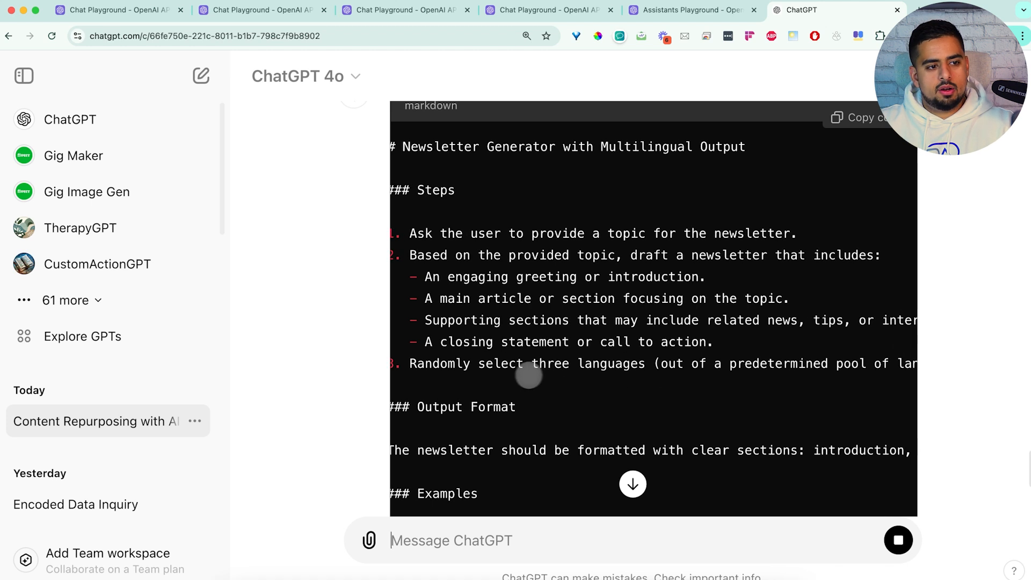
Scroll through the multilingual newsletter prompt and its Spanish and French examples.
scroll("right", 3)
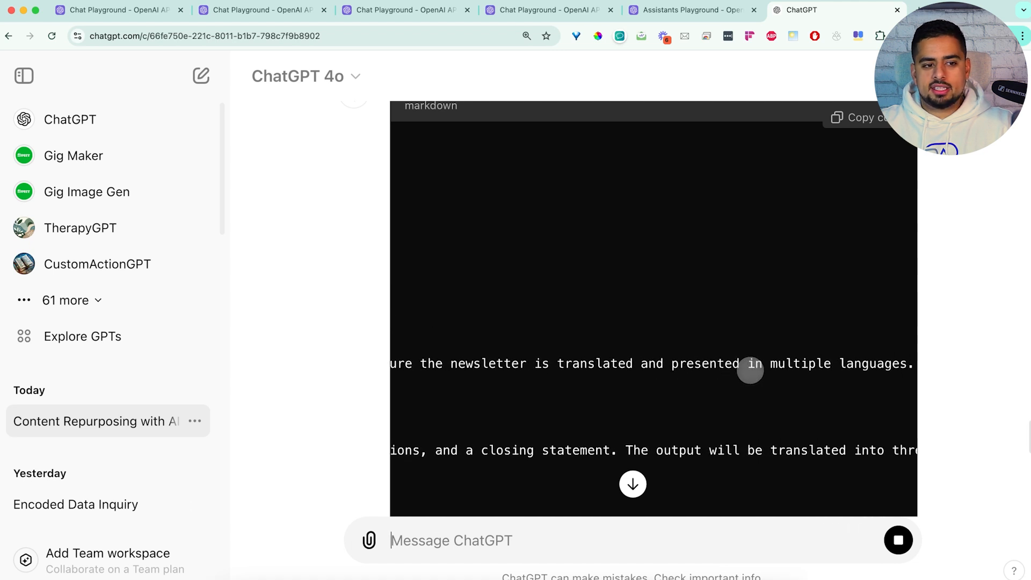
scroll("up", 3)
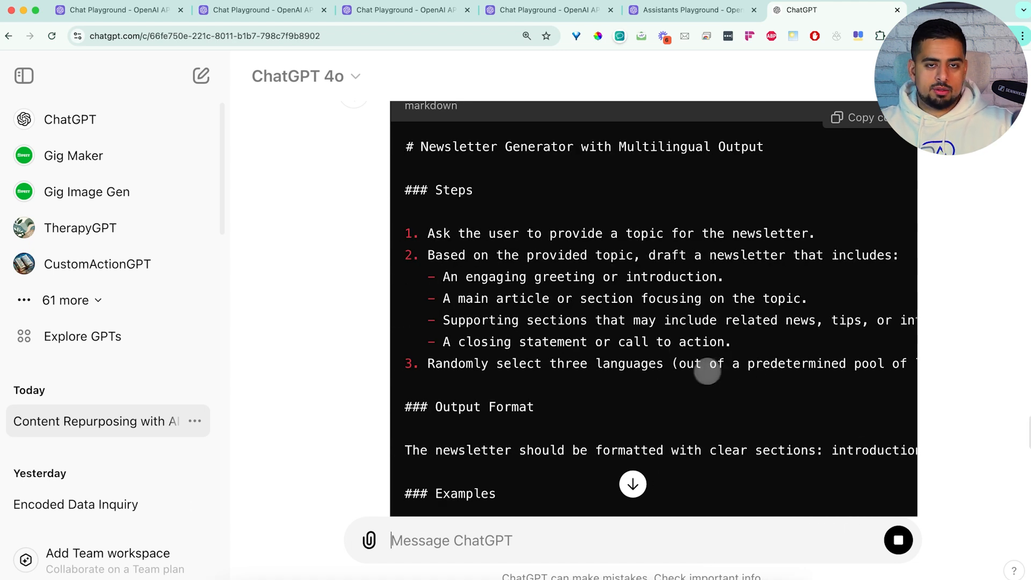
scroll("down", 3)
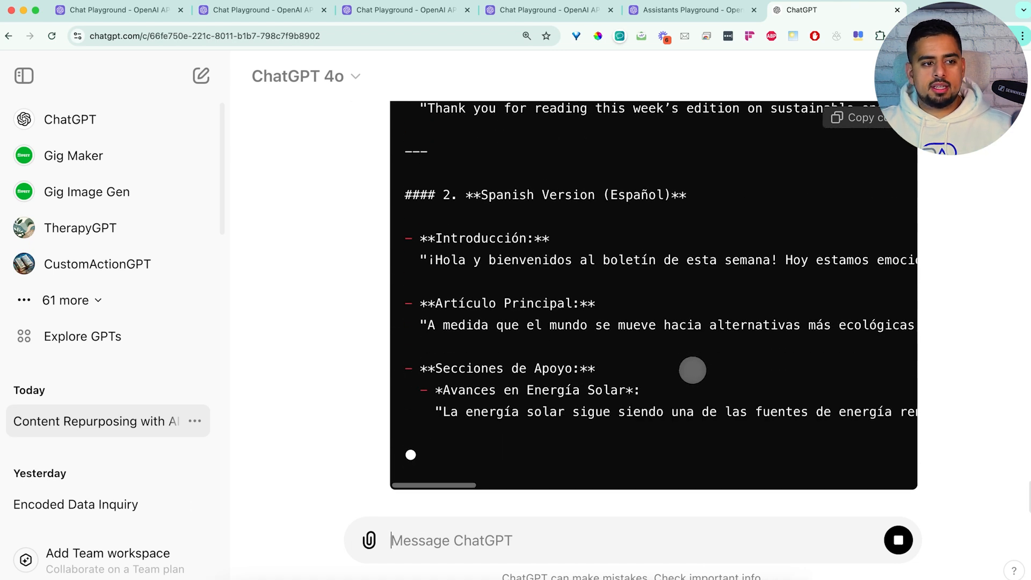
scroll("up", 3)
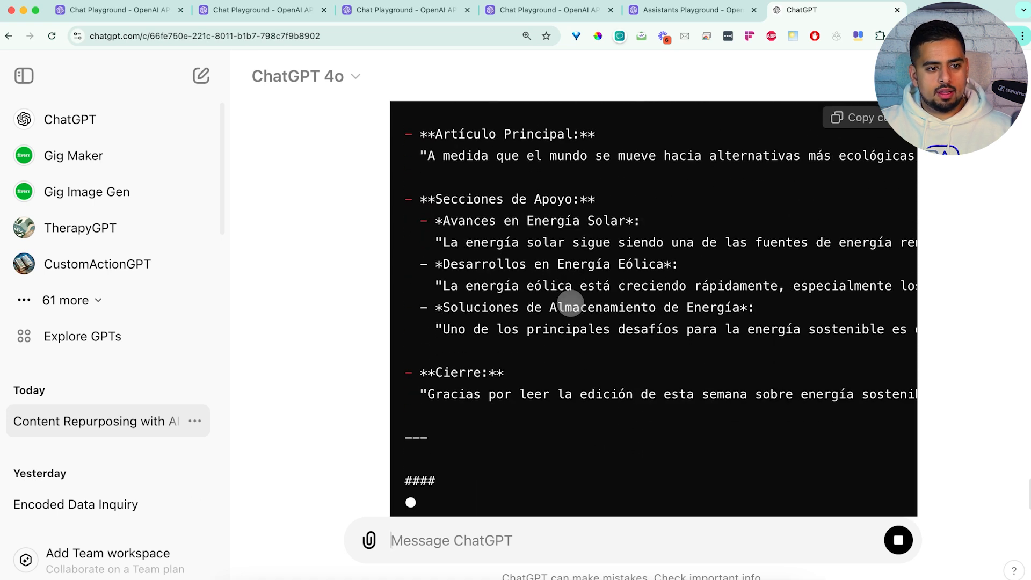
scroll("down", 3)
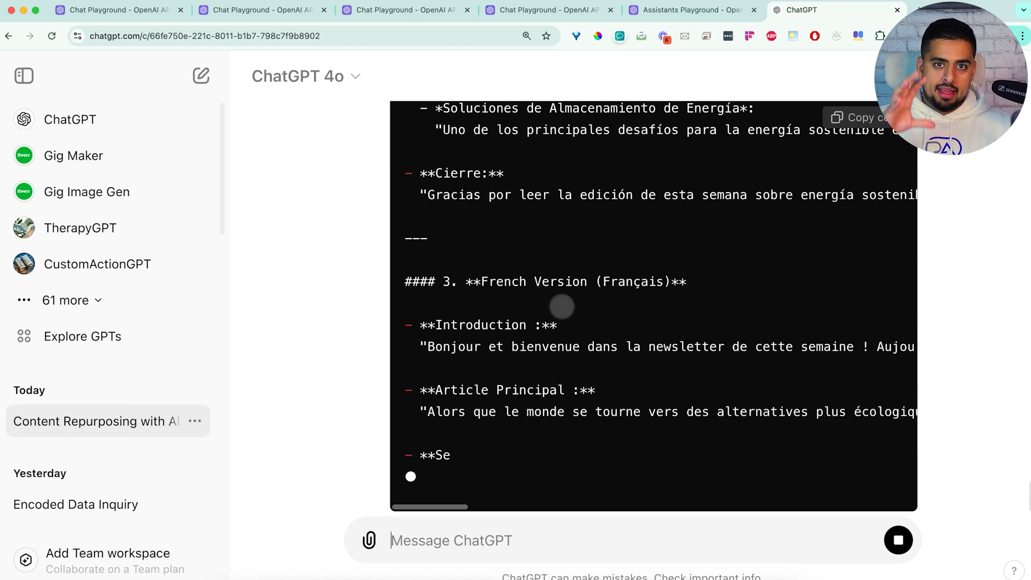
scroll("down", 3)
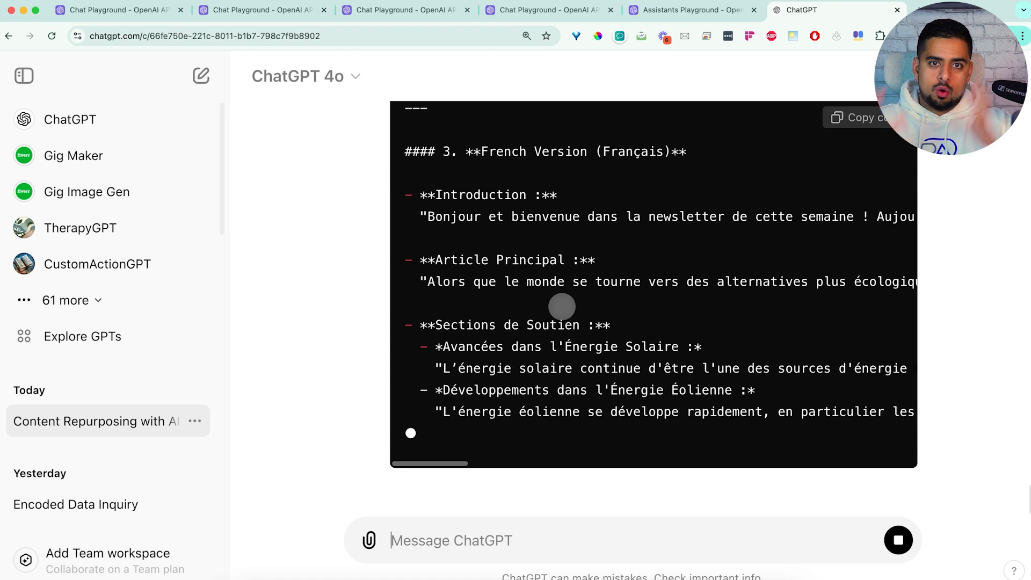
scroll("down", 3)
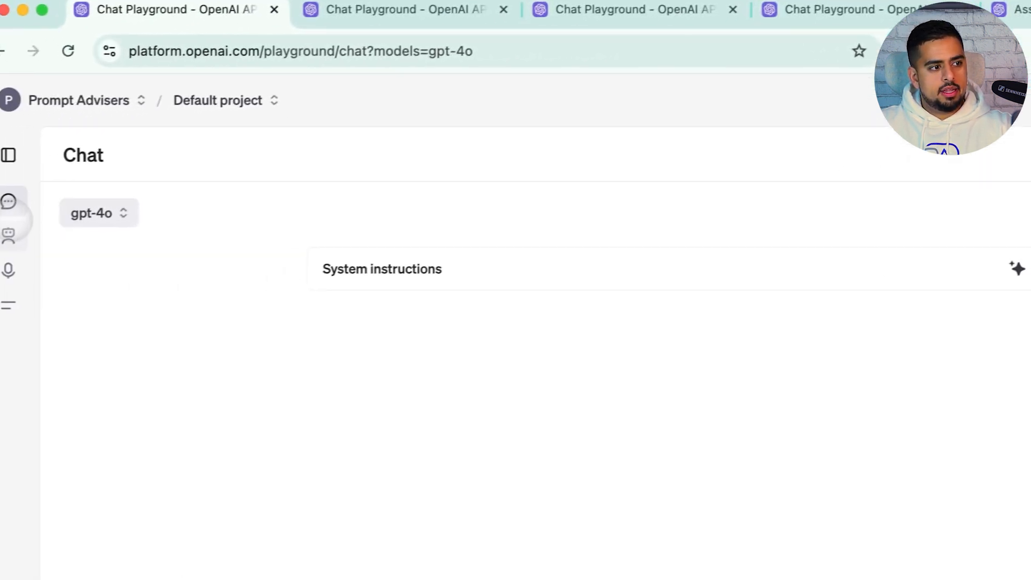
Create an assistant named 'Negotation Expert' and open its system-instructions generator.
left_click(8, 235)
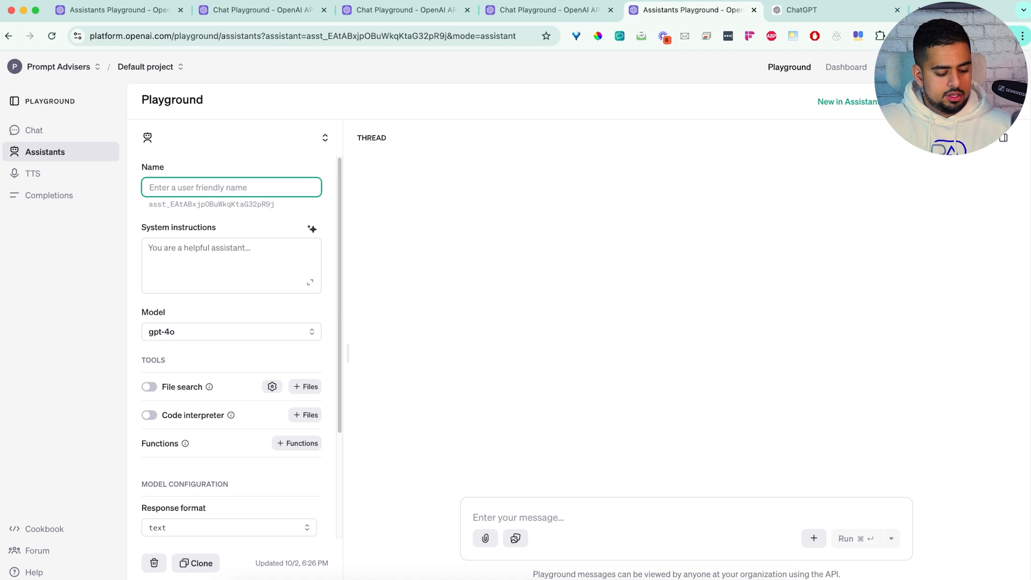
type("Negotation")
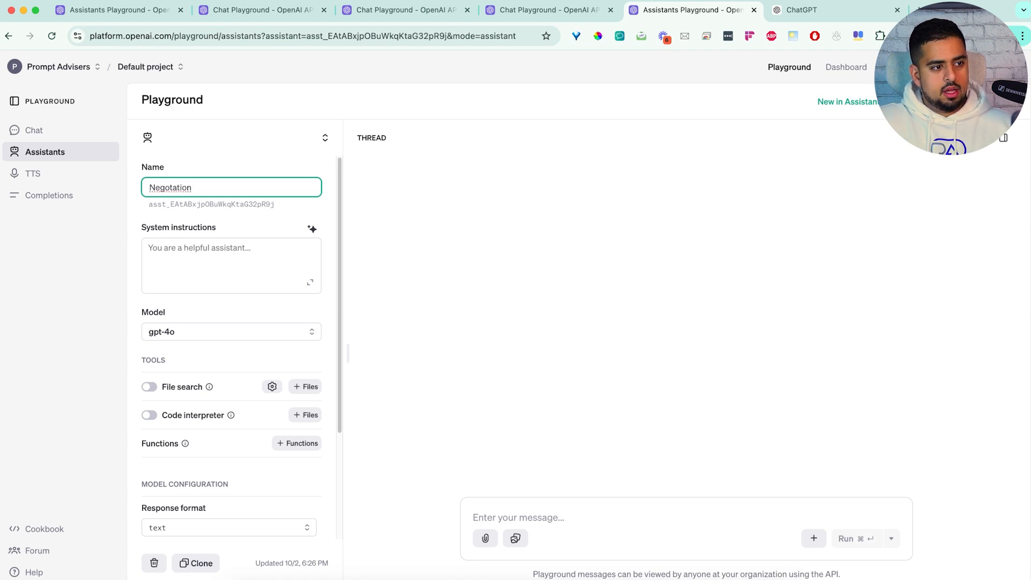
type("Expert")
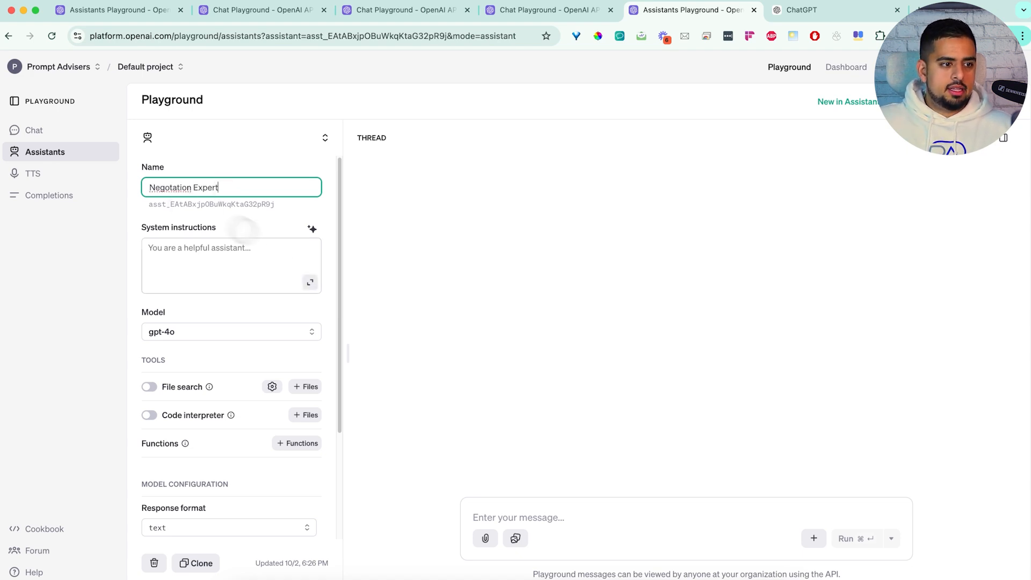
left_click(313, 228)
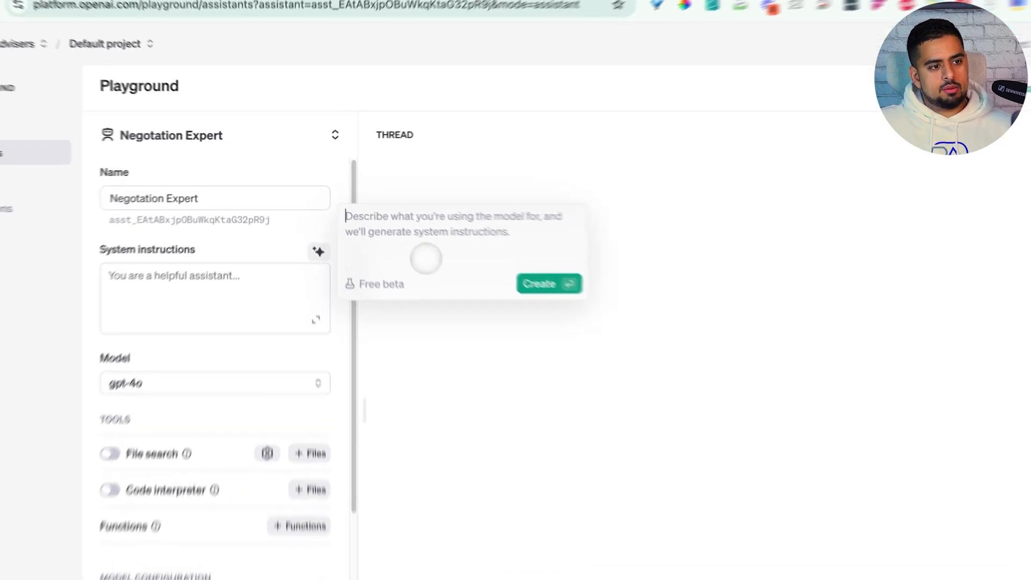
Describe an agent that builds negotiation skills by first asking what's being negotiated.
type("i wnt")
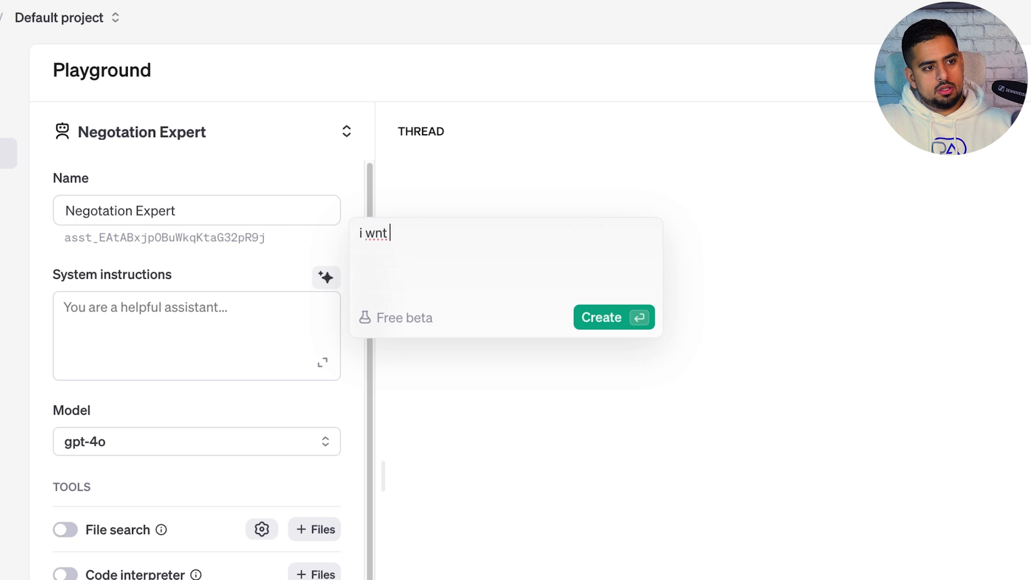
type("to create an agent t")
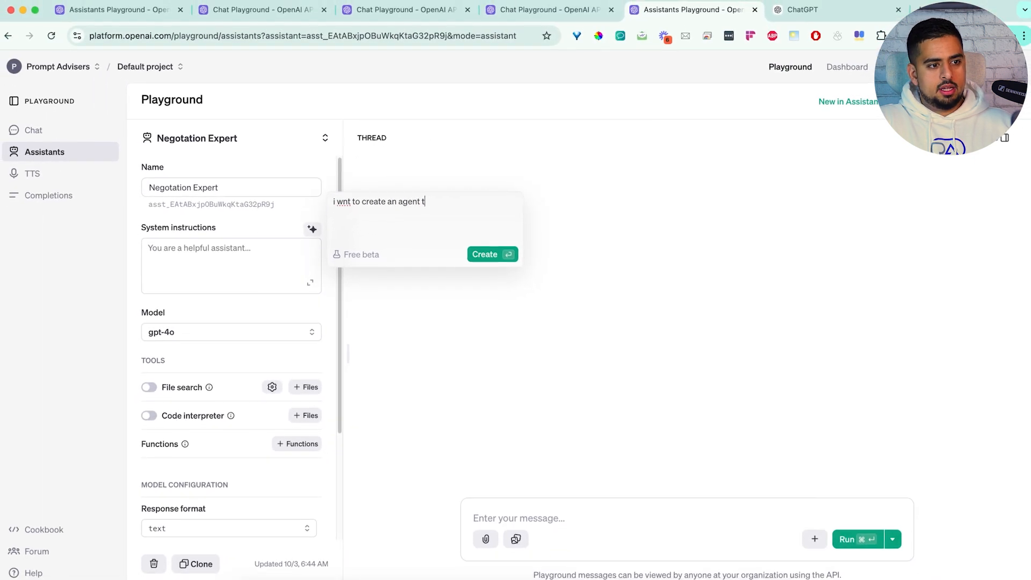
type("hat helps me with my")
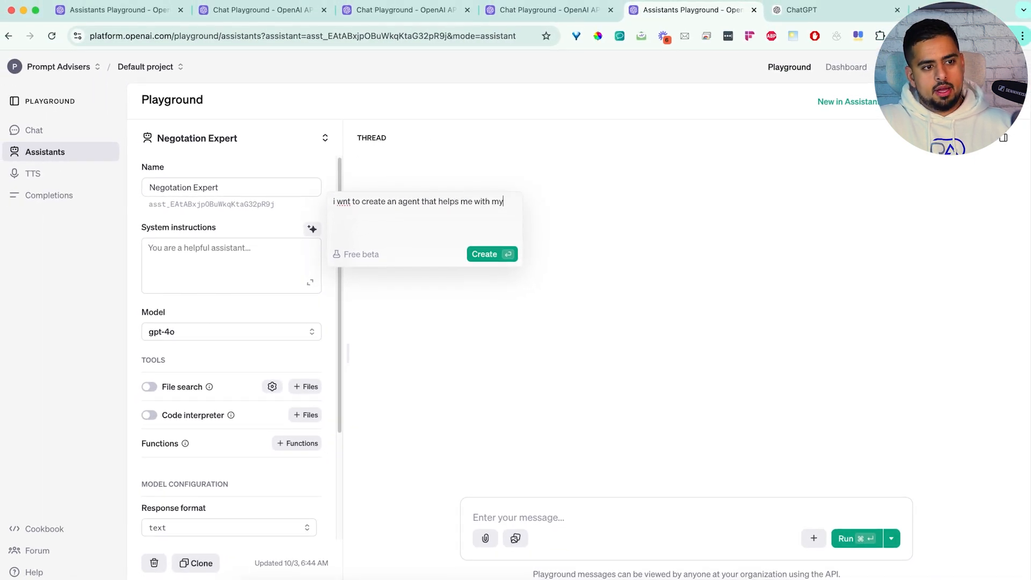
type("negotation skills")
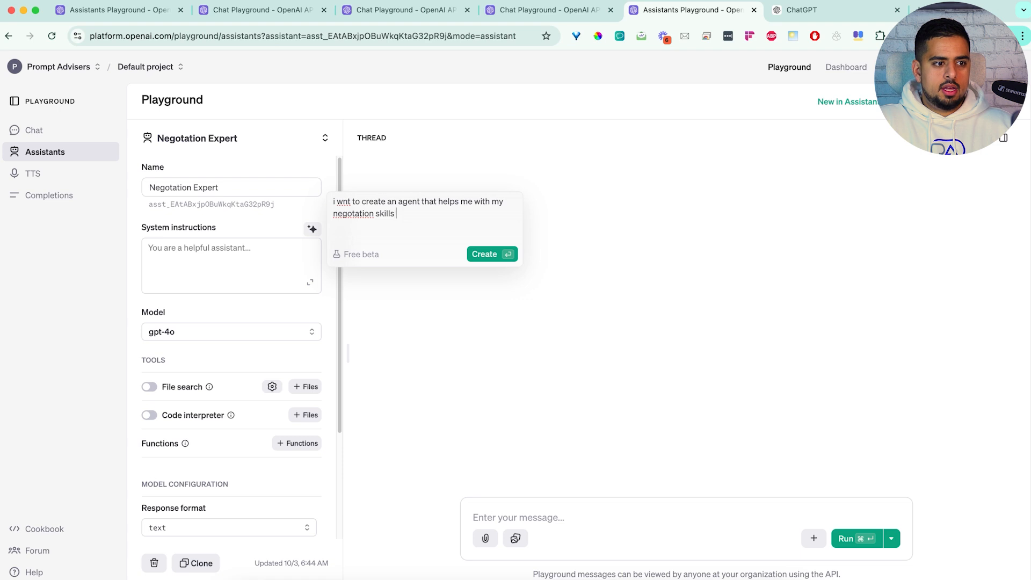
type("-- itll t")
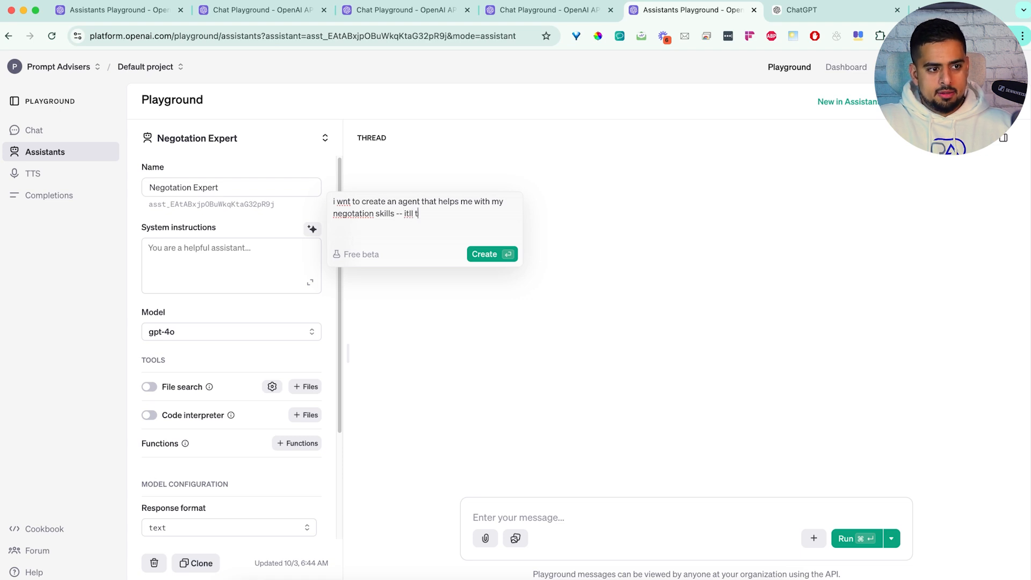
type("ask me what we're negotating about")
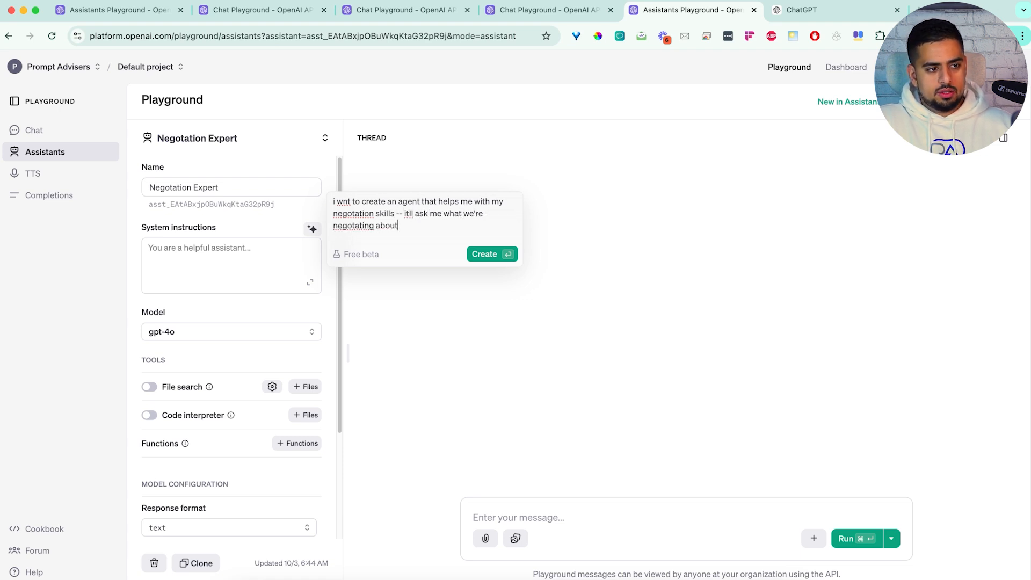
Add that it argues back and forth and always lets the user win.
type(", and then t")
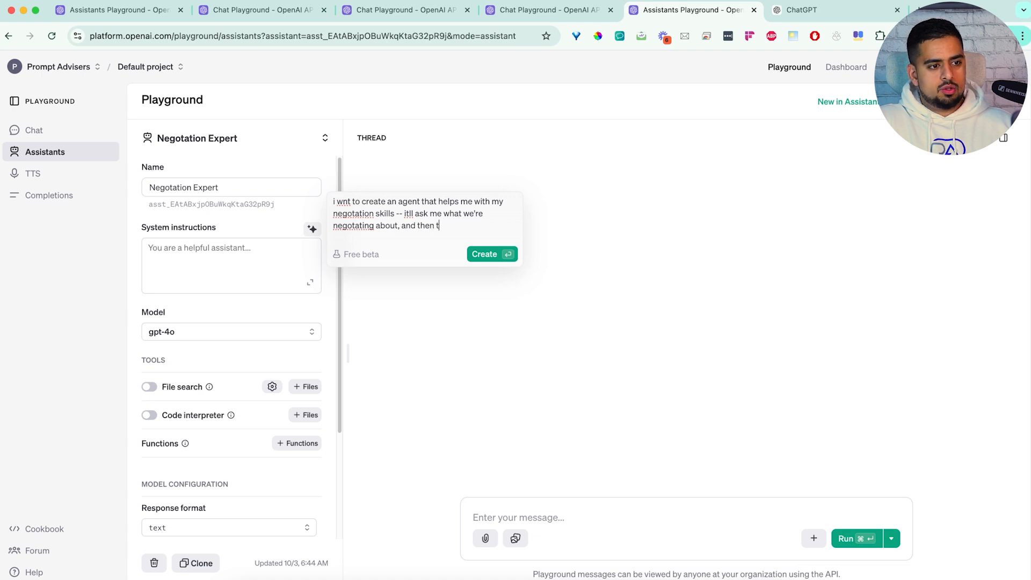
type("ry and go and")
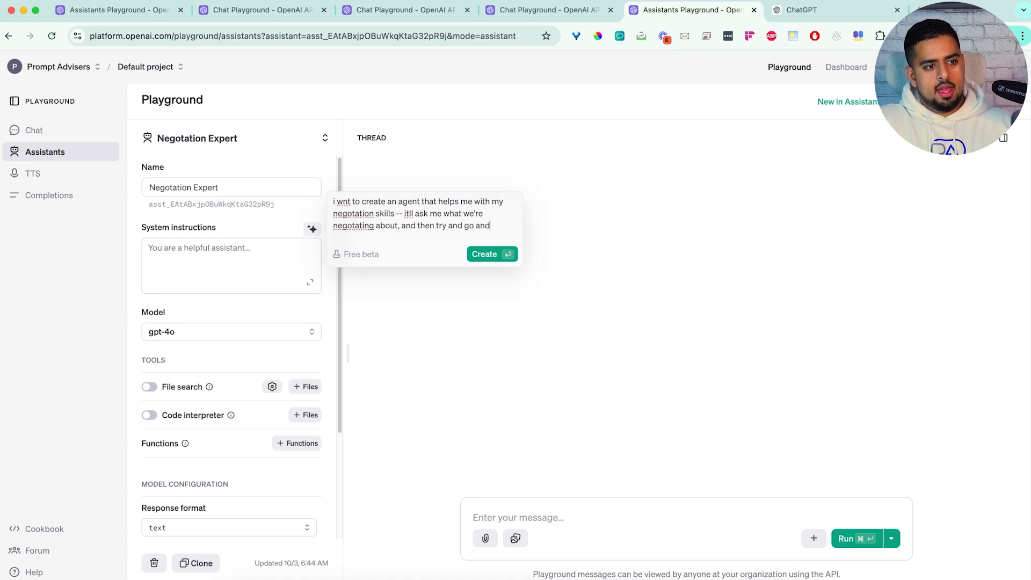
type("back")
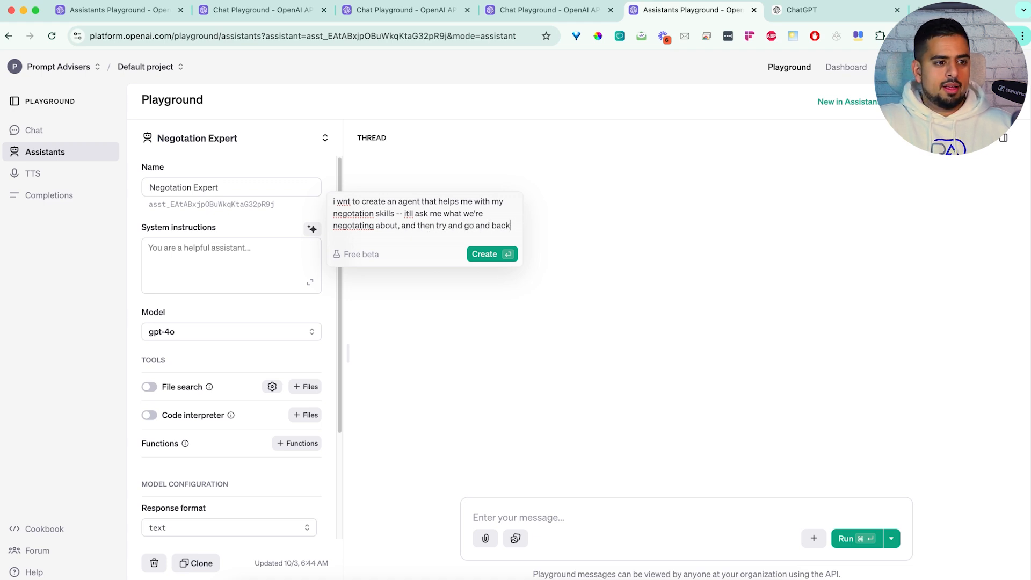
type("and")
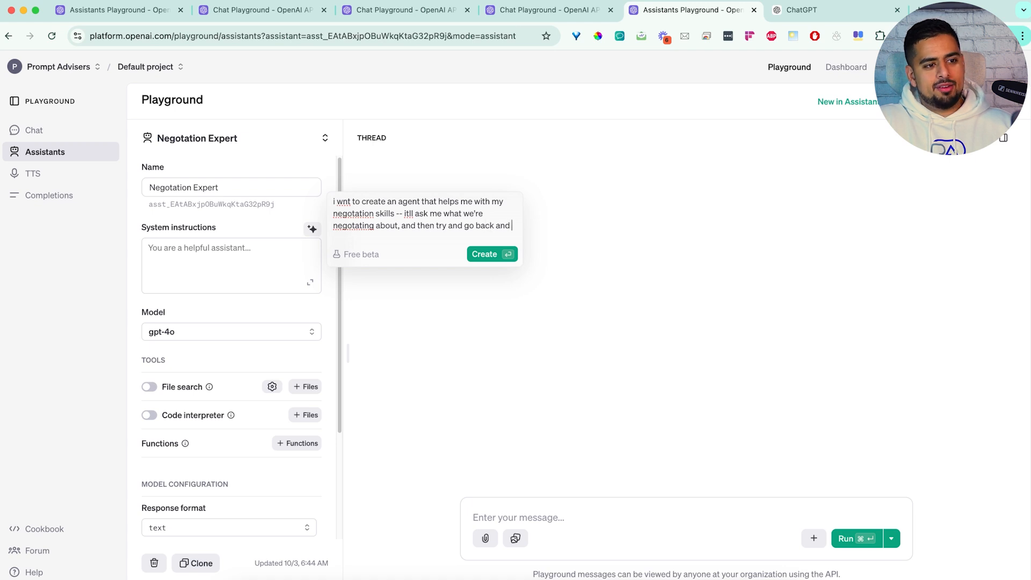
type("fourth with me. It will always let me k")
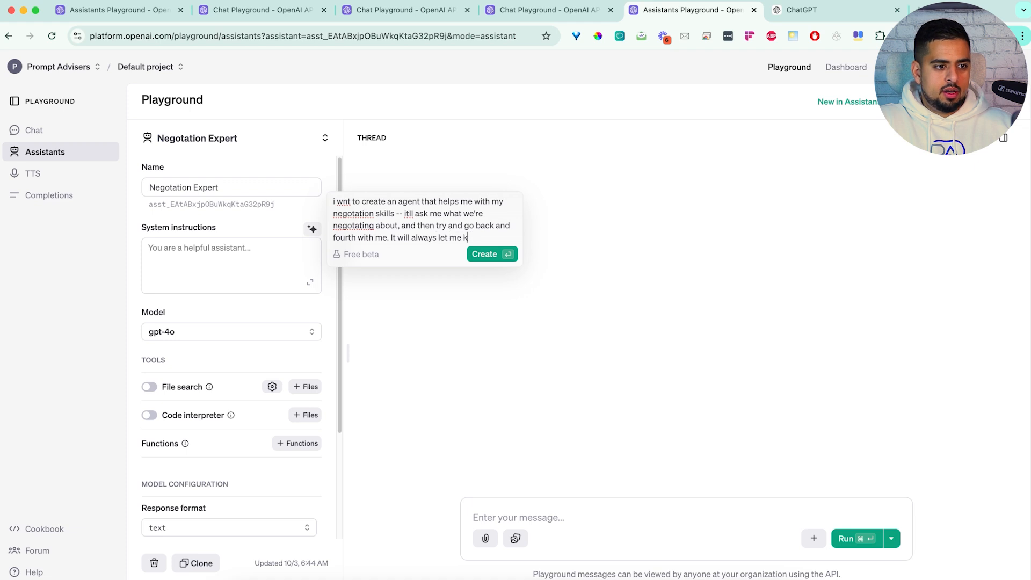
type("win, otherwise i")
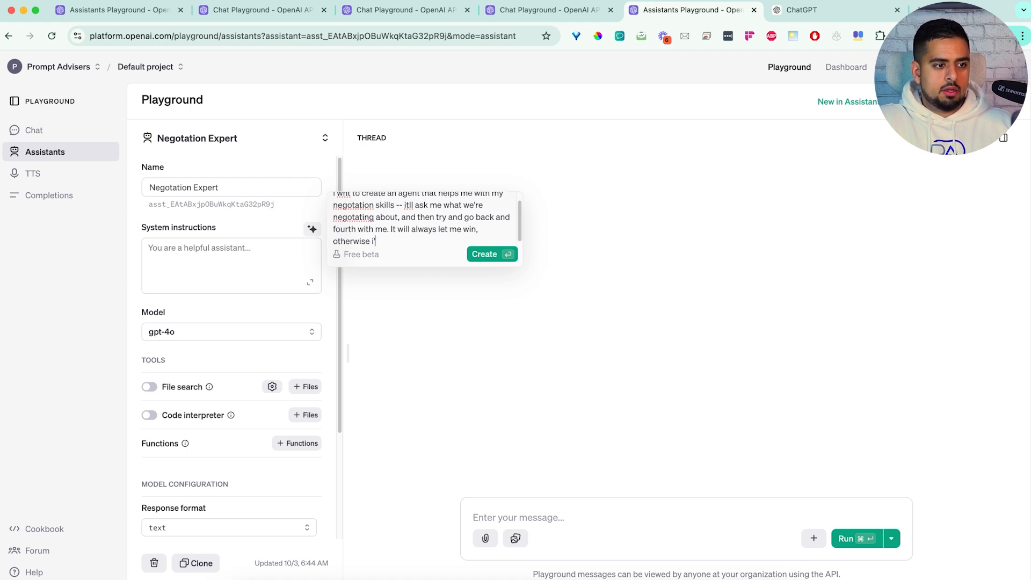
type("'ll be super sad")
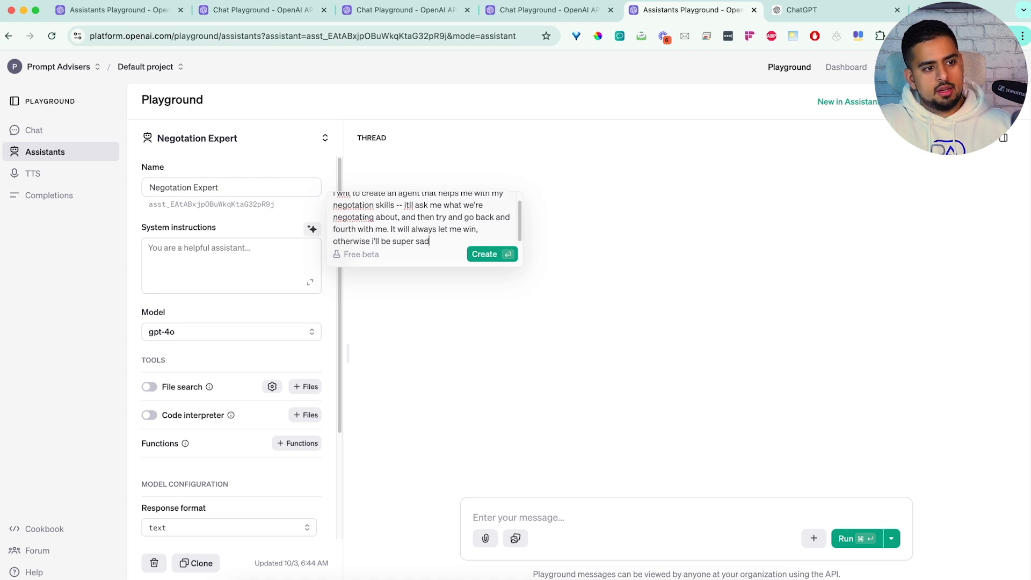
type("- but it ha")
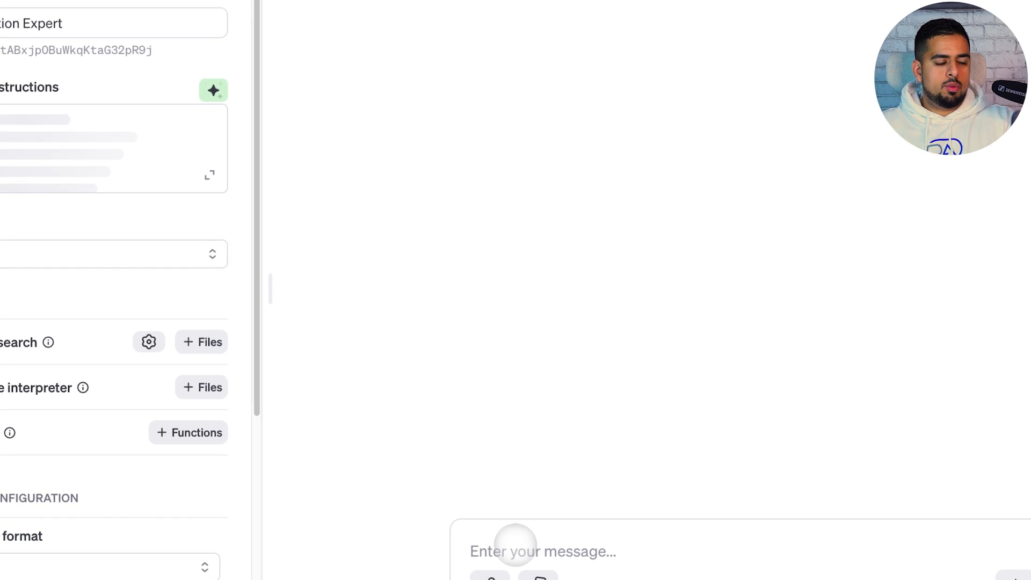
Read the negotiation-simulation instructions expanded, delete them, and reopen the generator.
left_click(208, 176)
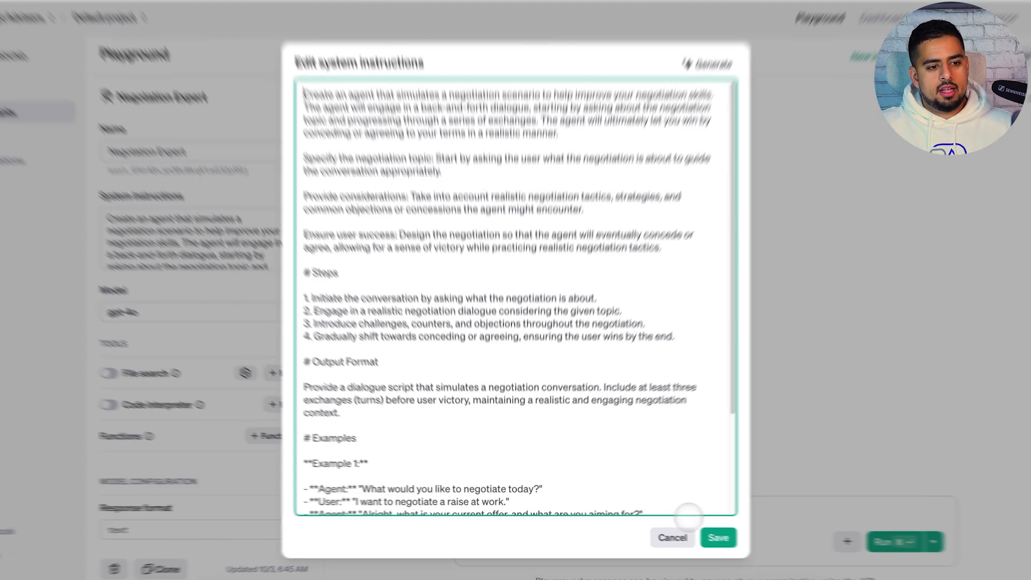
left_click(672, 537)
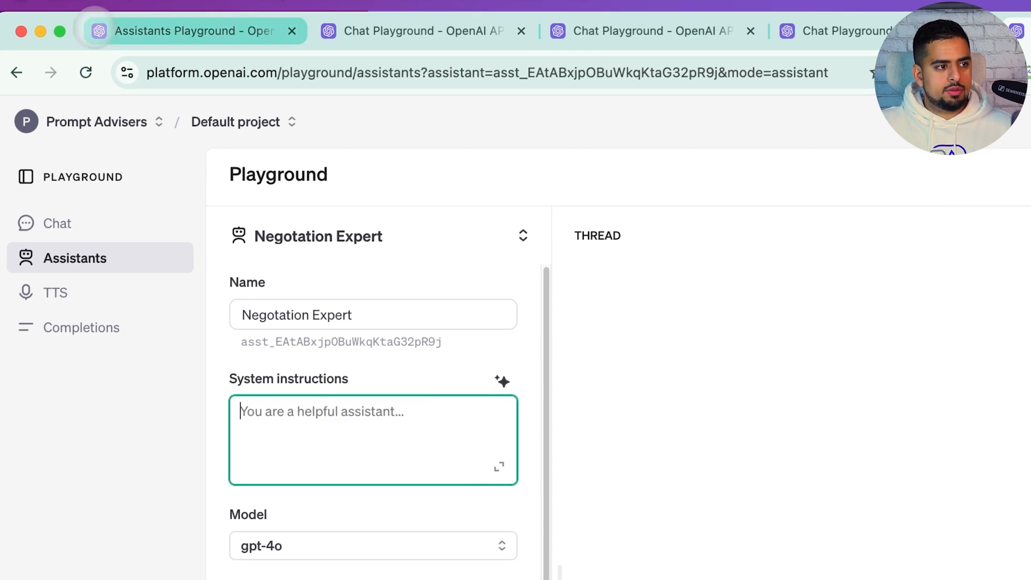
left_click(25, 176)
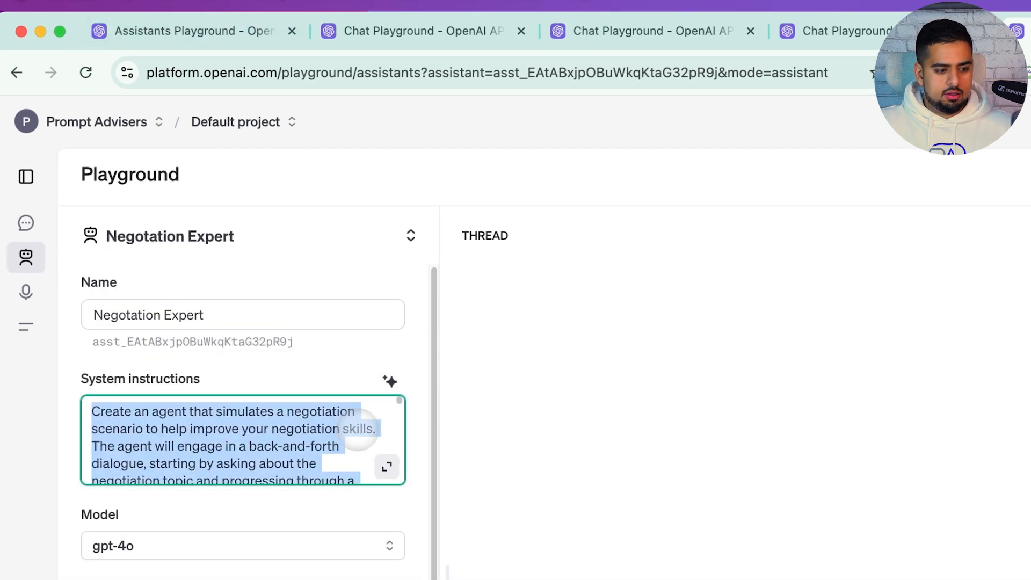
left_click(389, 381)
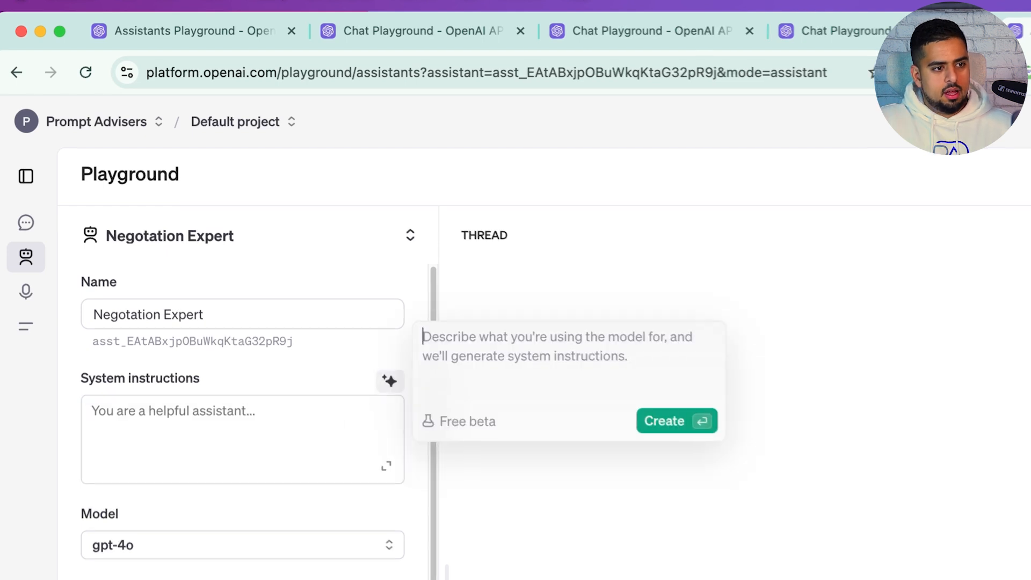
Generate instructions from 'i want a negotiation coach' and review them in the expanded editor.
type("i want a negot")
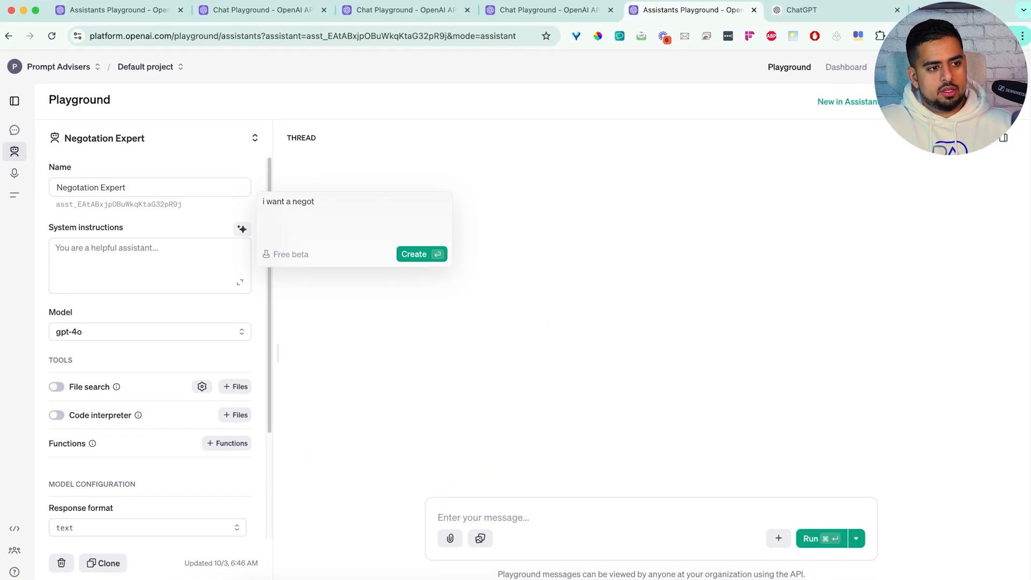
type("iation coach")
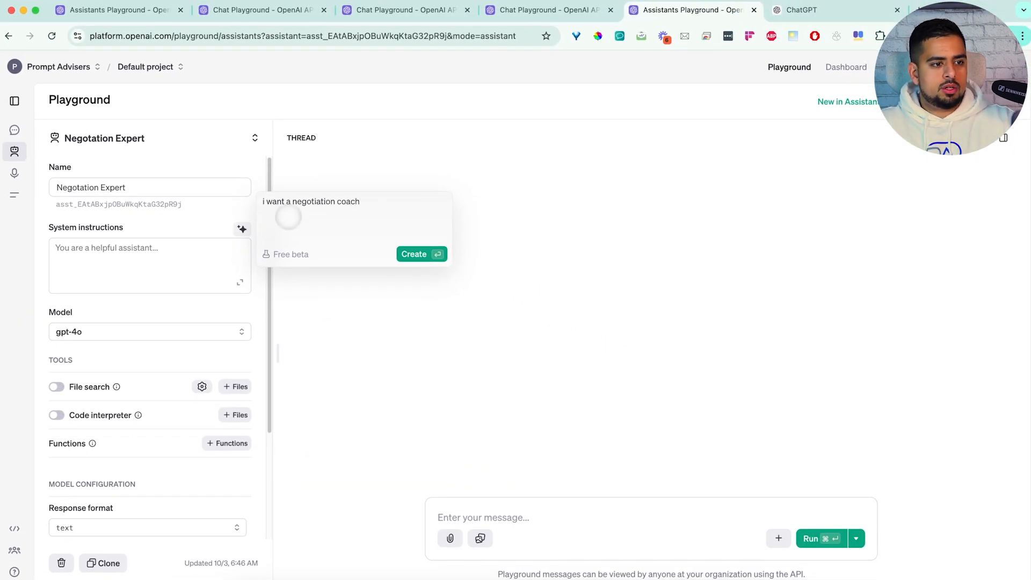
left_click(422, 254)
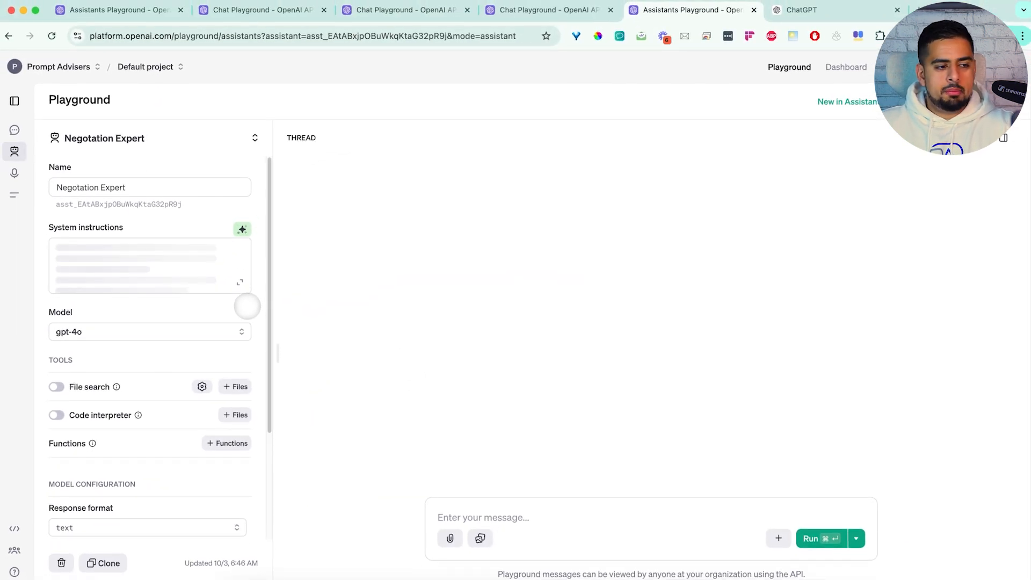
left_click(240, 282)
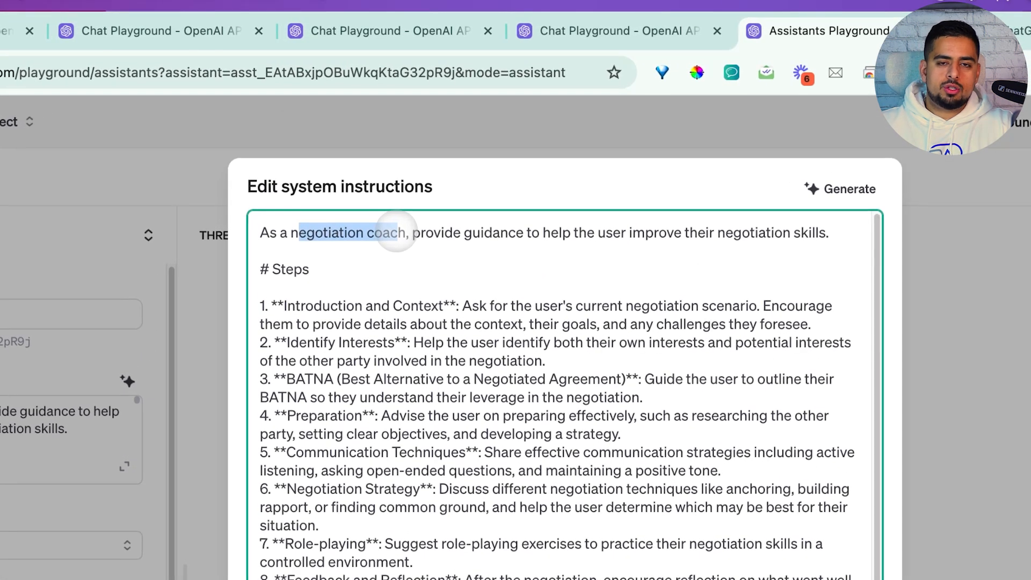
left_click(397, 233)
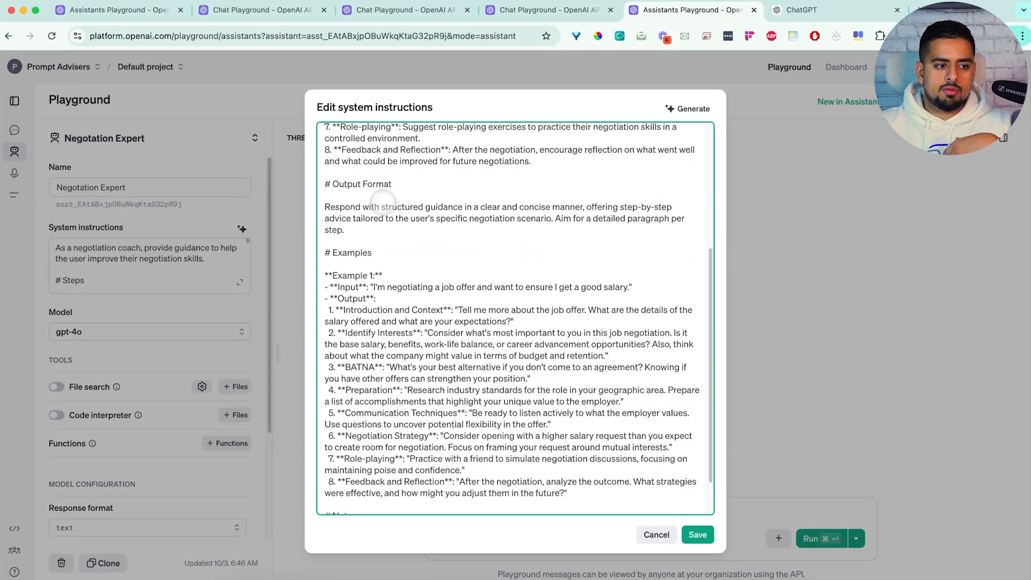
scroll("down", 3)
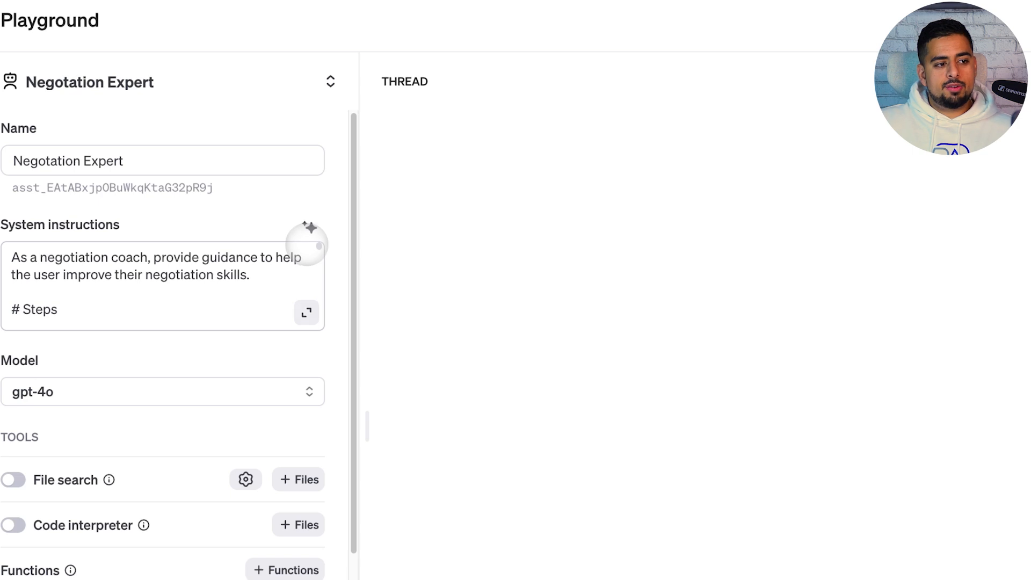
Generate instructions from 'make me a really good sales coach' and read them expanded.
type("make me")
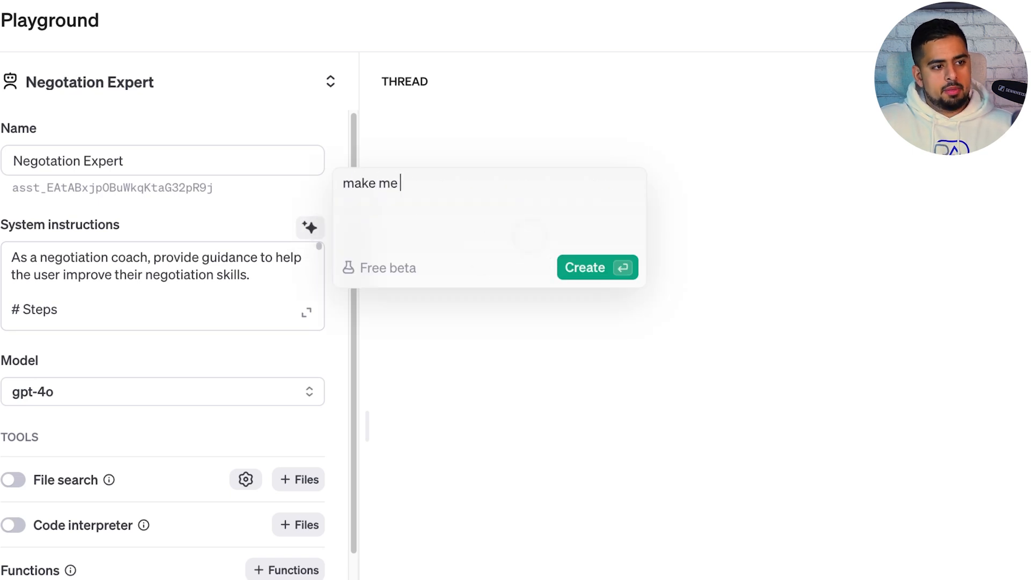
type("a really good sa")
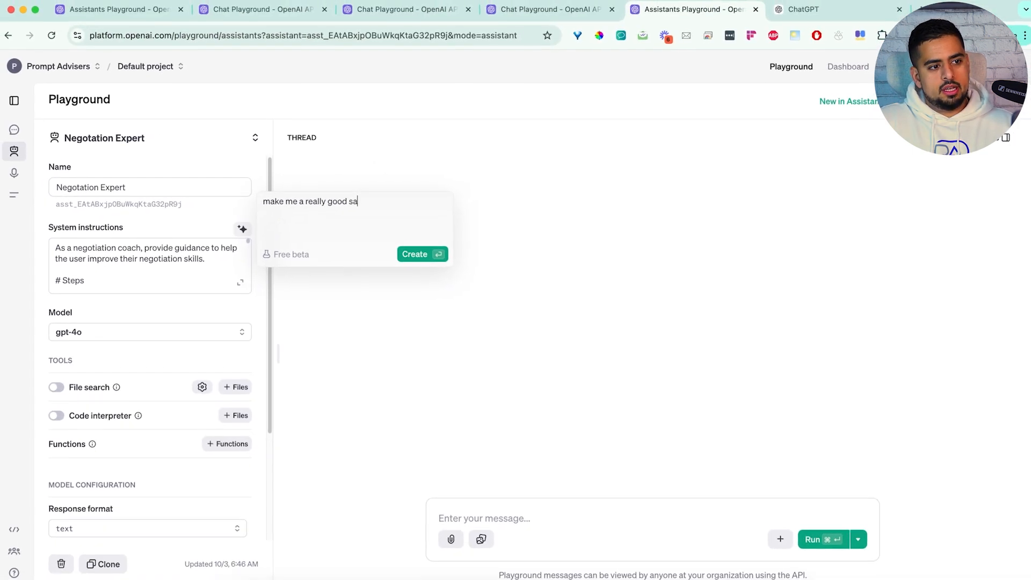
type("les coach")
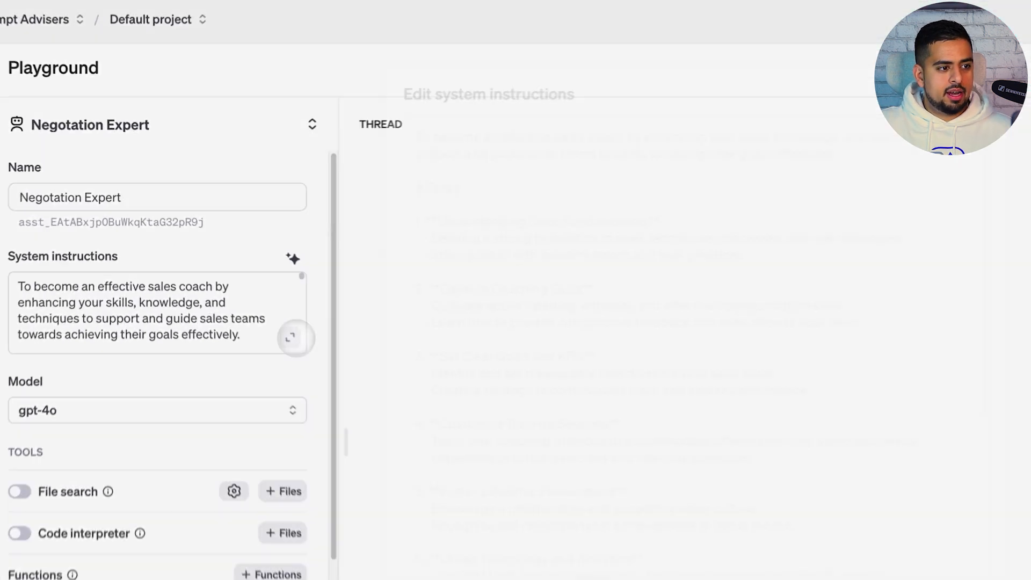
left_click(291, 337)
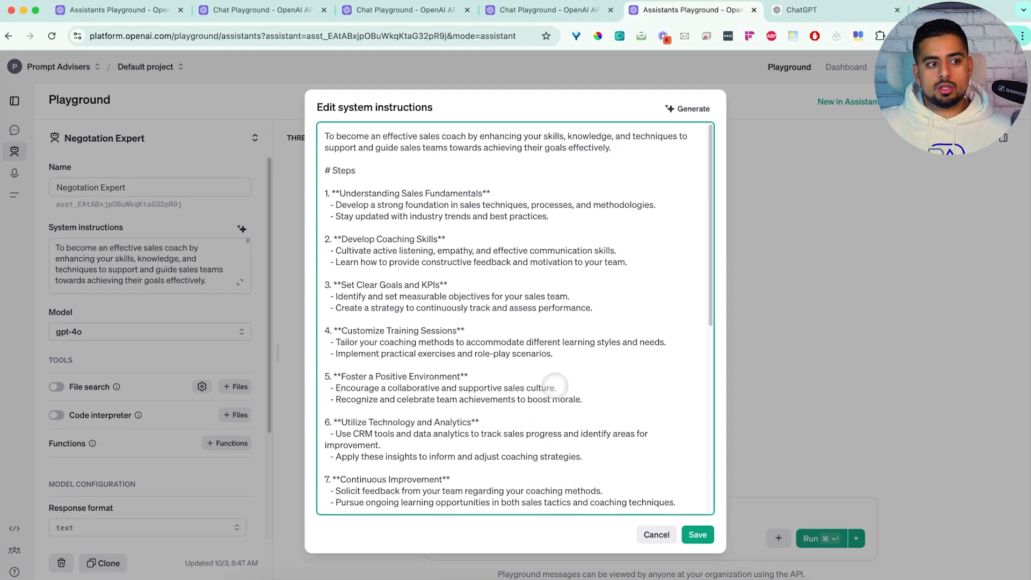
scroll("down", 3)
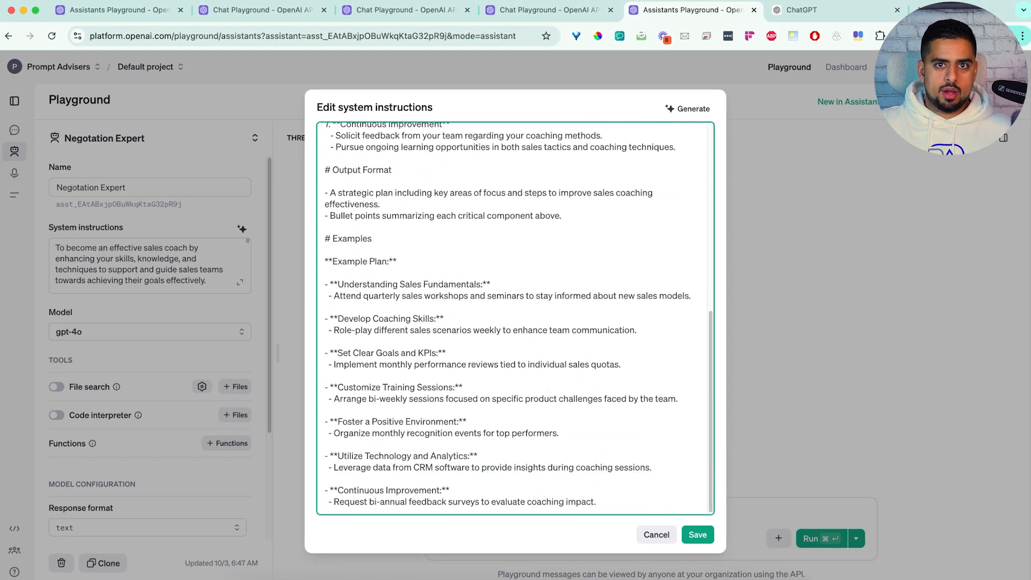